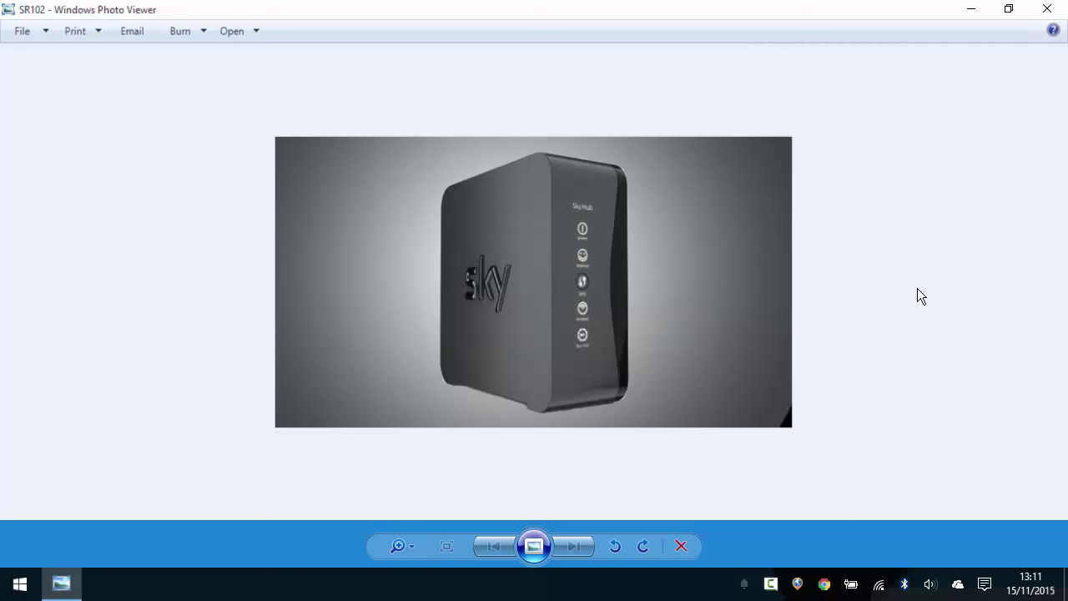
mouse_move(607, 299)
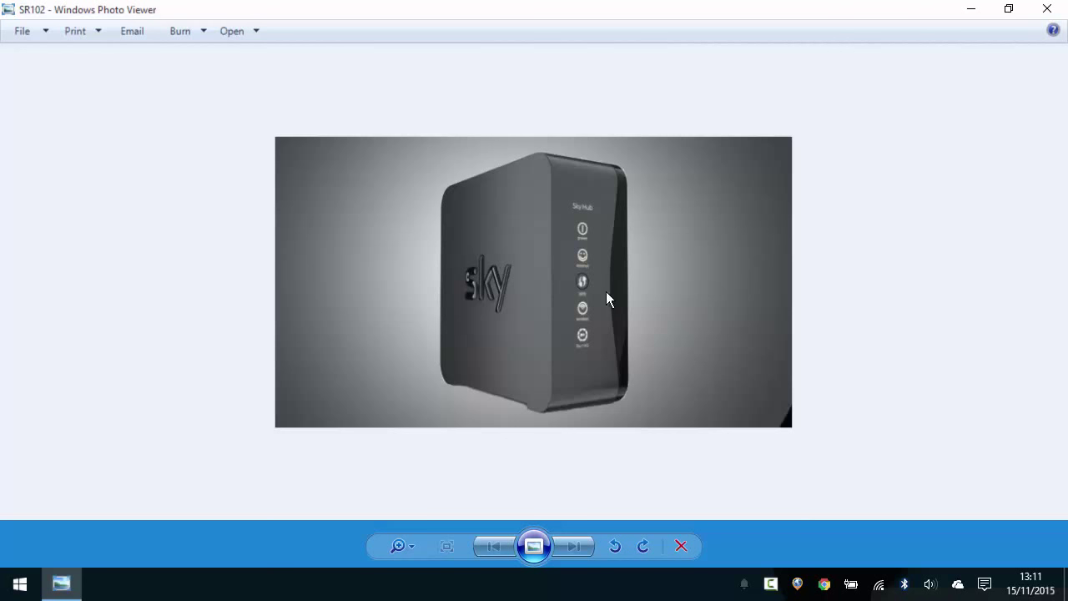
mouse_move(884, 354)
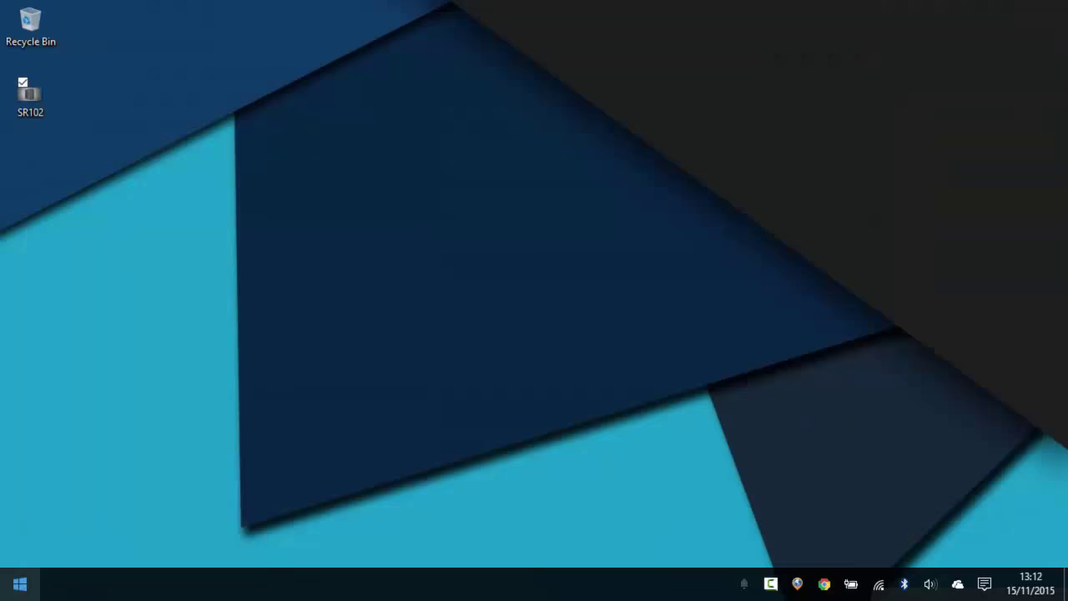
Launch Firefox and browse to the router admin page at 192.168.0.1.
left_click(421, 232)
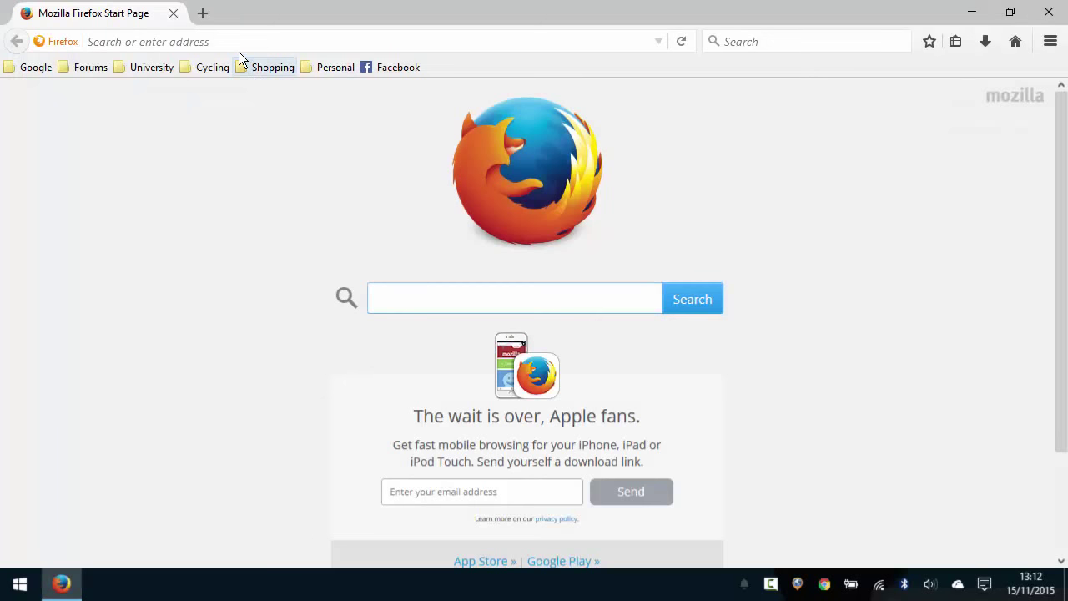
type("192.")
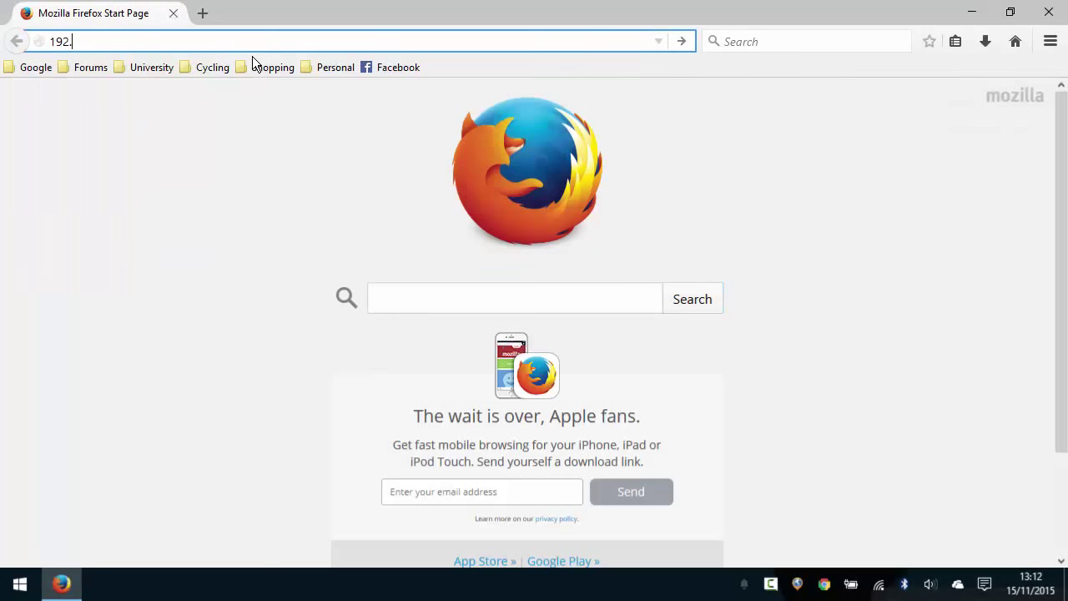
type("168.")
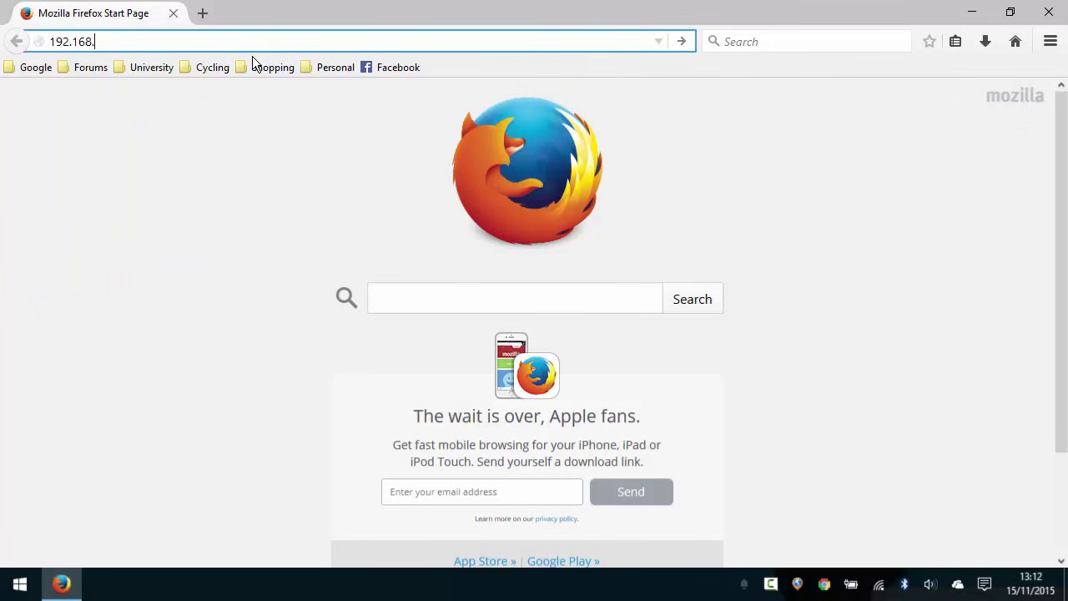
type("0.1")
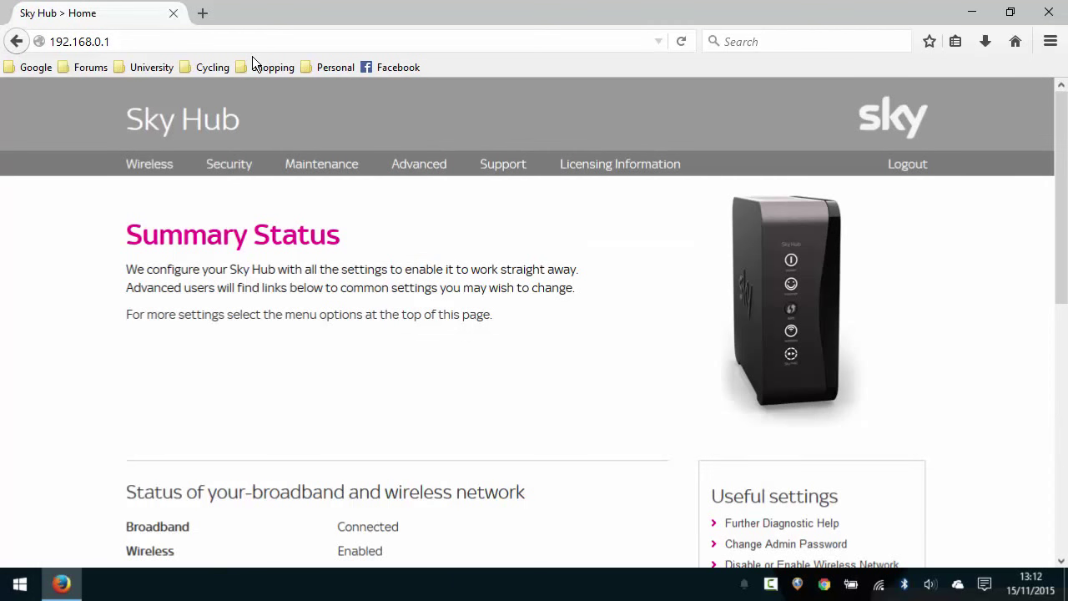
mouse_move(617, 350)
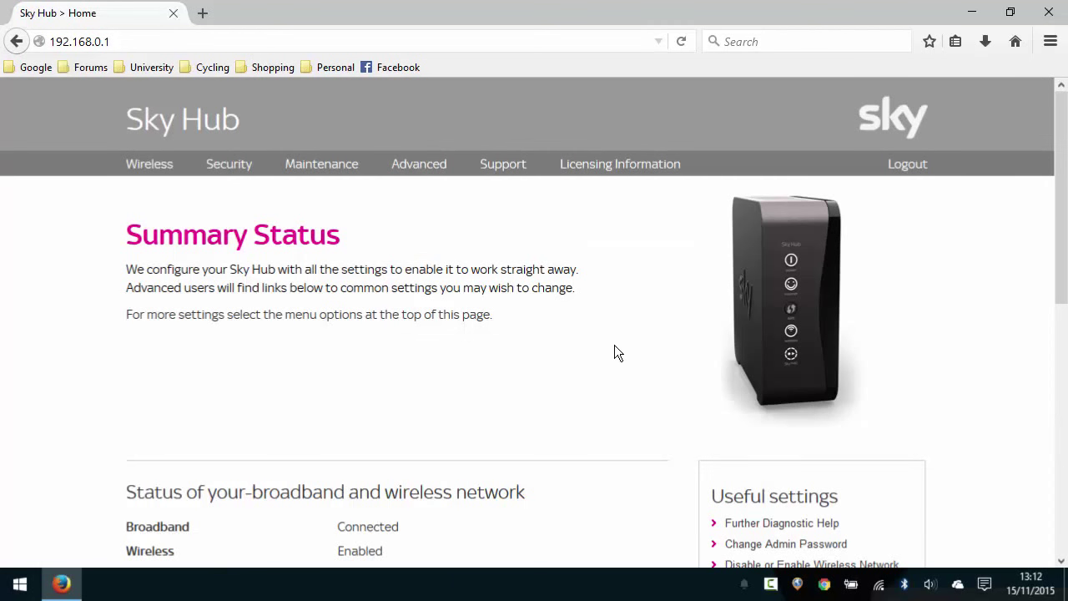
scroll("down", 3)
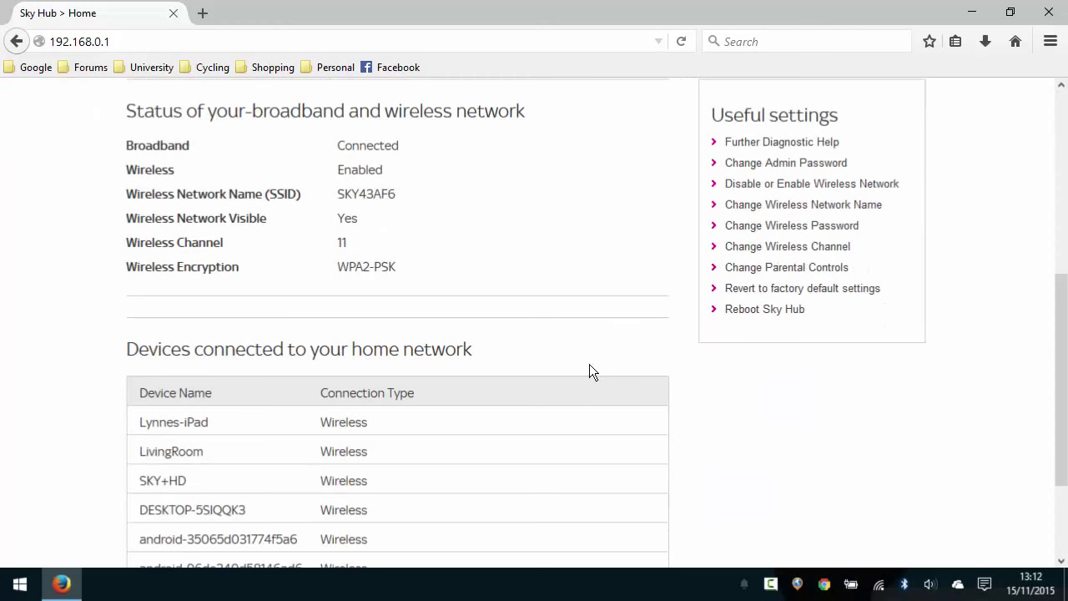
scroll("up", 3)
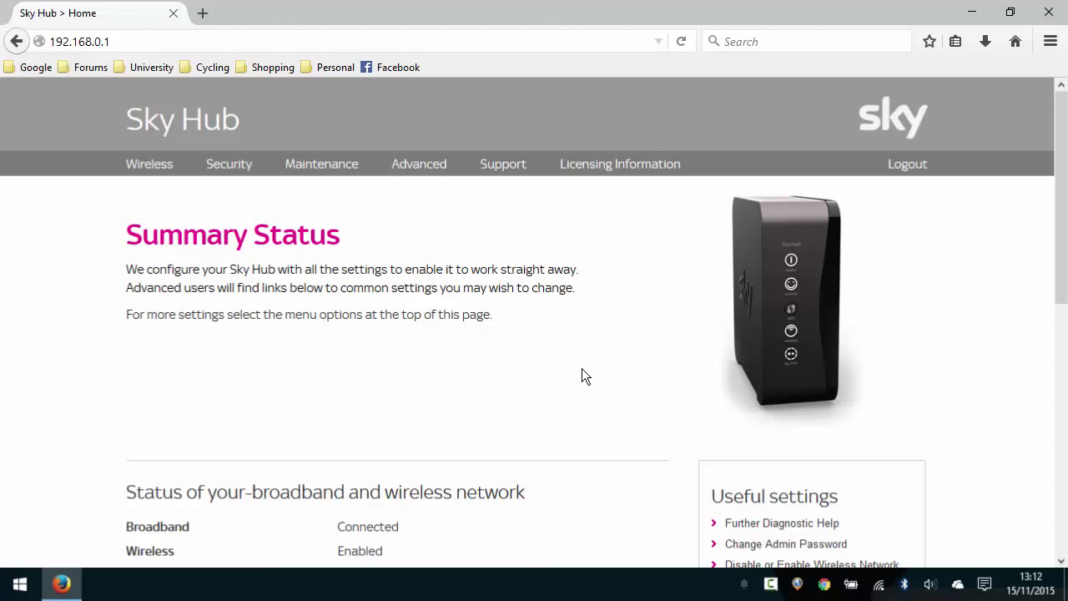
mouse_move(581, 360)
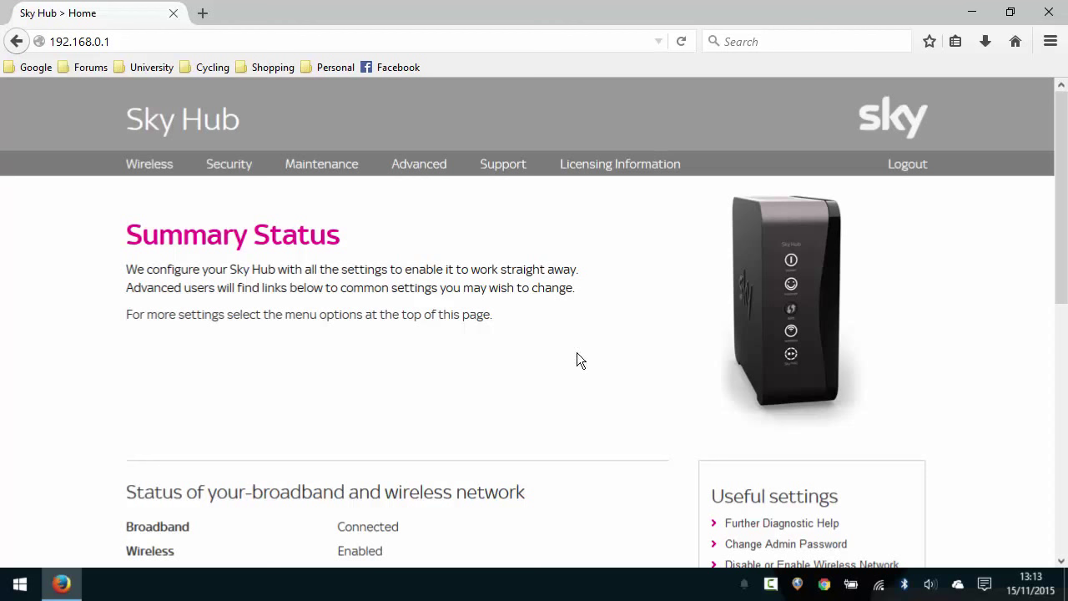
mouse_move(604, 374)
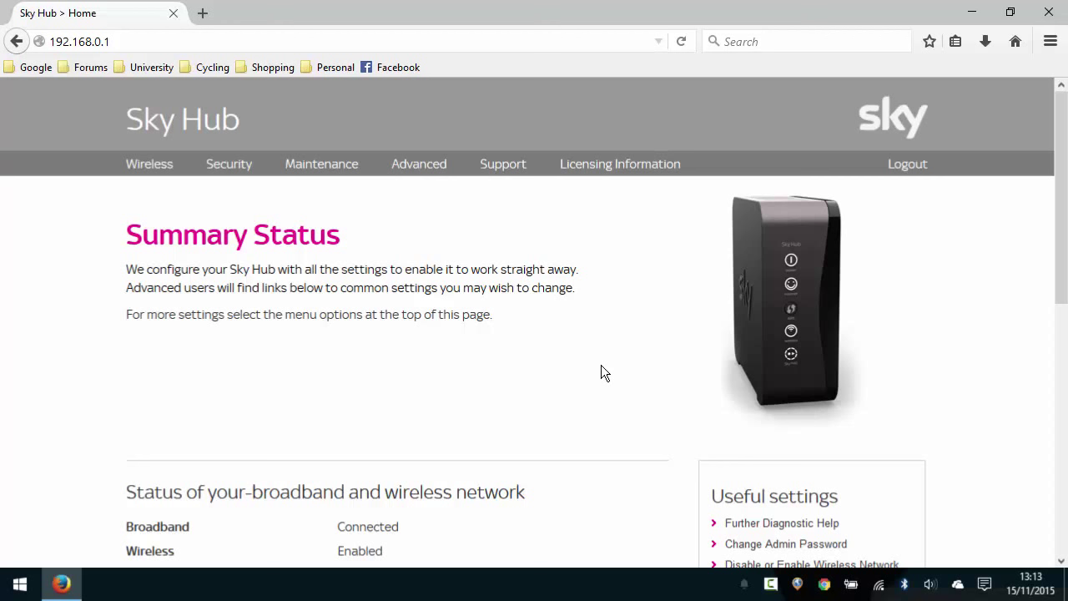
mouse_move(419, 163)
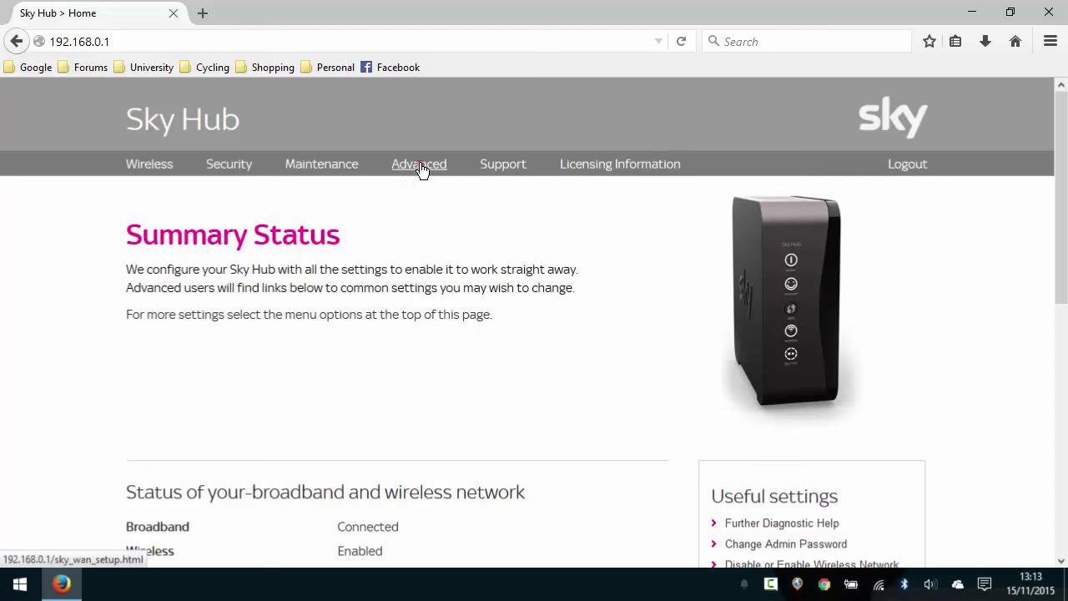
Enter Advanced settings, authenticating as 'admin' with the router password.
left_click(418, 163)
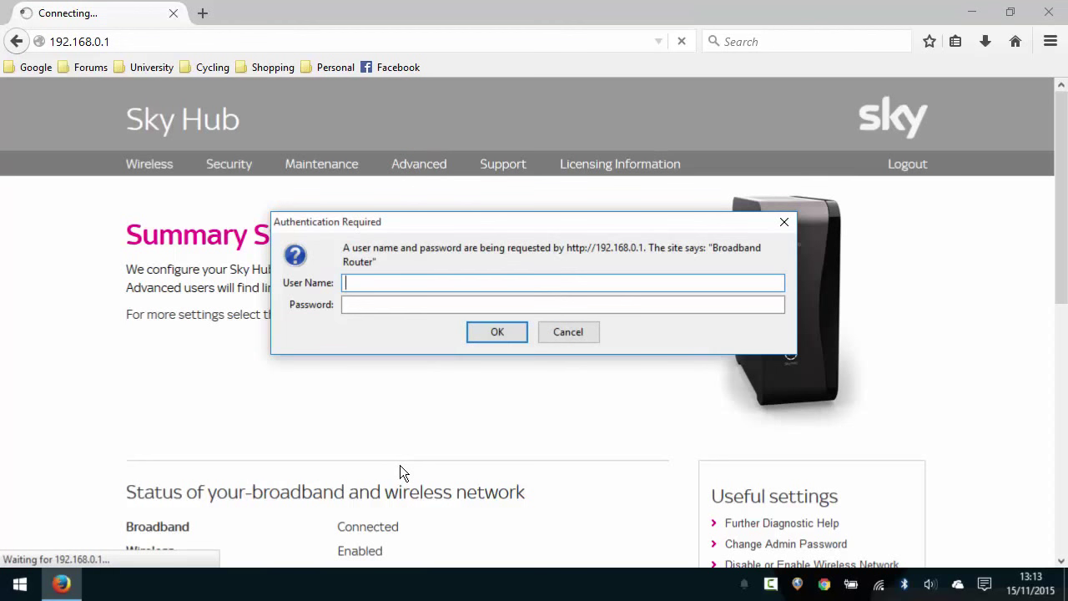
type("admin")
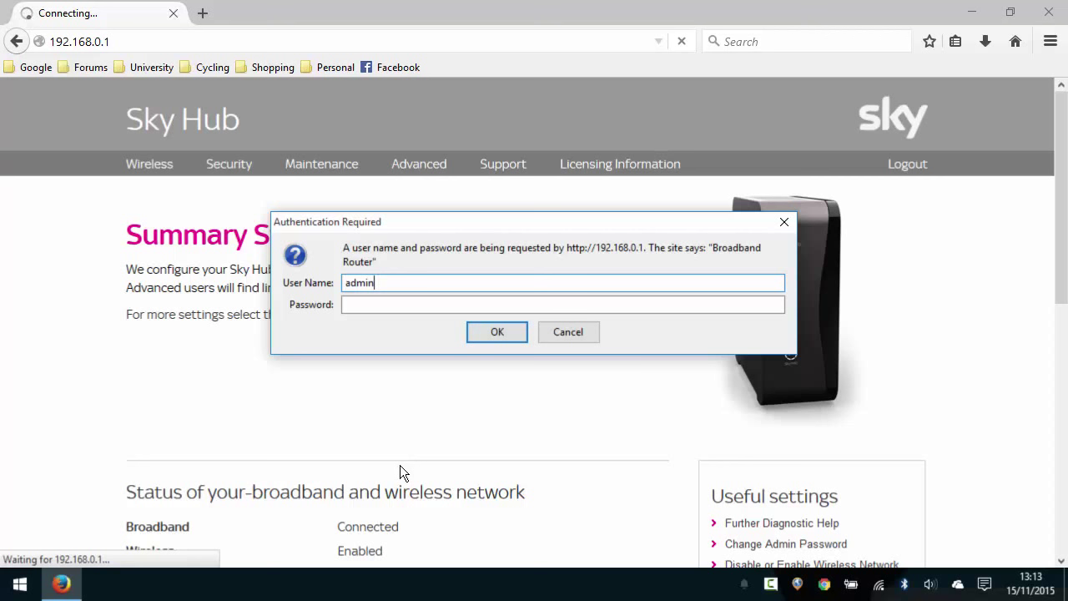
left_click(562, 303)
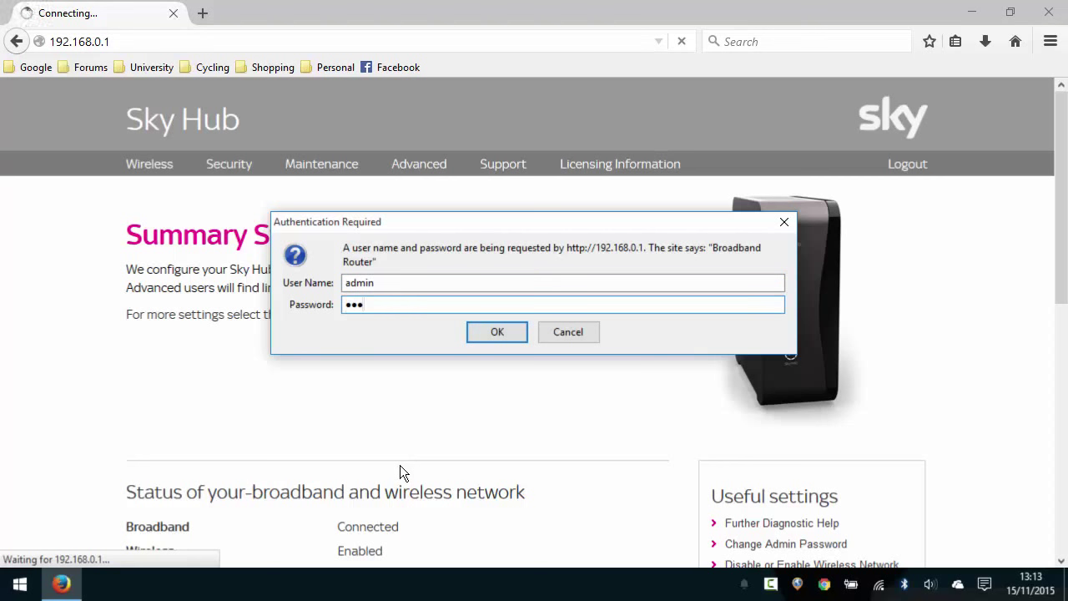
left_click(497, 330)
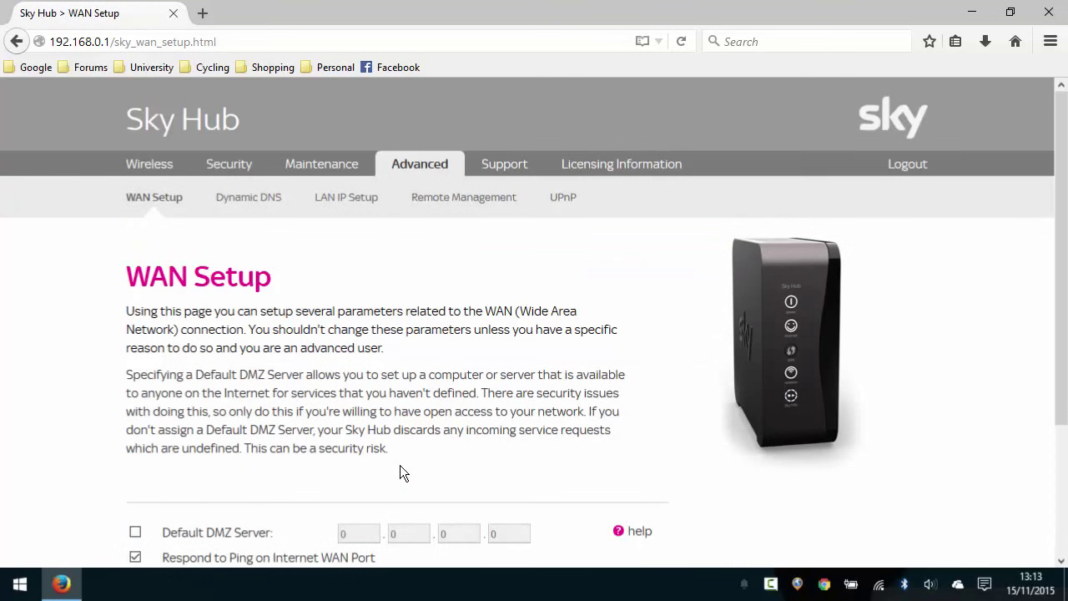
mouse_move(451, 303)
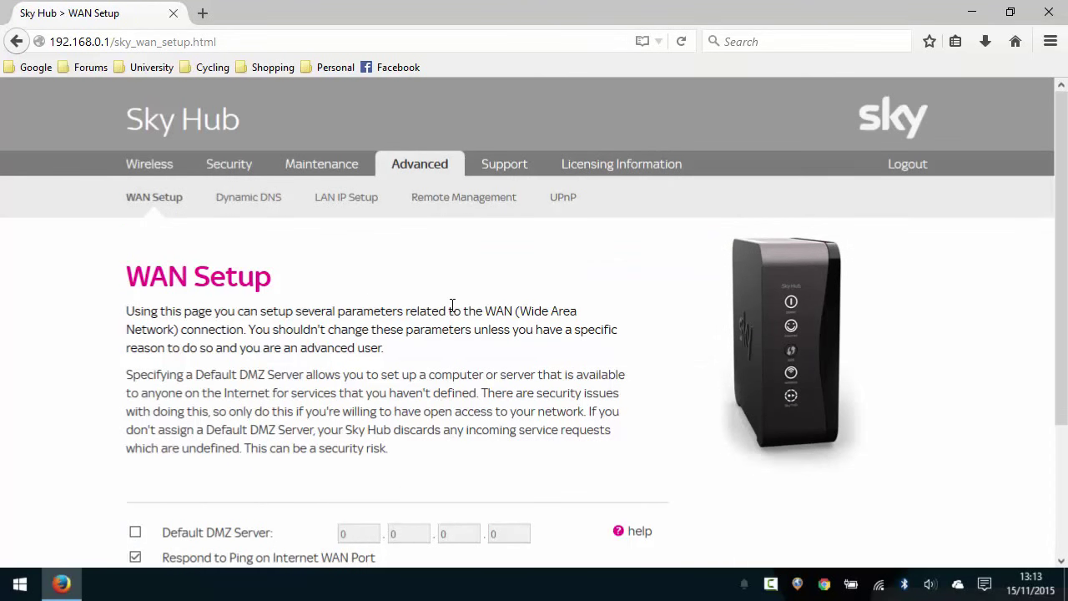
mouse_move(346, 197)
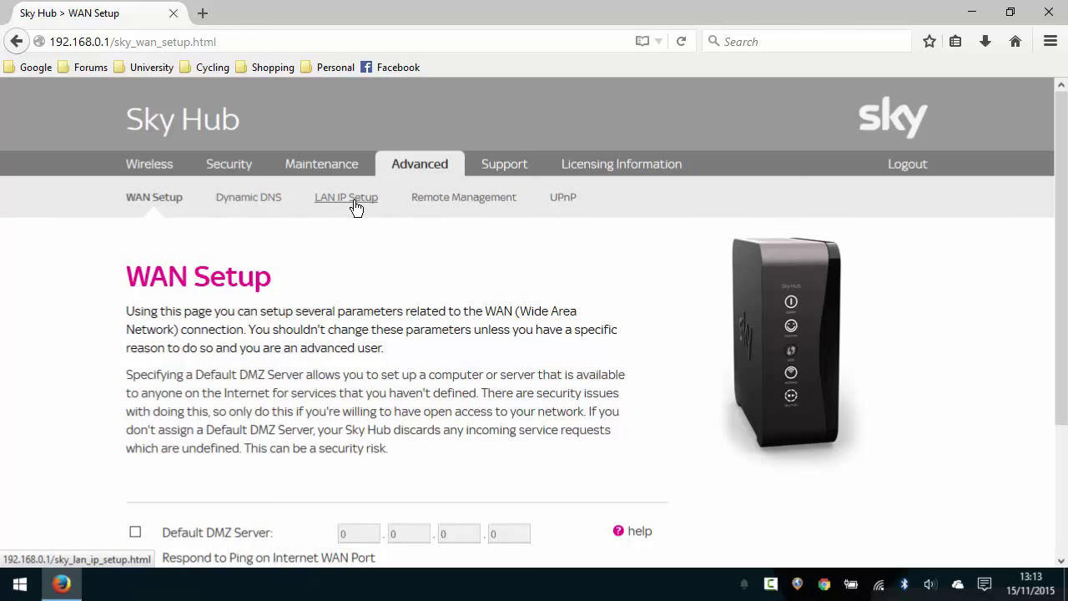
Show the LAN IP Setup page and review its Address Reservation section.
left_click(346, 197)
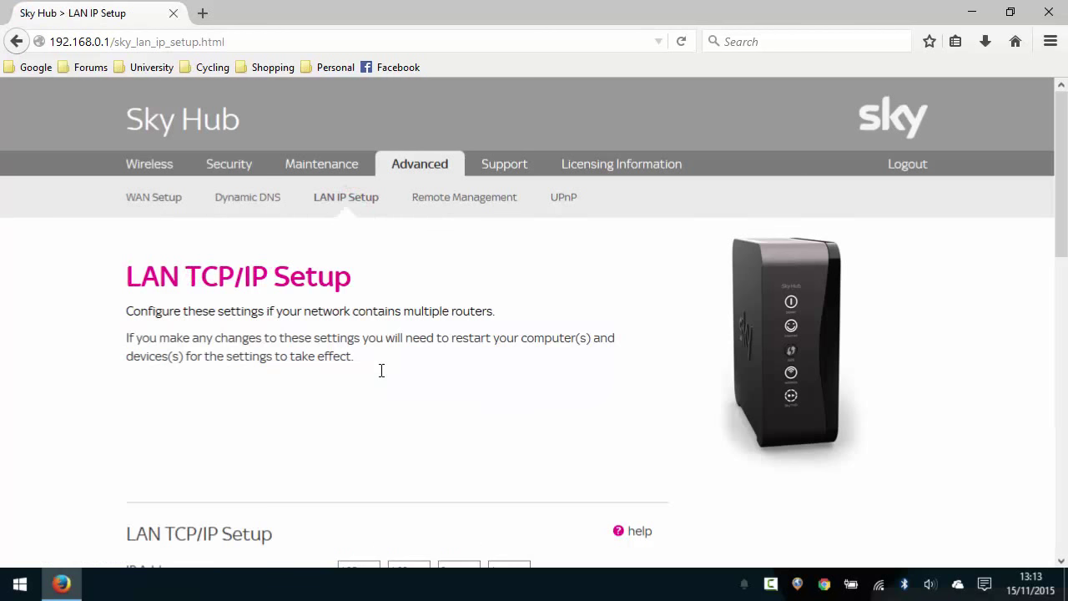
scroll("down", 3)
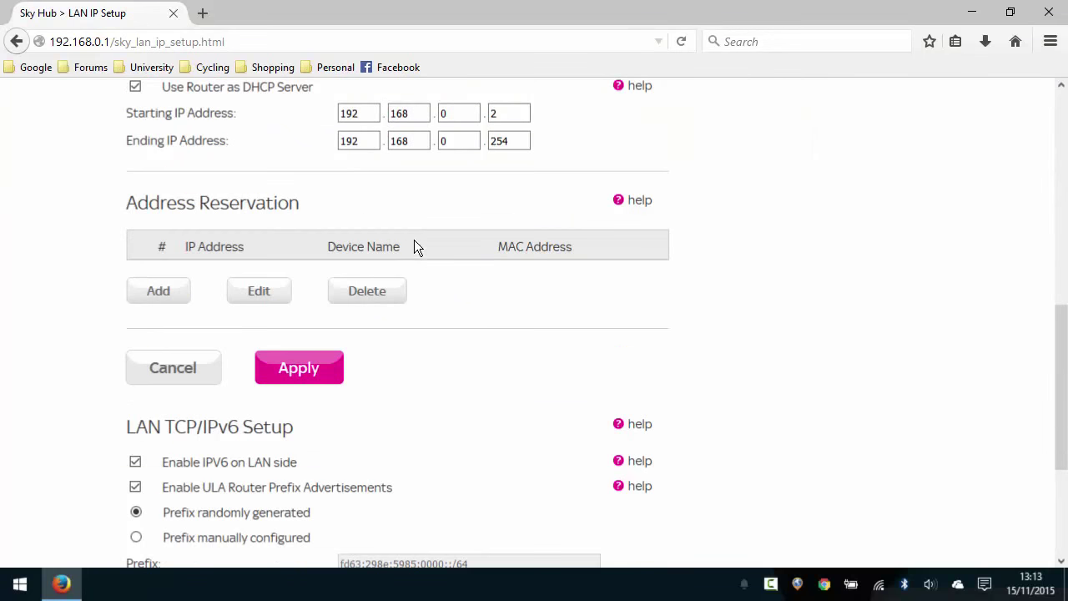
mouse_move(283, 242)
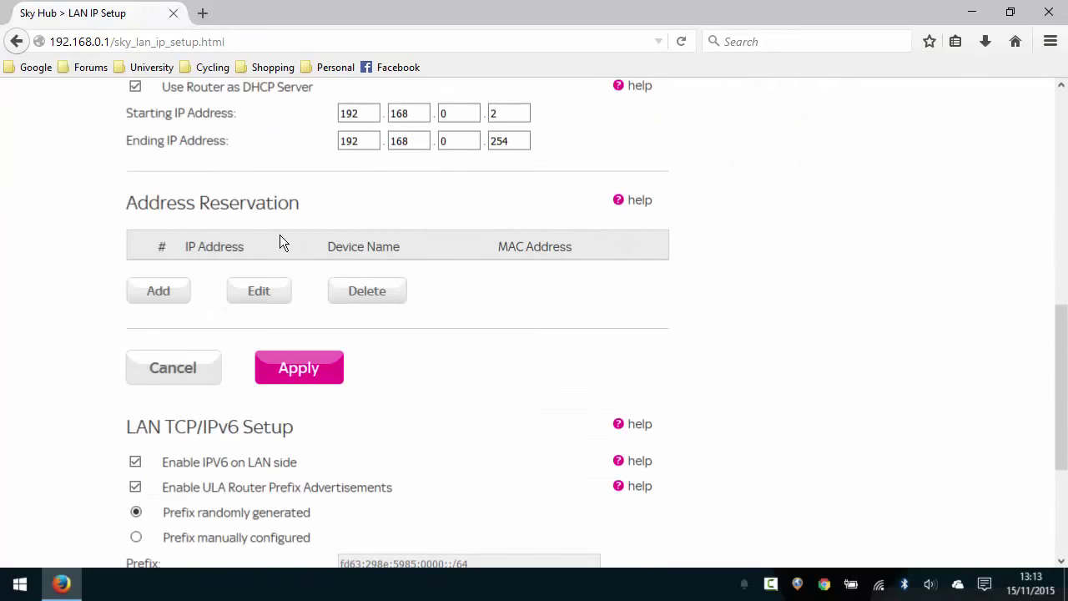
scroll("up", 3)
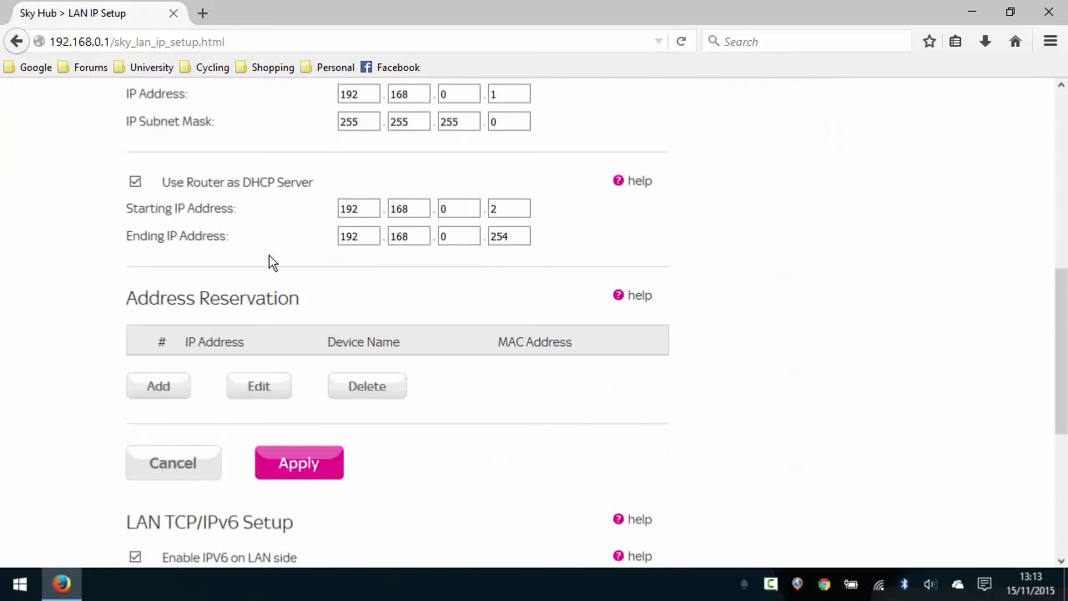
mouse_move(271, 301)
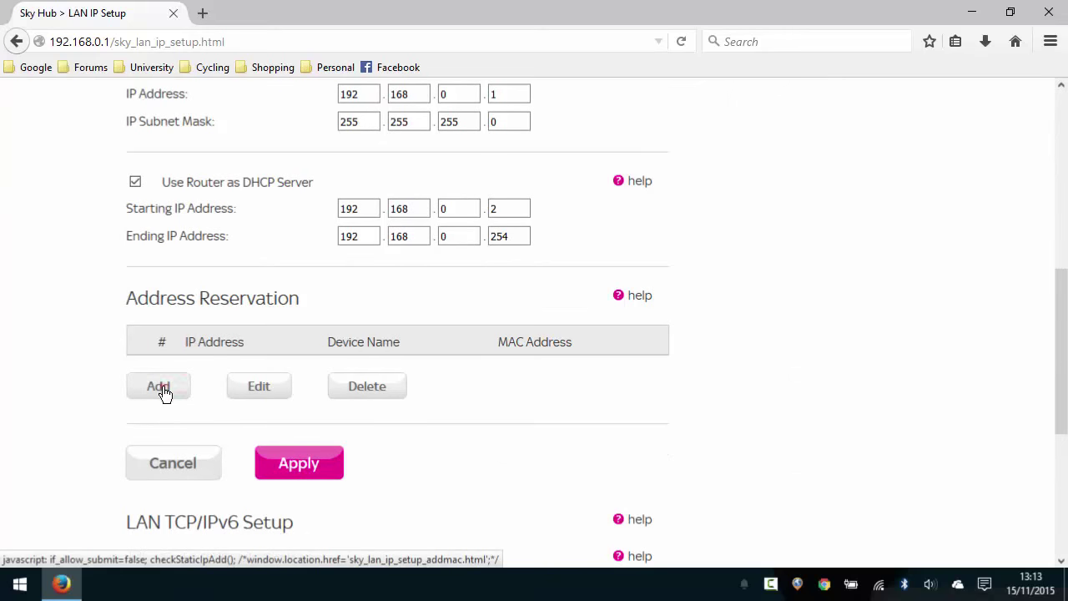
Add an address reservation for the android device at 192.168.0.15.
left_click(159, 386)
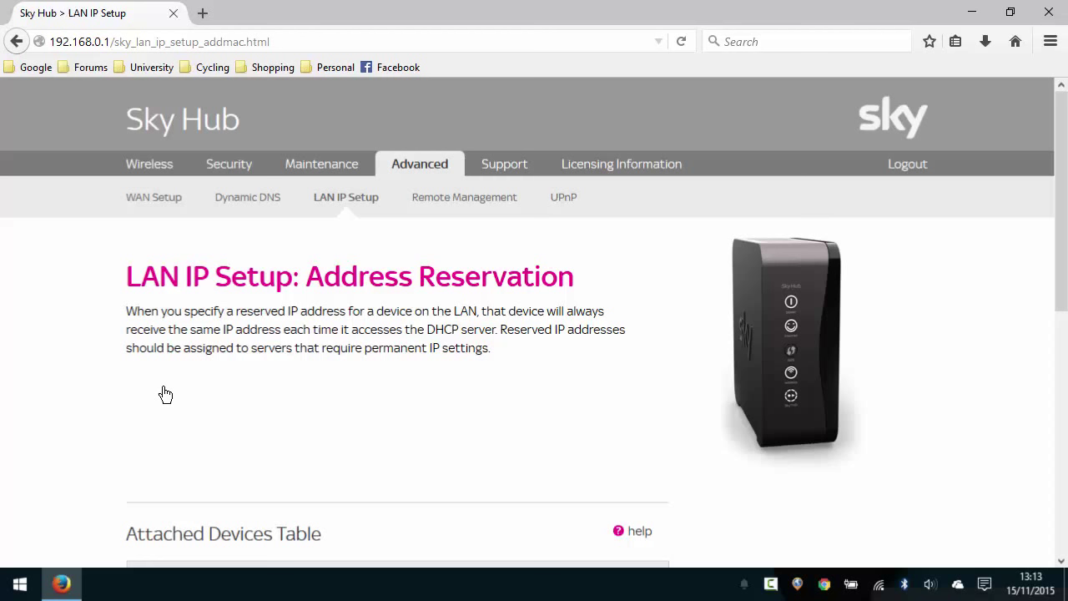
mouse_move(424, 348)
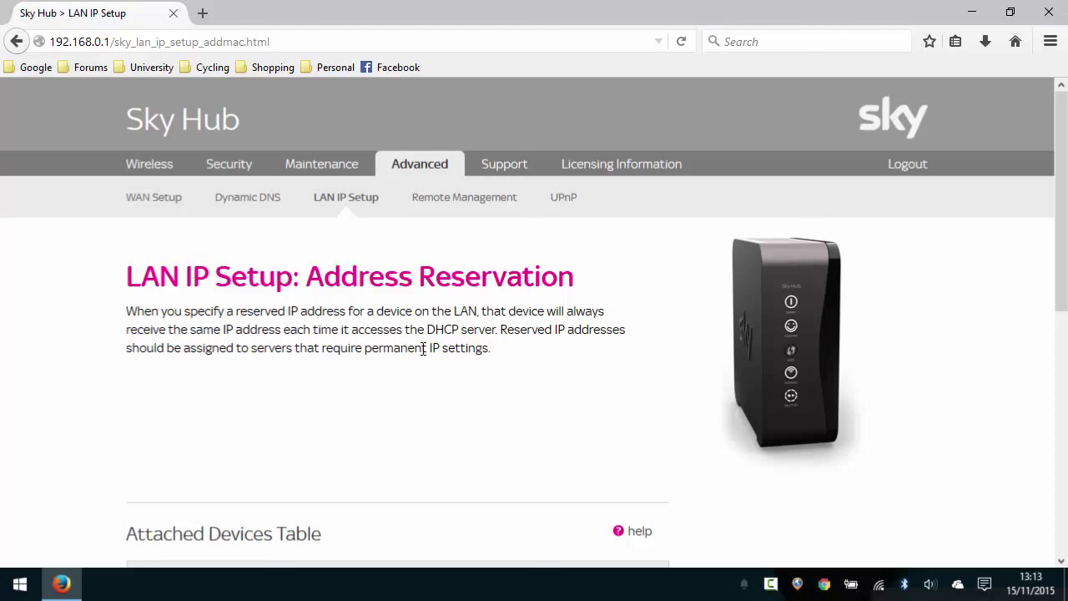
scroll("down", 3)
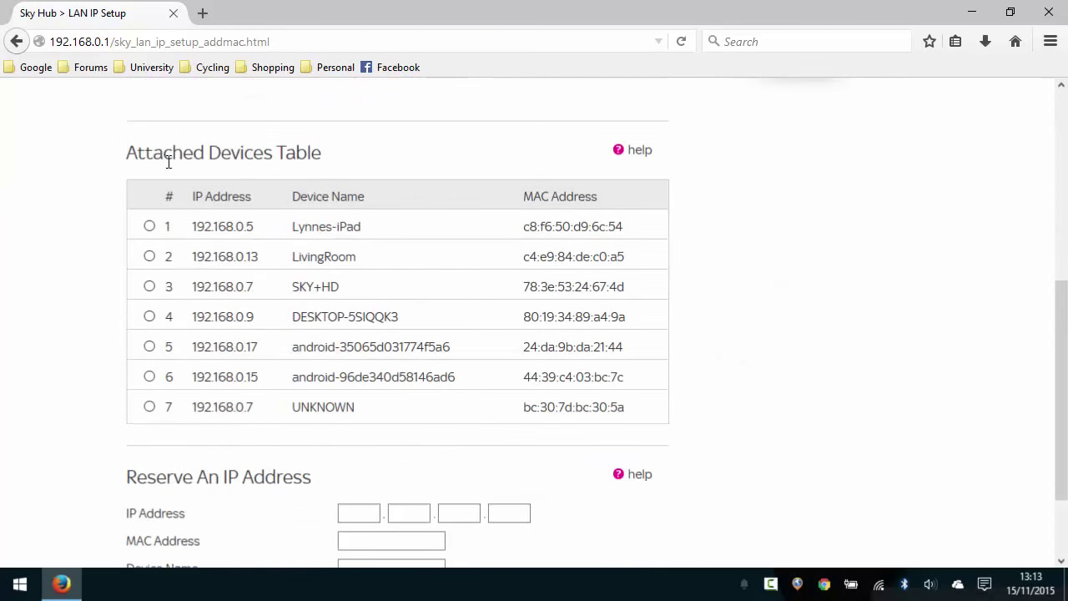
mouse_move(388, 180)
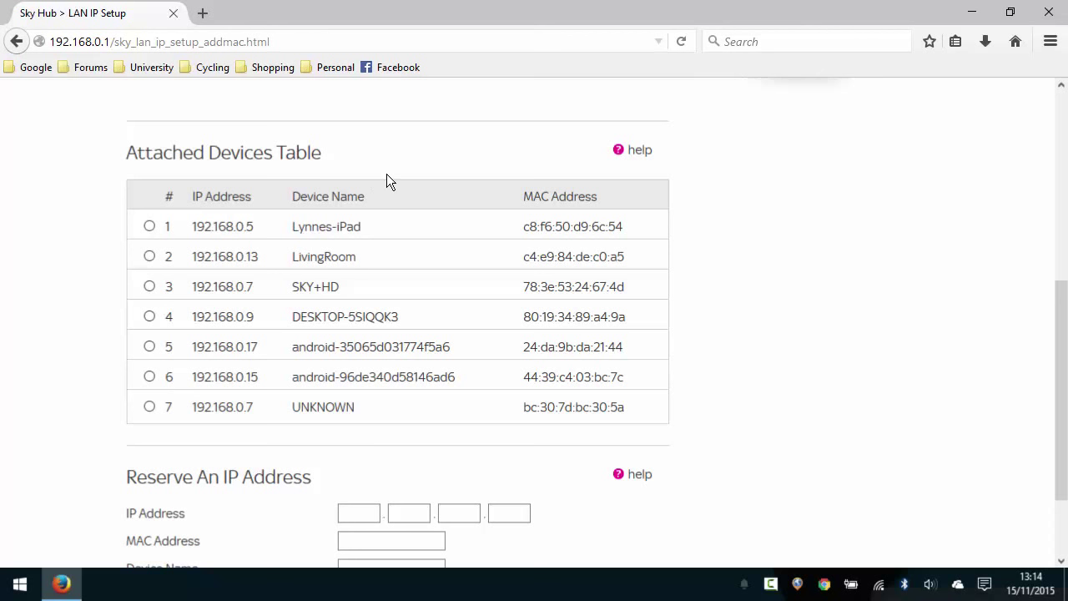
mouse_move(399, 200)
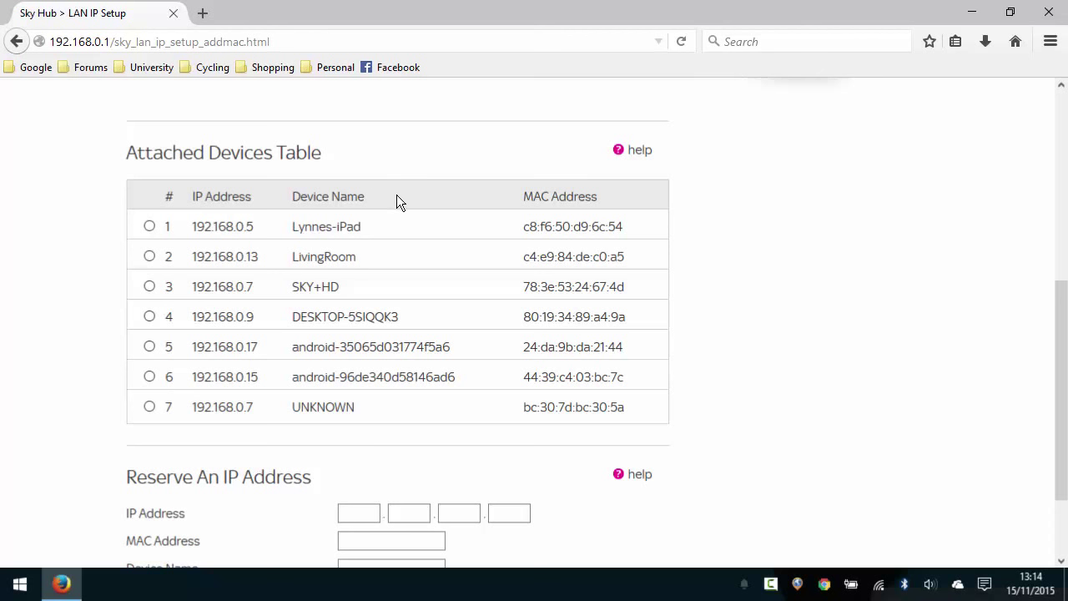
mouse_move(359, 382)
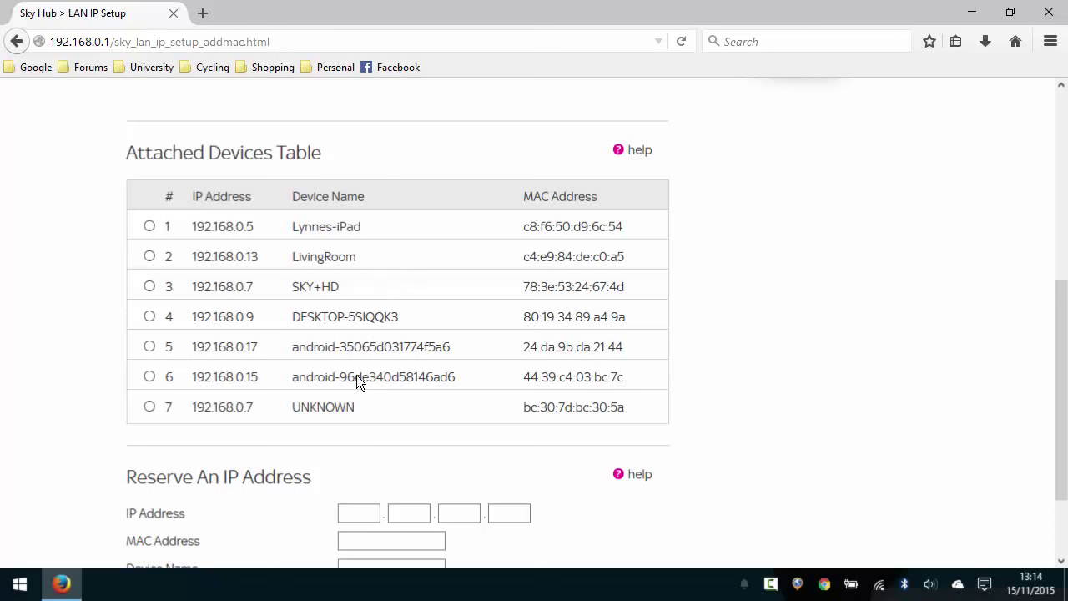
mouse_move(534, 392)
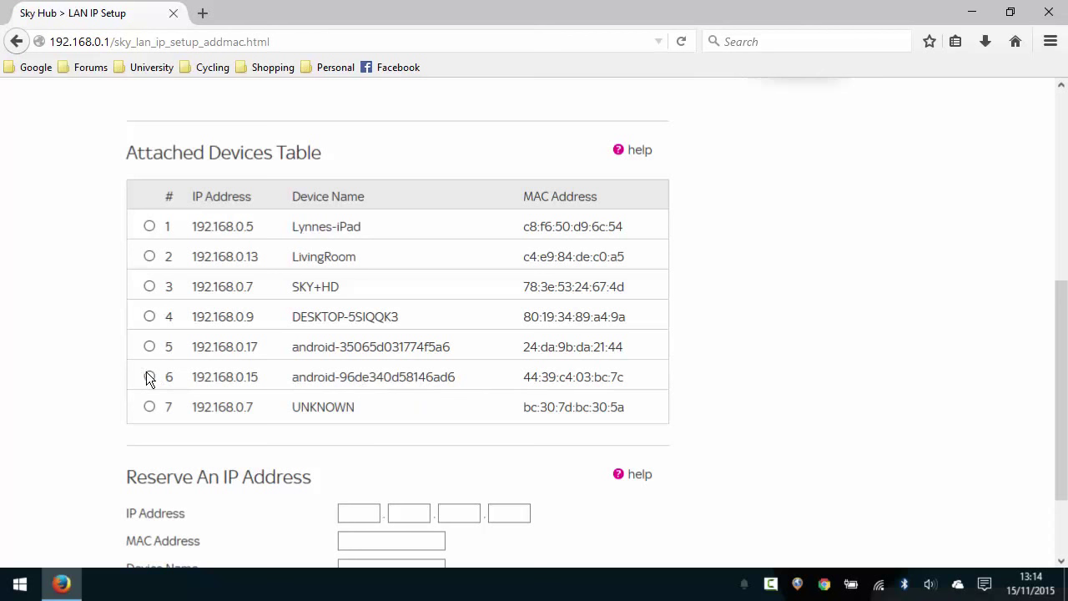
left_click(150, 377)
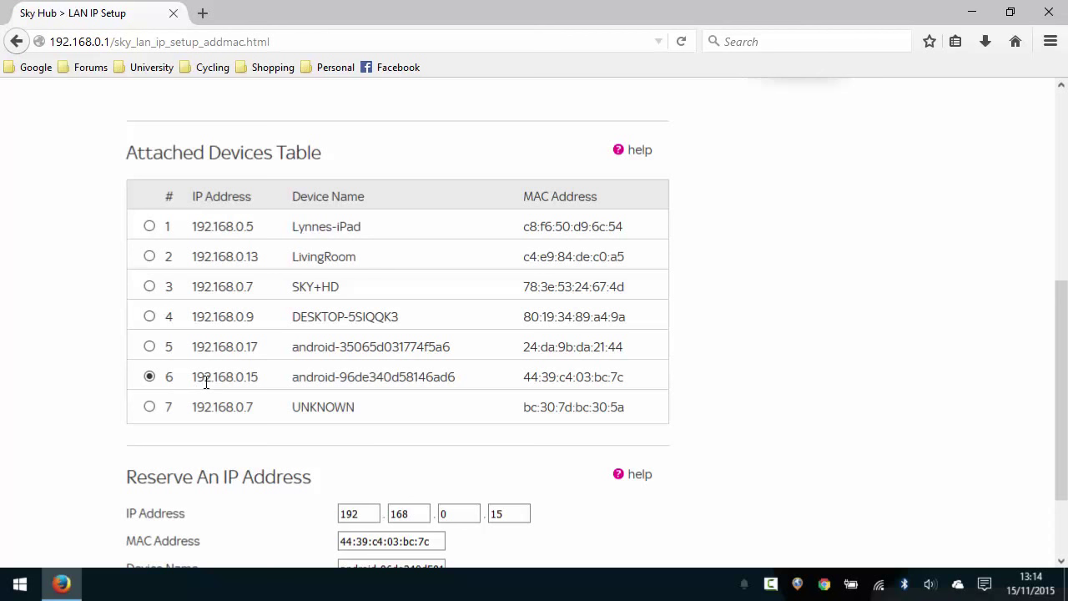
mouse_move(254, 377)
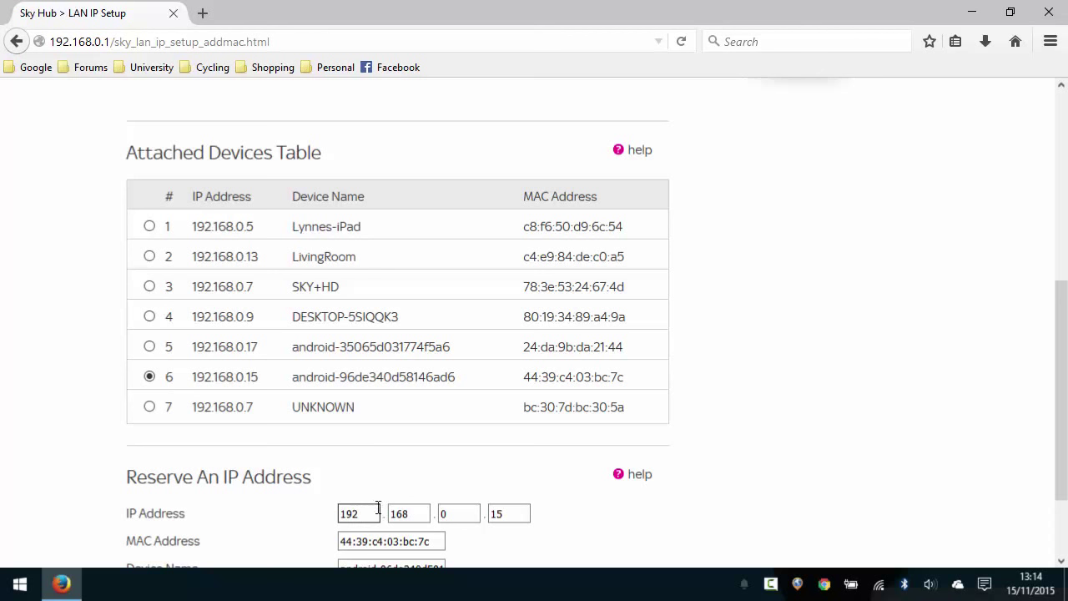
mouse_move(447, 484)
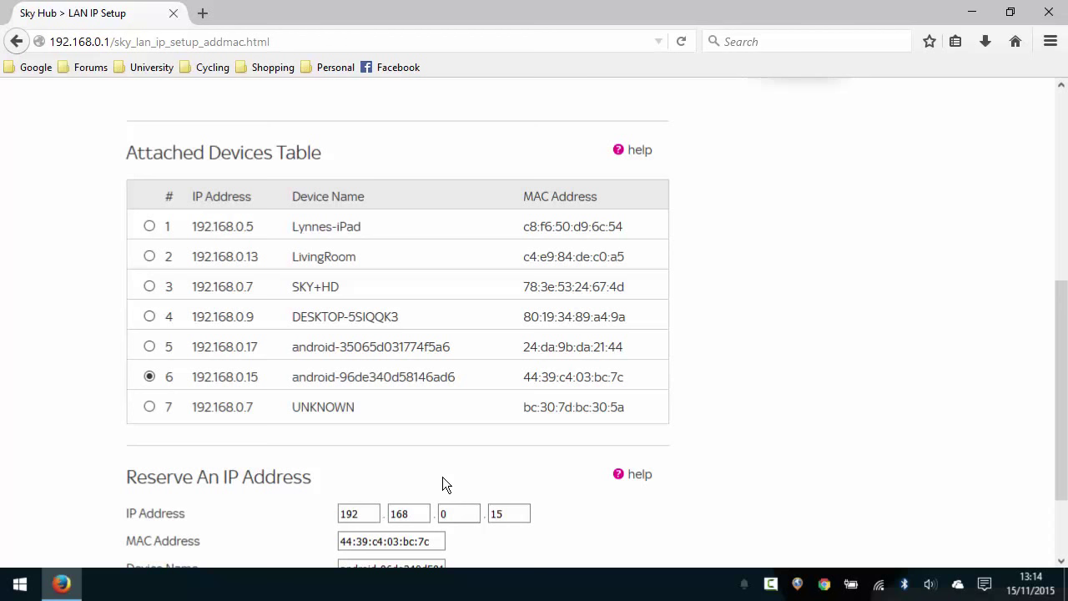
mouse_move(224, 377)
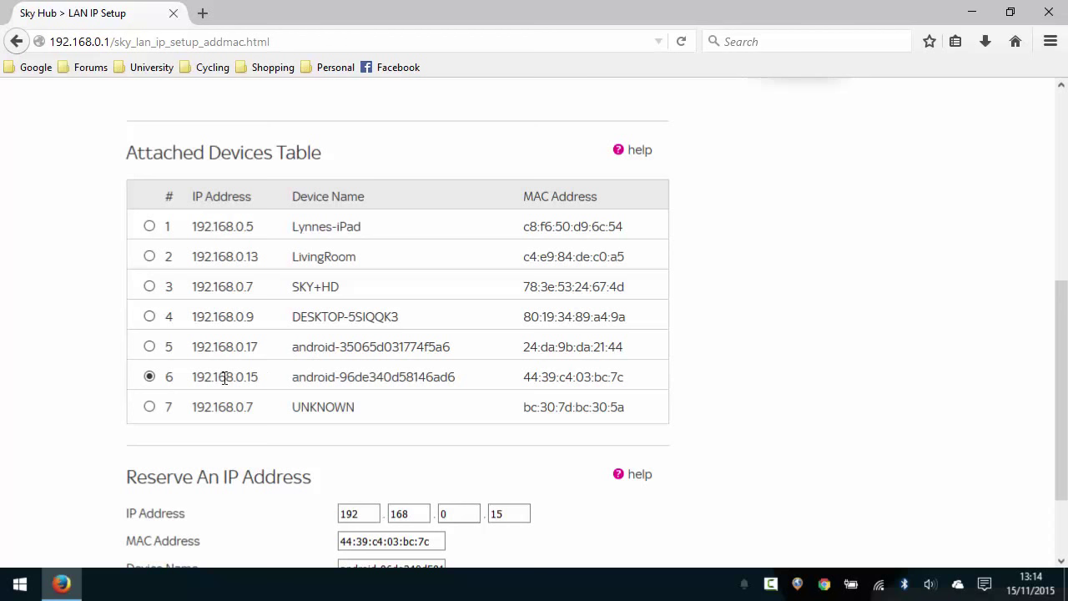
scroll("down", 3)
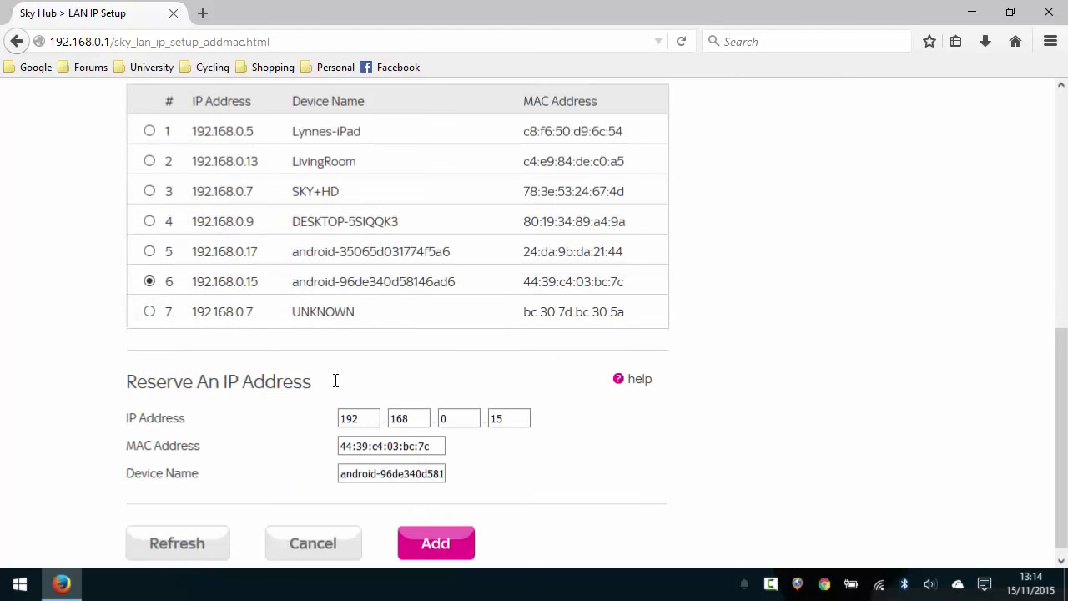
scroll("up", 3)
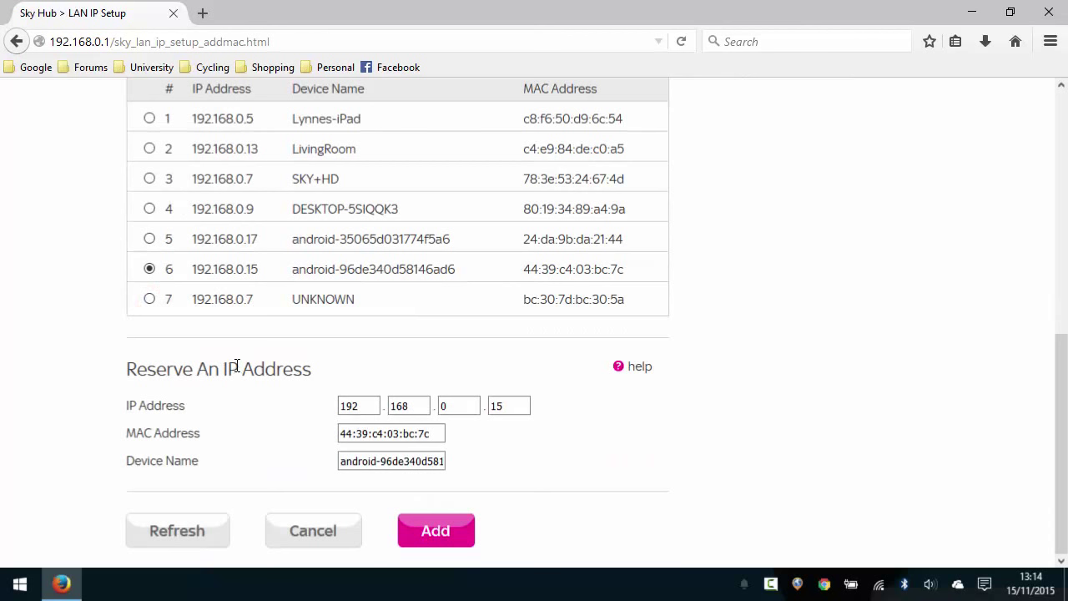
mouse_move(280, 399)
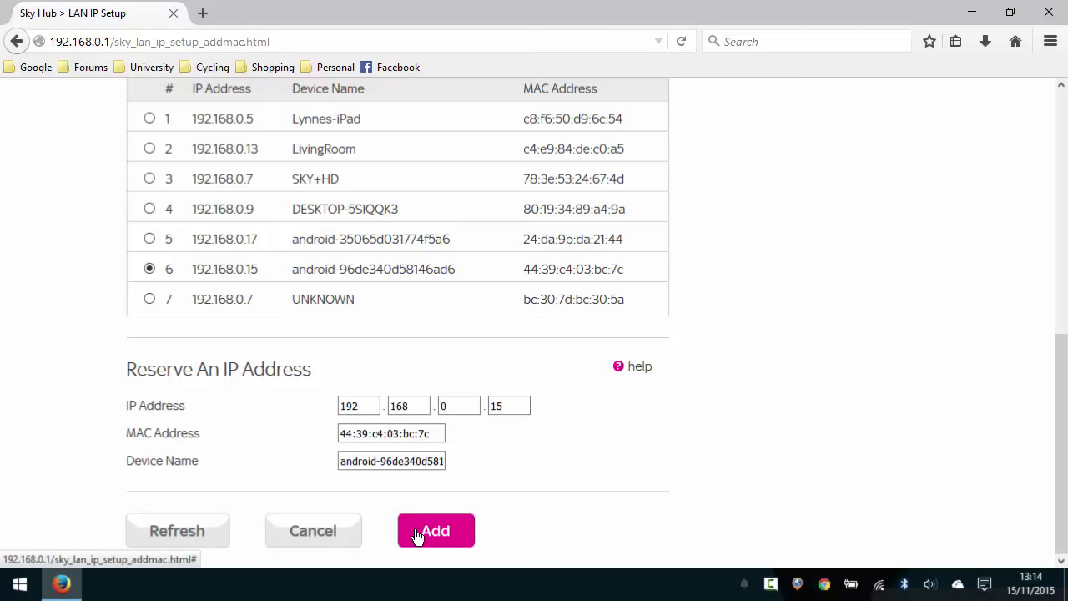
left_click(435, 531)
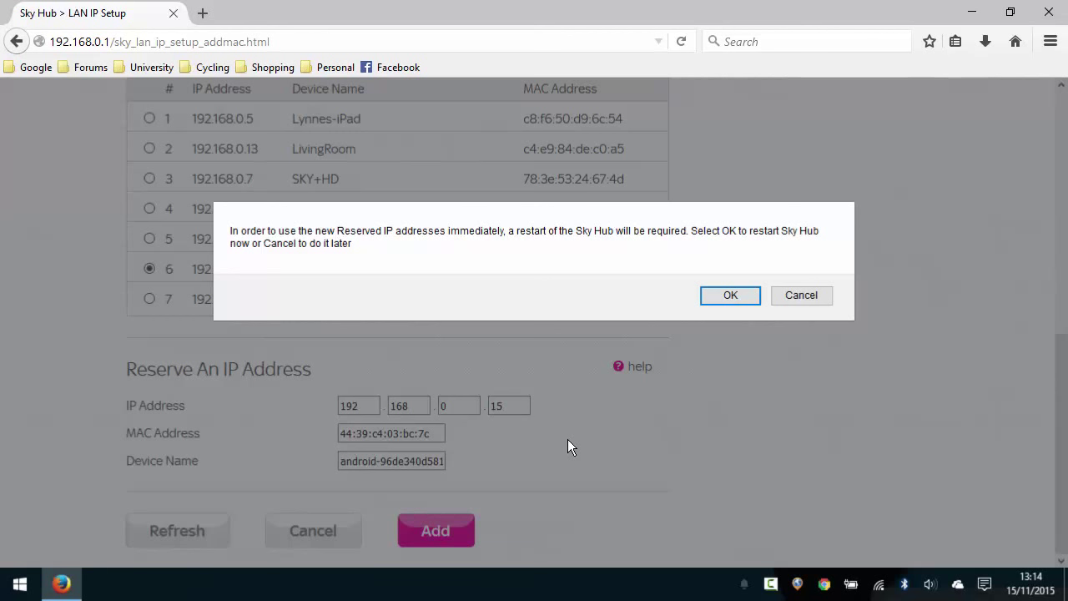
mouse_move(679, 250)
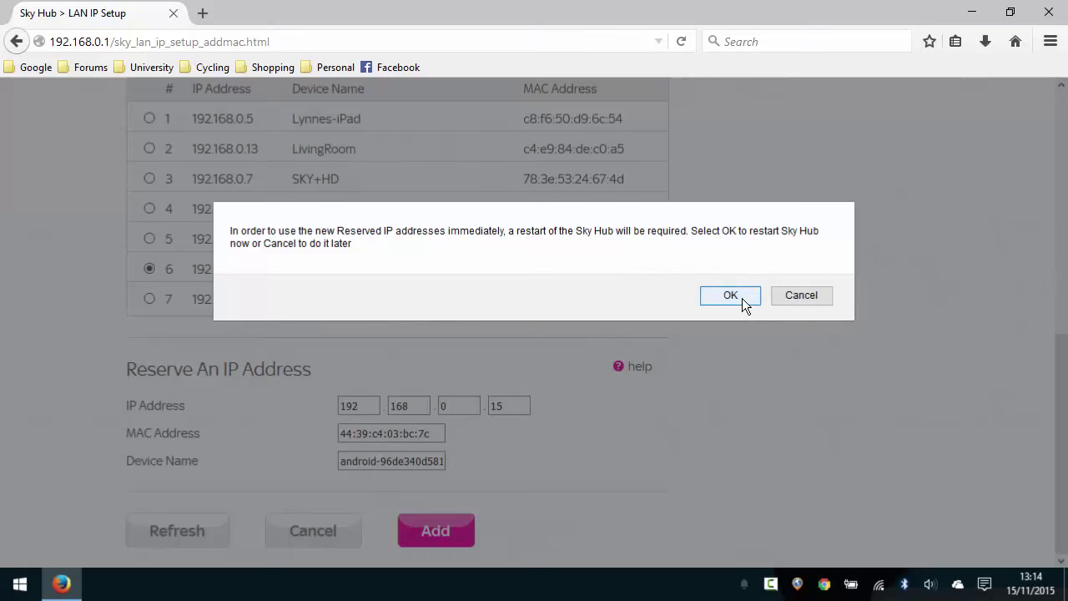
Confirm restarting the hub so the reservation takes effect.
left_click(731, 293)
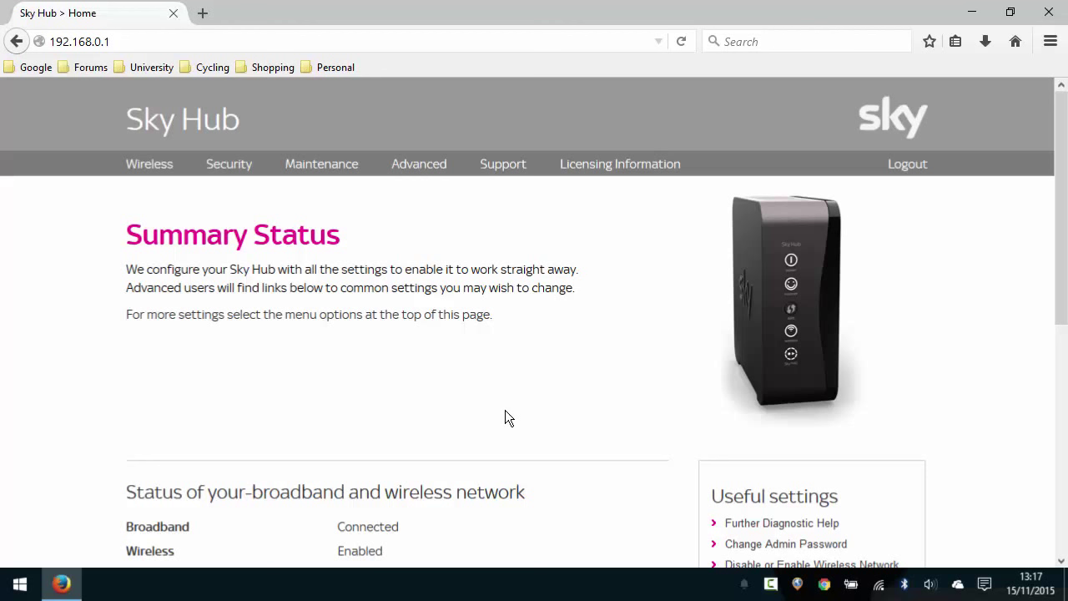
mouse_move(481, 405)
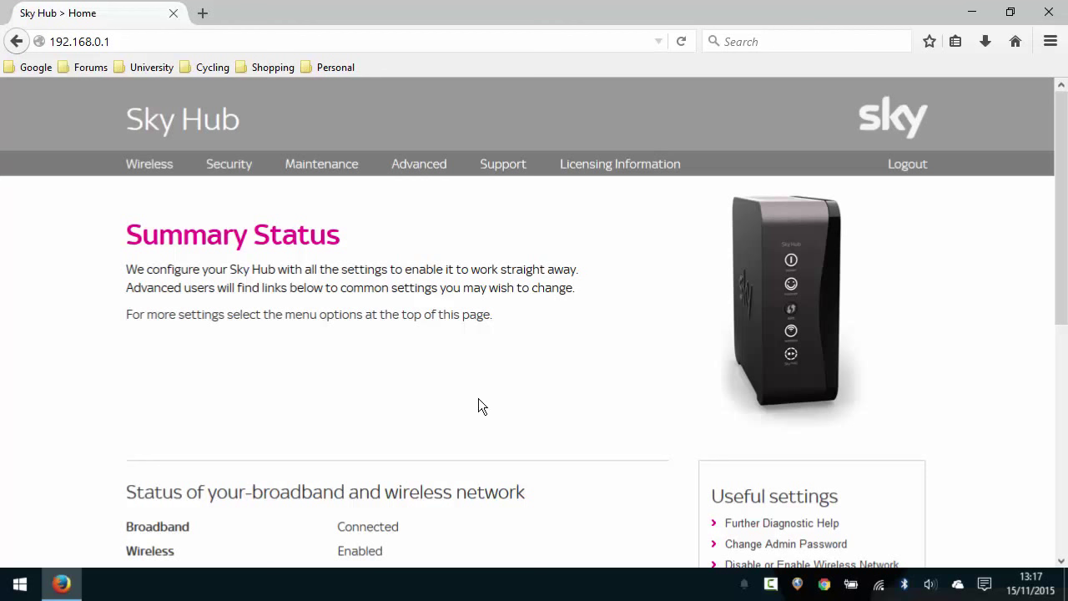
mouse_move(493, 380)
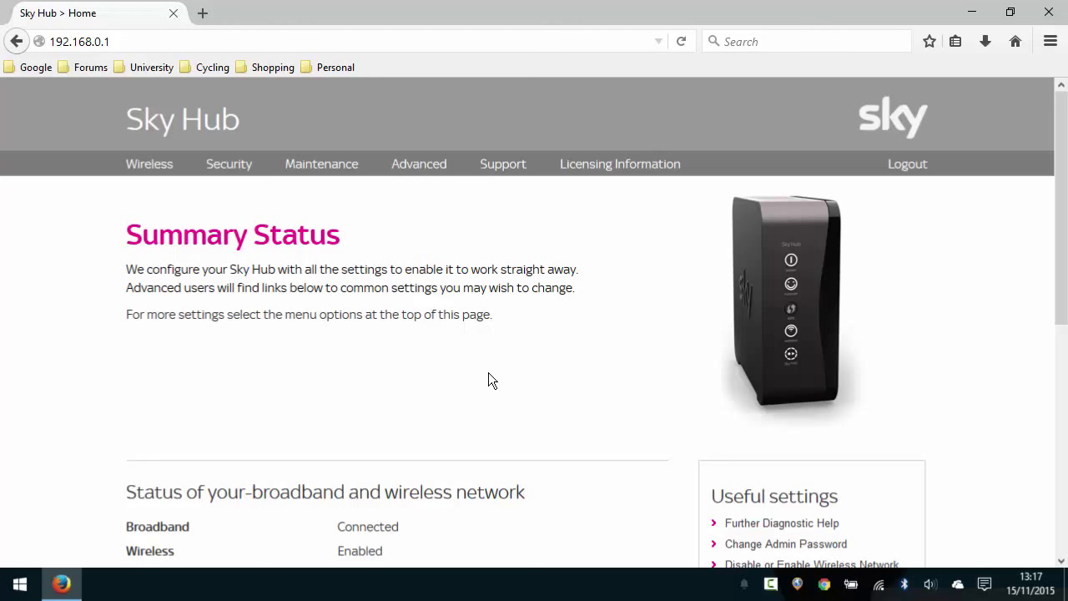
mouse_move(591, 399)
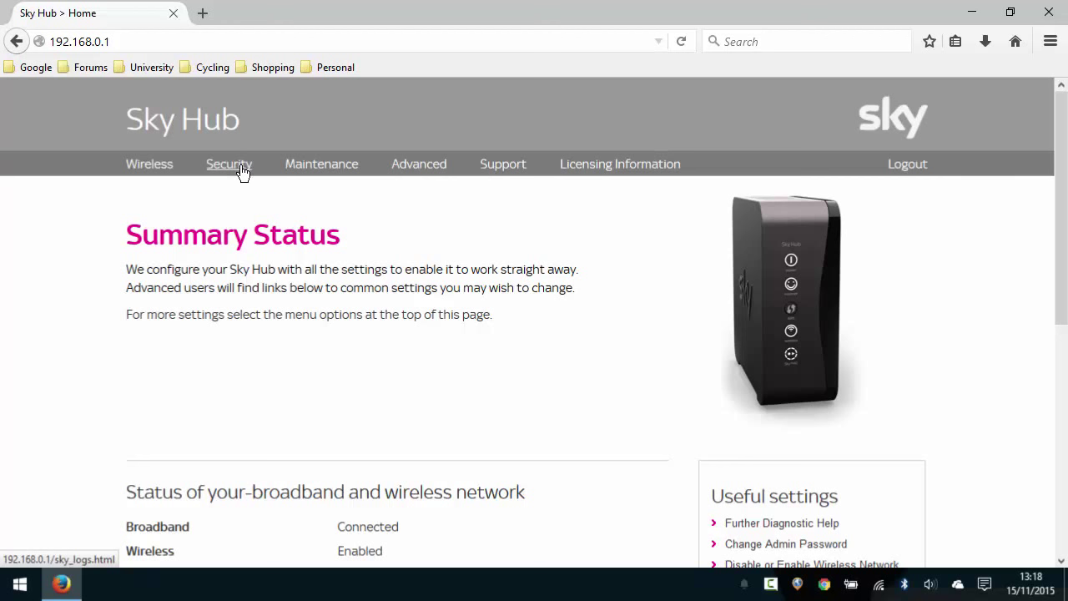
Enter the Security section as 'admin' and head to the Schedule settings.
left_click(229, 164)
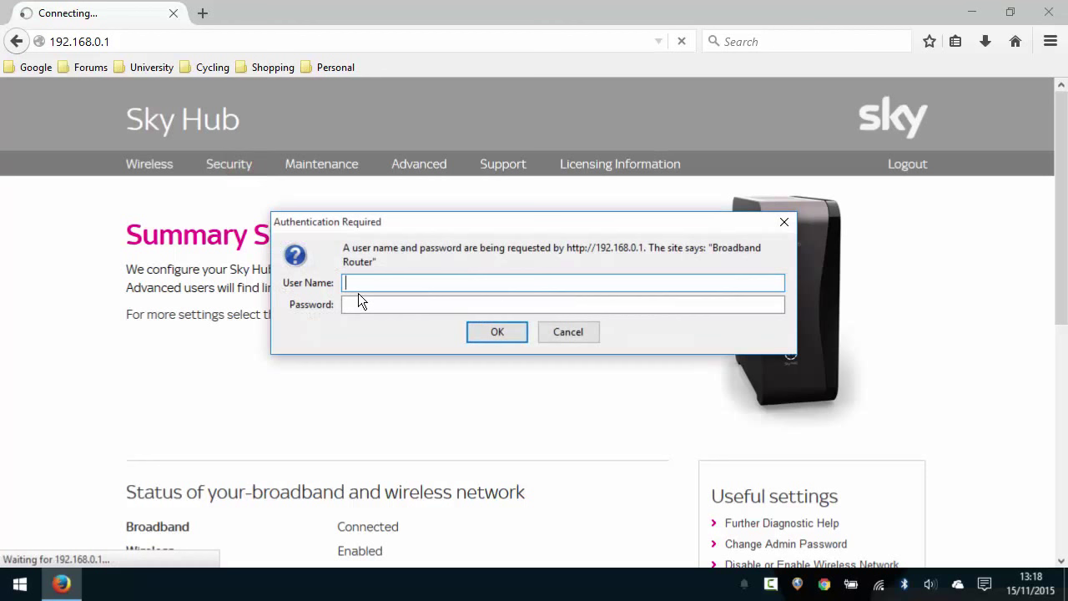
type("admin")
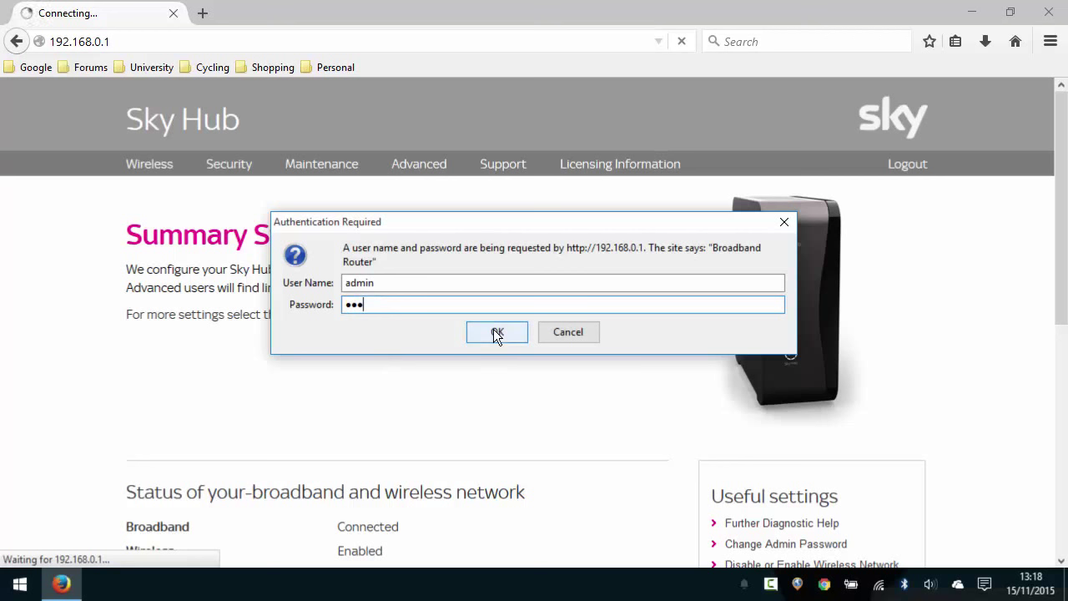
left_click(497, 332)
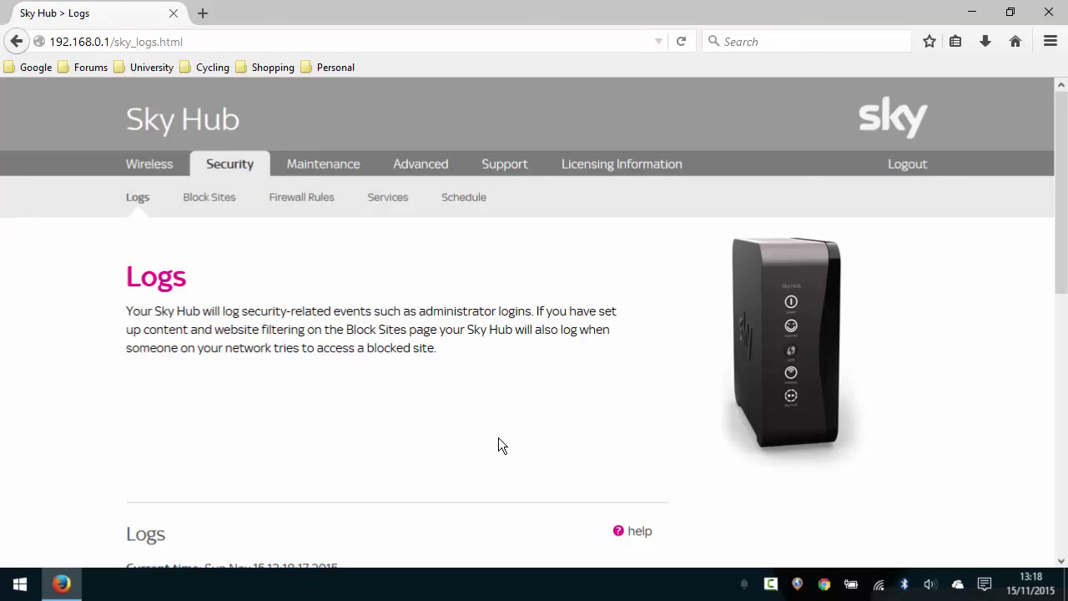
mouse_move(501, 384)
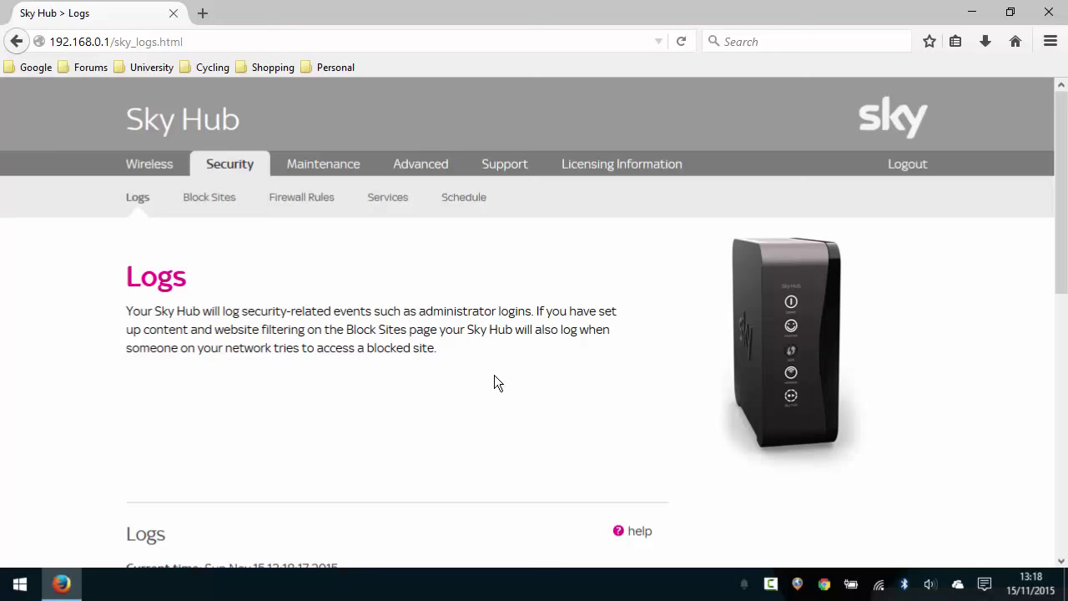
left_click(464, 197)
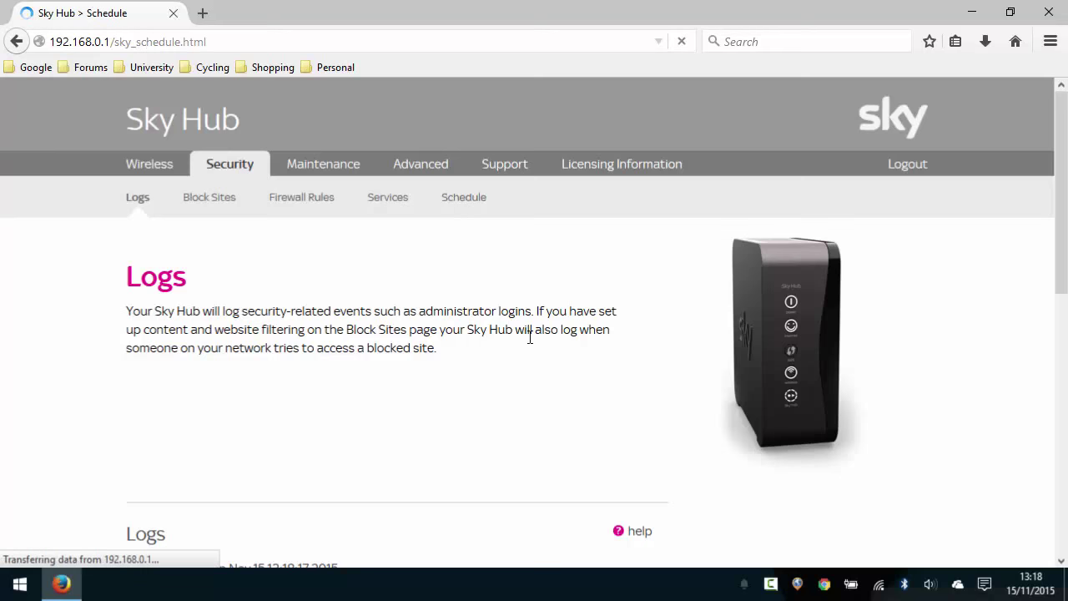
On the Schedule page, set the days to Sunday instead of Every Day, keeping All Day.
left_click(464, 197)
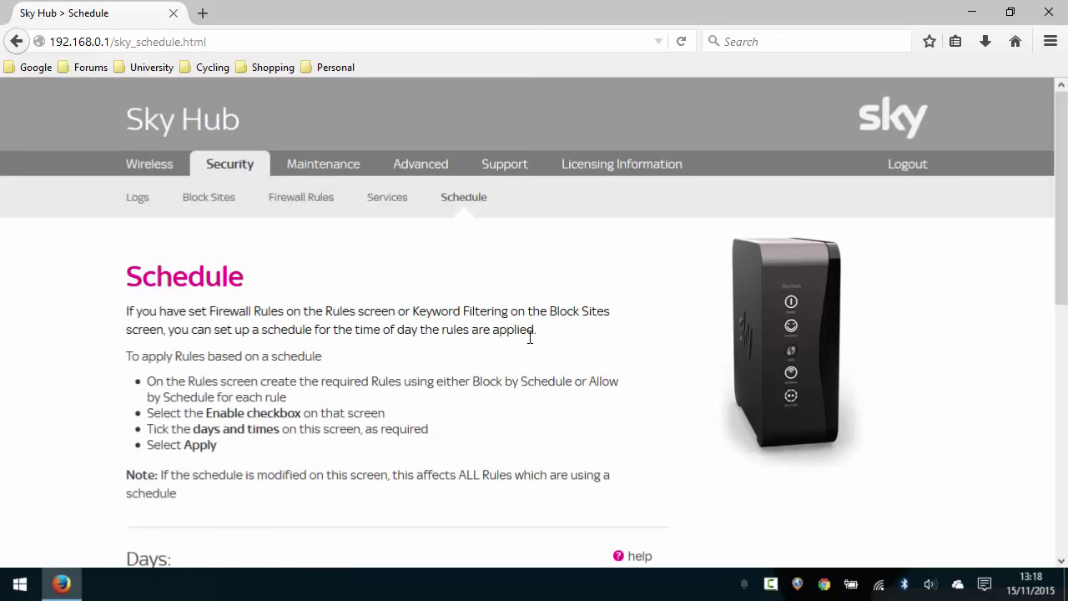
mouse_move(283, 429)
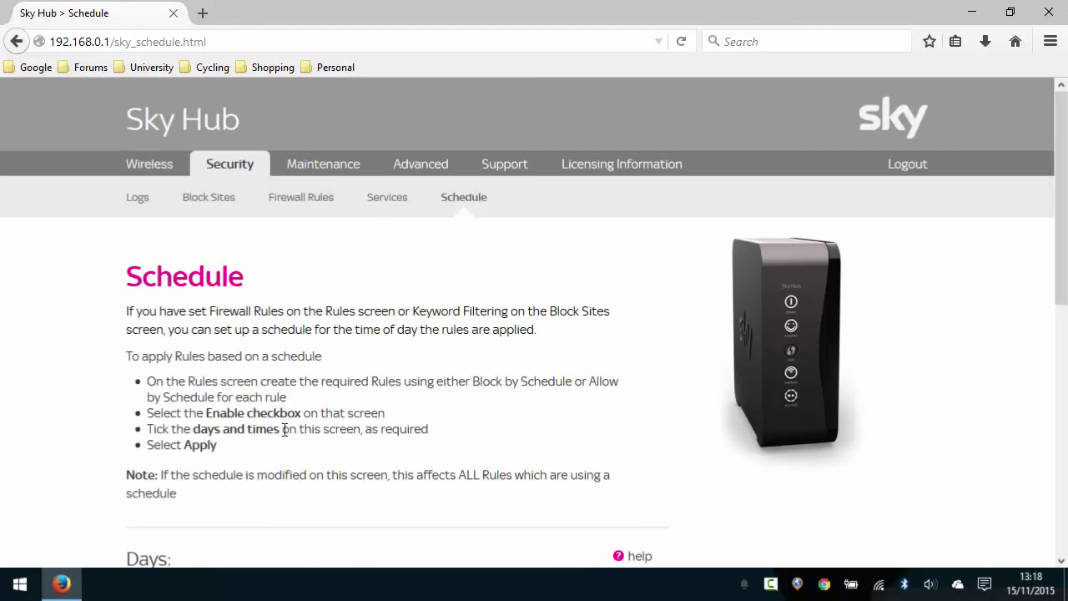
scroll("down", 3)
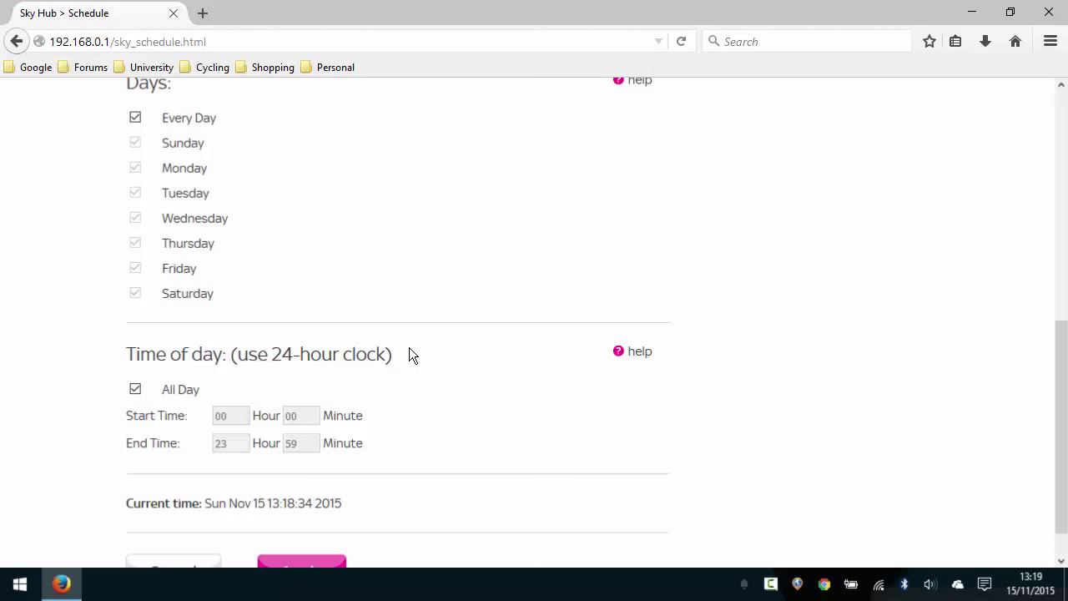
scroll("up", 3)
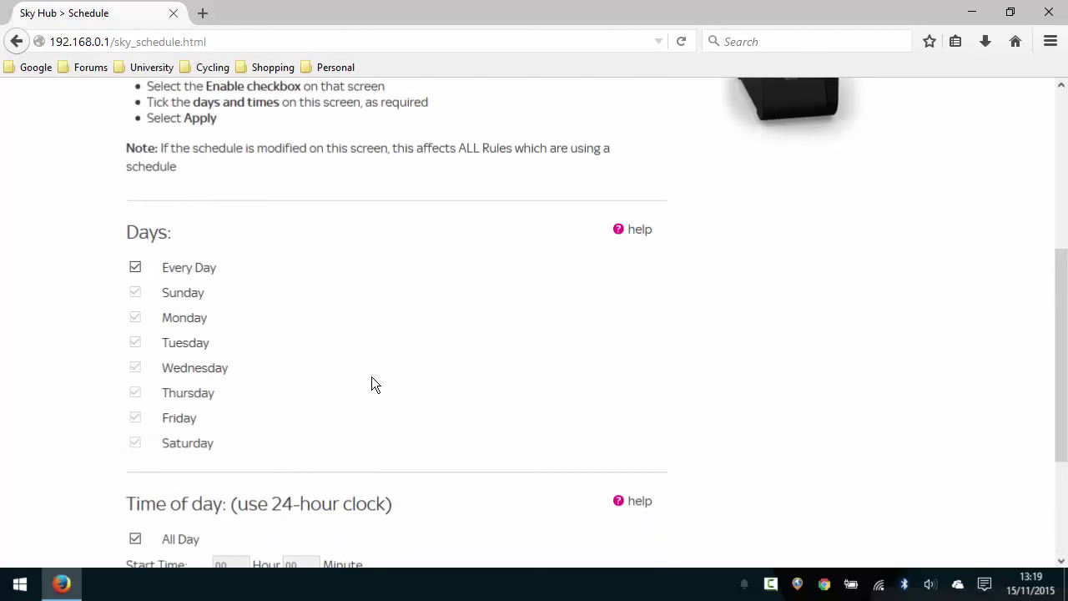
scroll("down", 3)
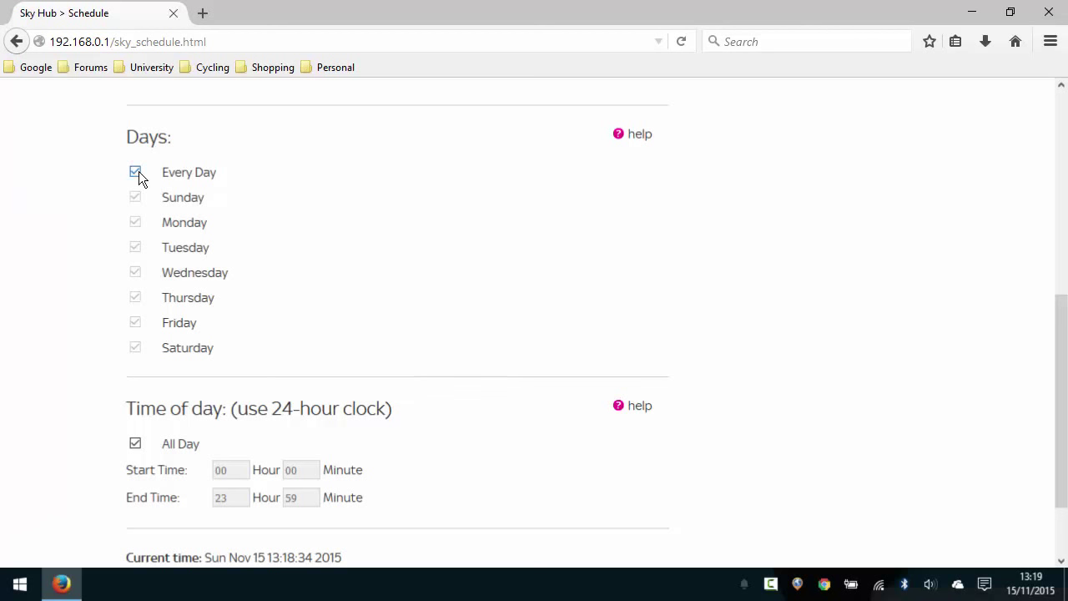
left_click(135, 172)
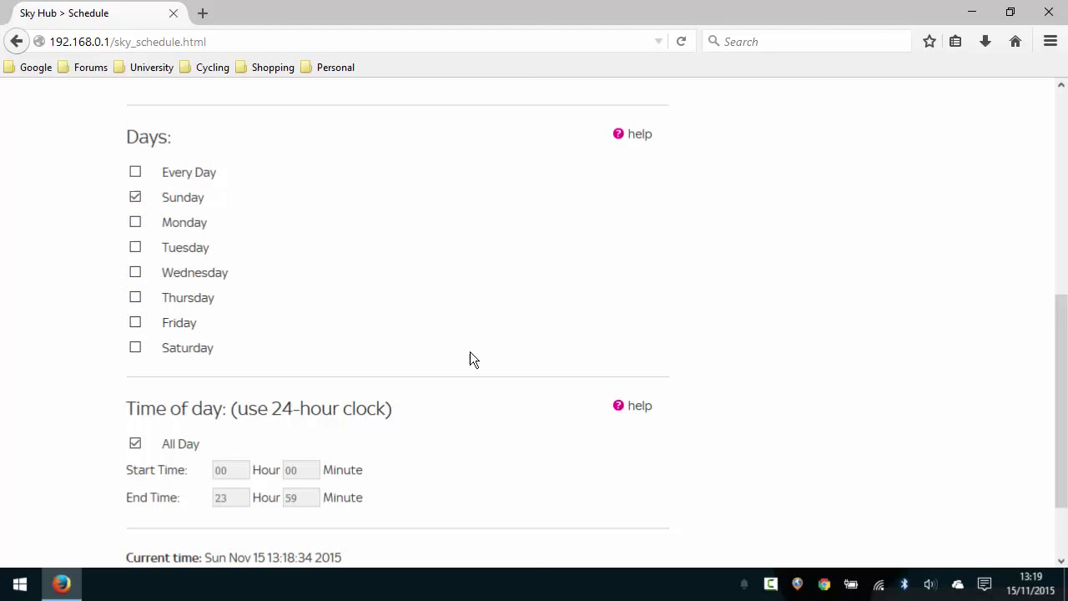
mouse_move(1031, 584)
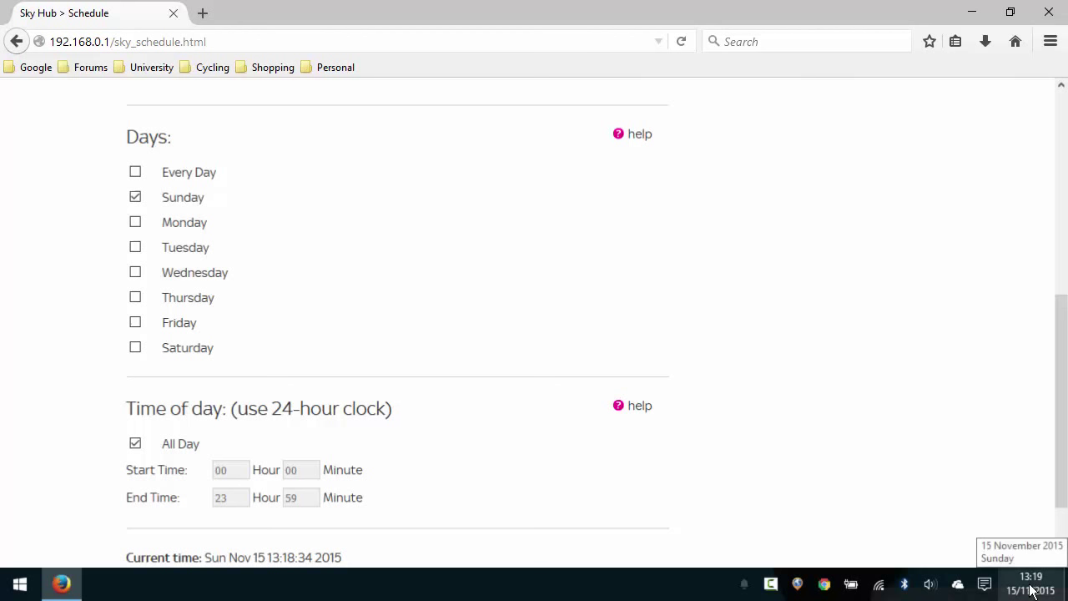
scroll("down", 3)
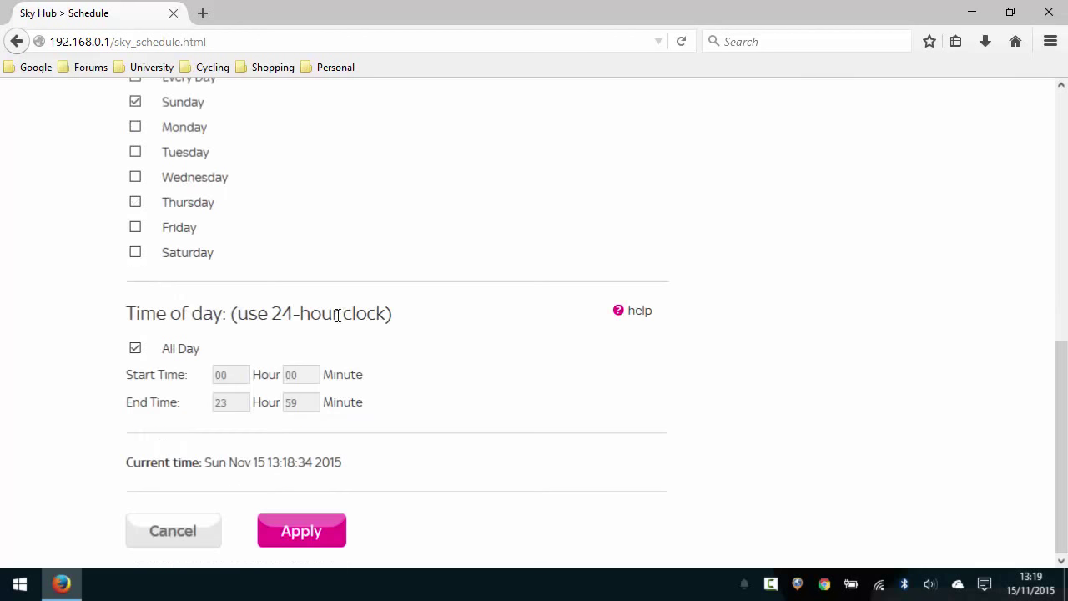
Replace All Day with a 13:00 to 14:00 window and apply the schedule.
left_click(136, 348)
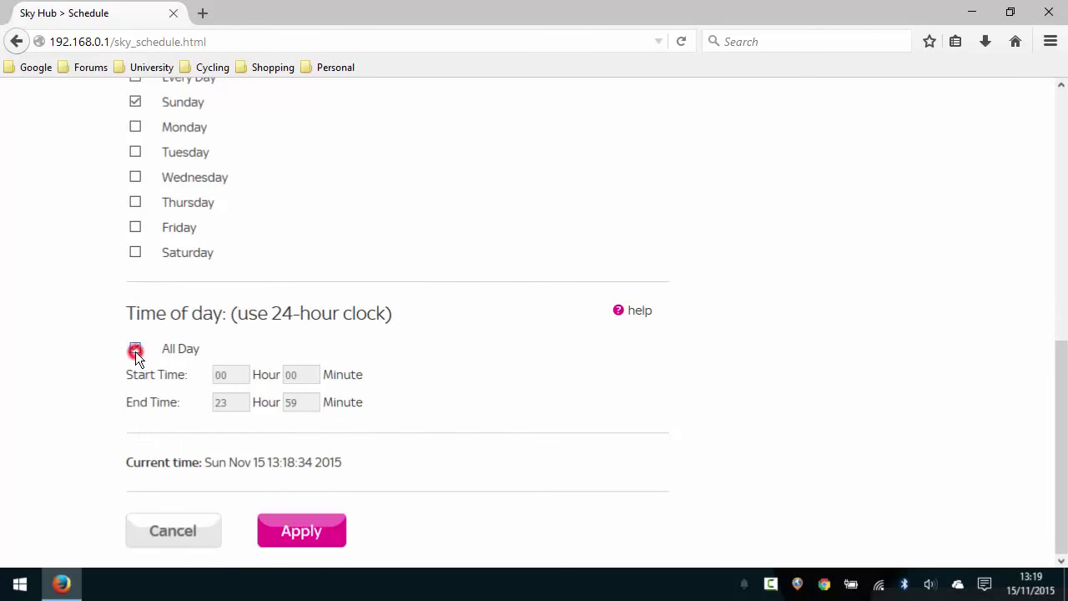
left_click(135, 348)
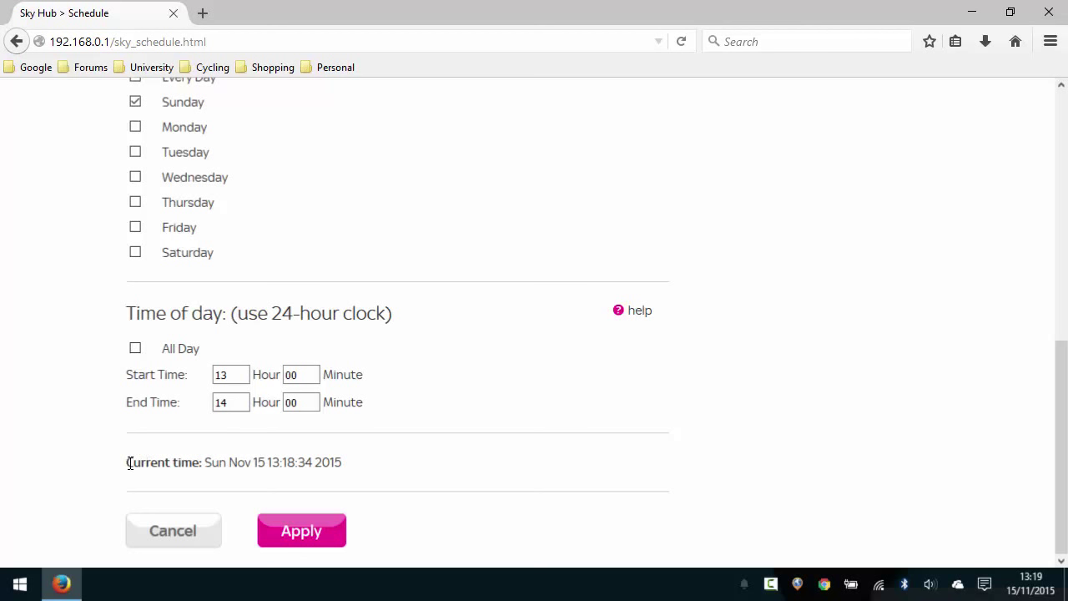
mouse_move(290, 467)
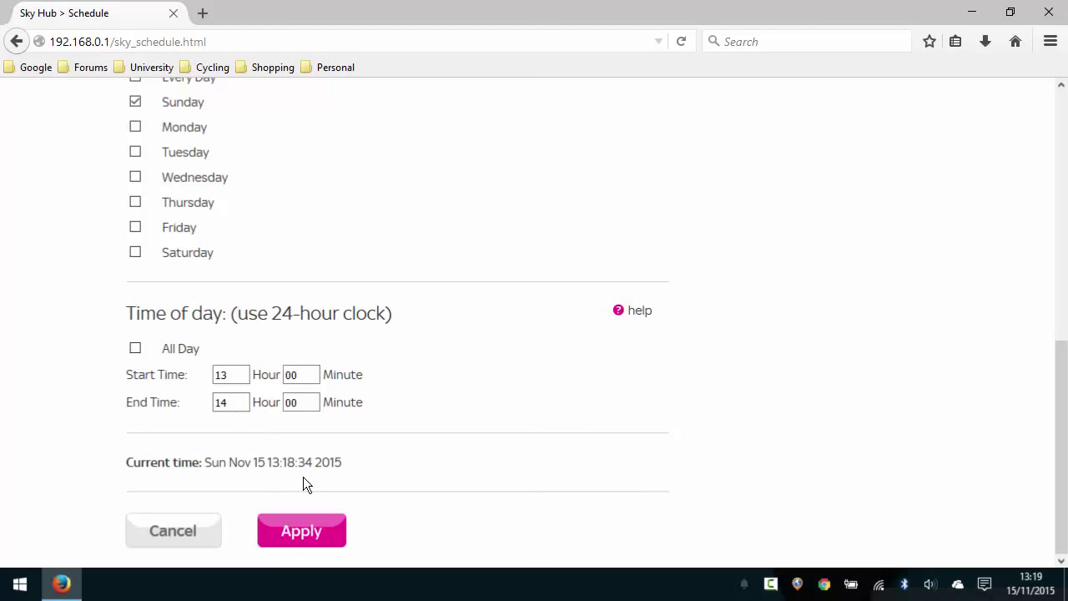
mouse_move(217, 475)
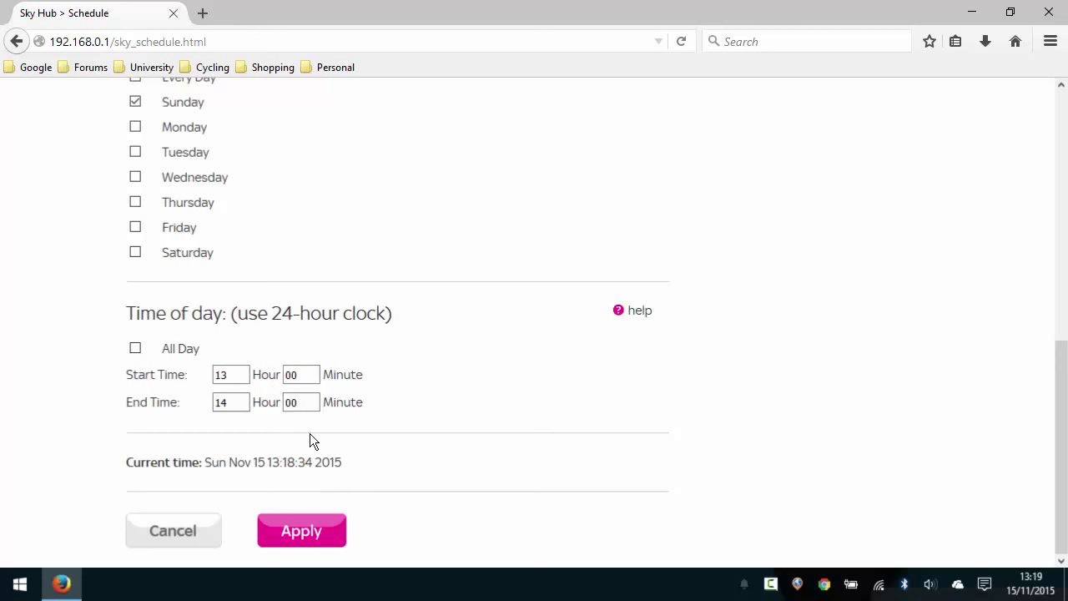
scroll("up", 3)
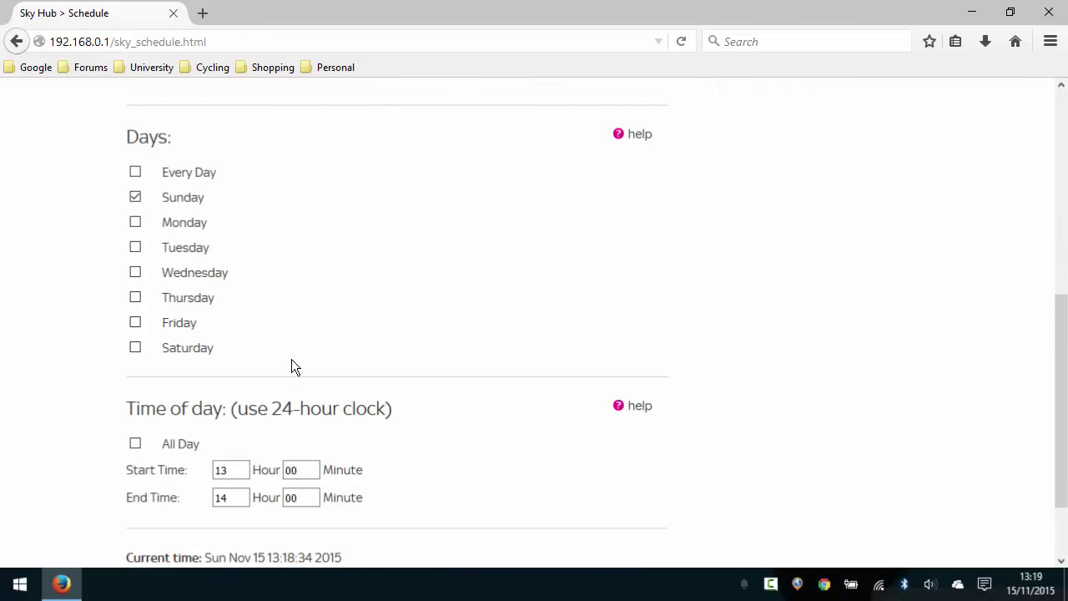
left_click(300, 531)
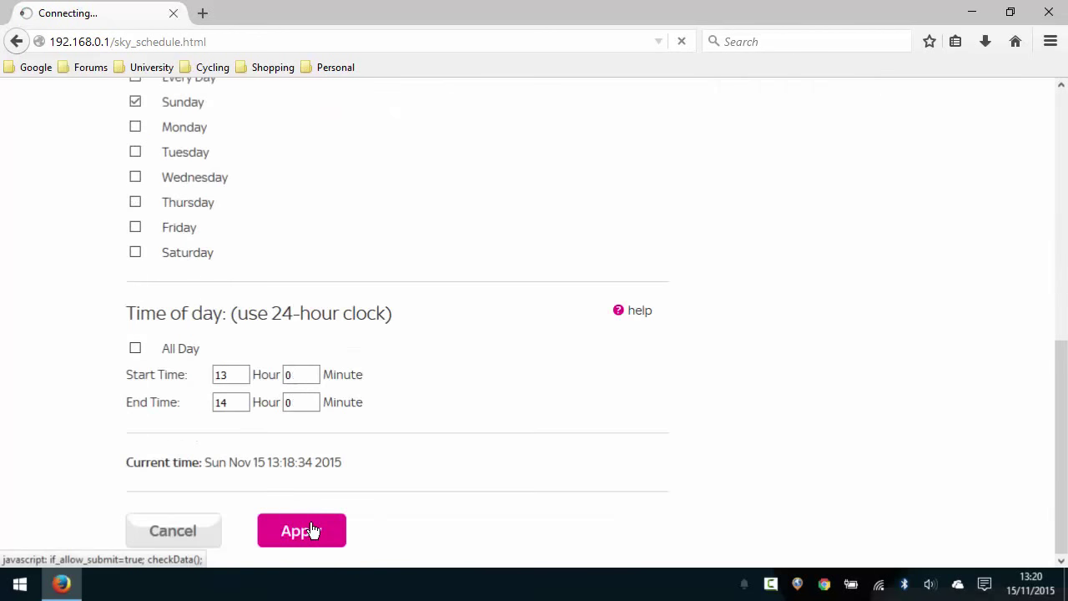
left_click(300, 531)
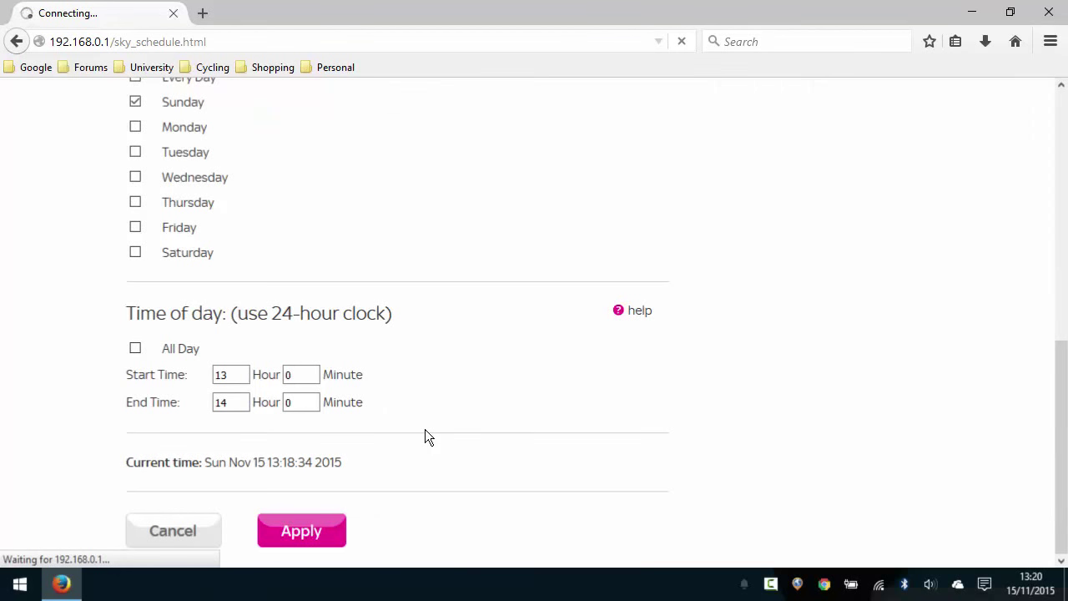
left_click(300, 530)
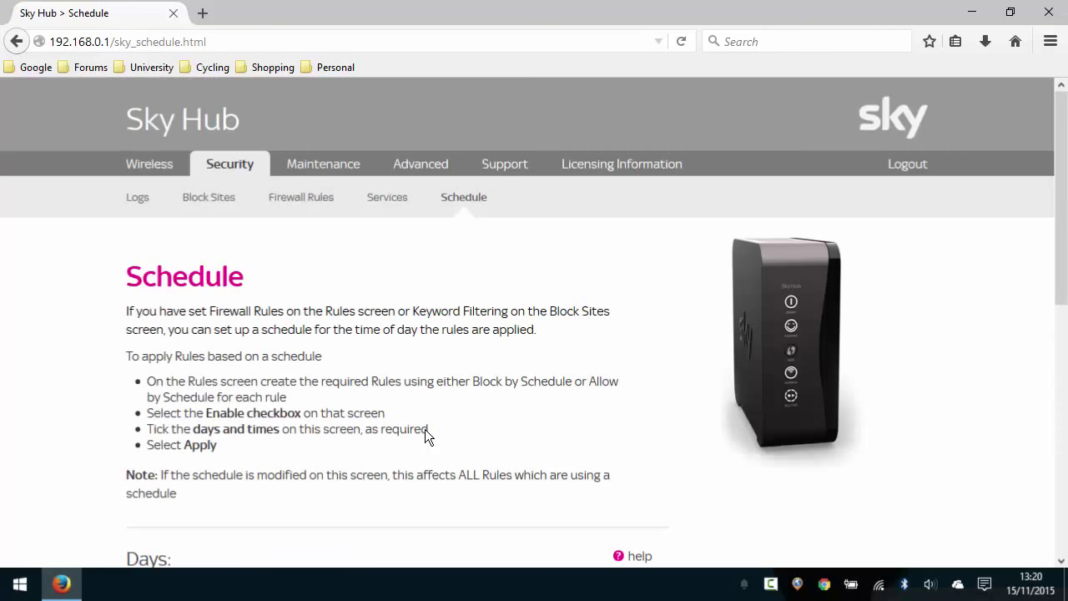
scroll("down", 3)
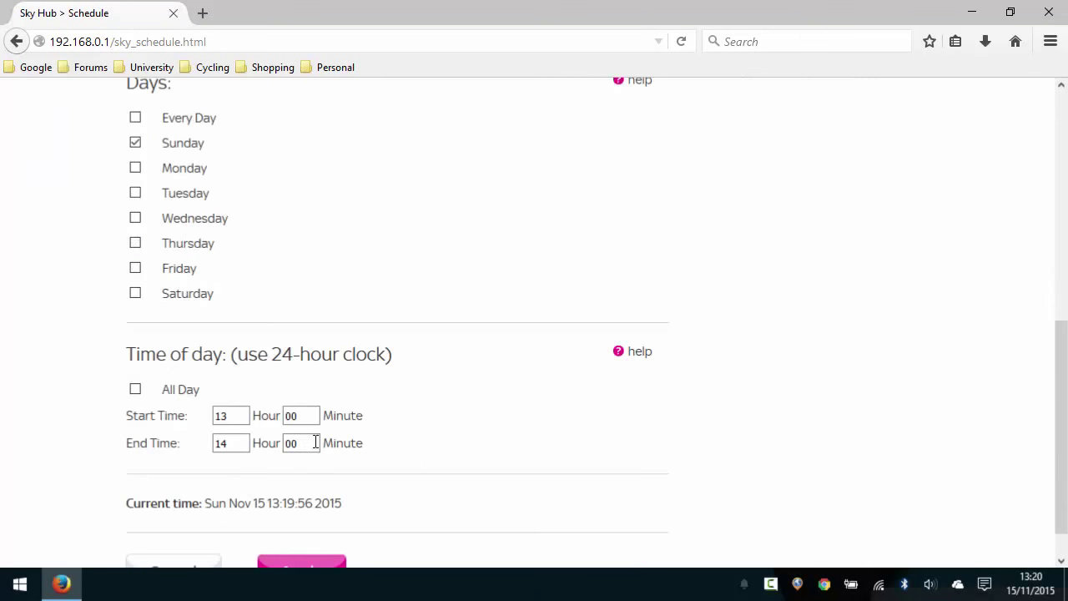
scroll("up", 3)
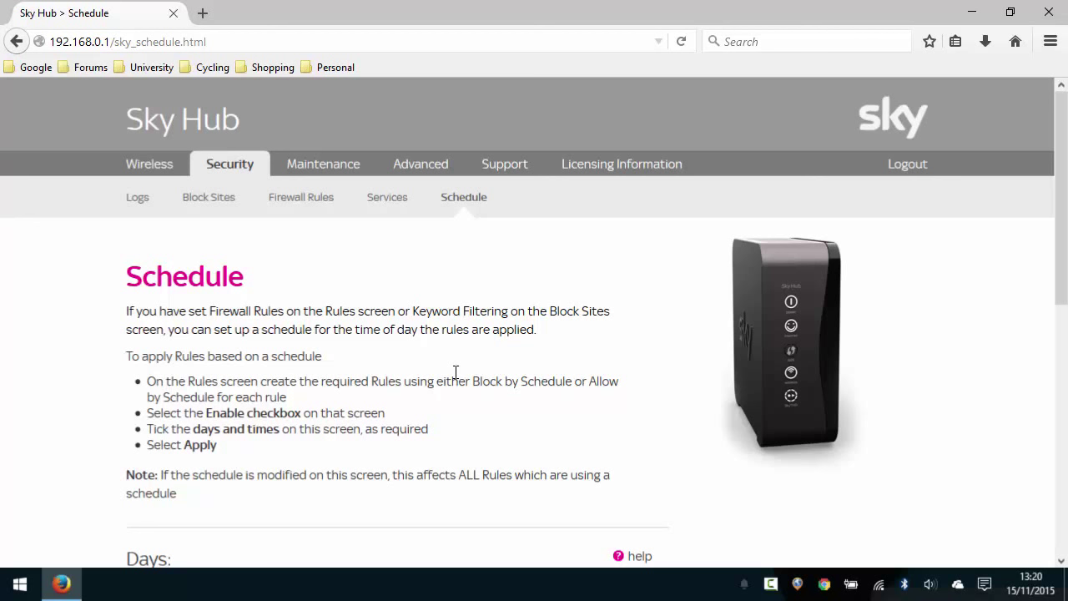
mouse_move(450, 359)
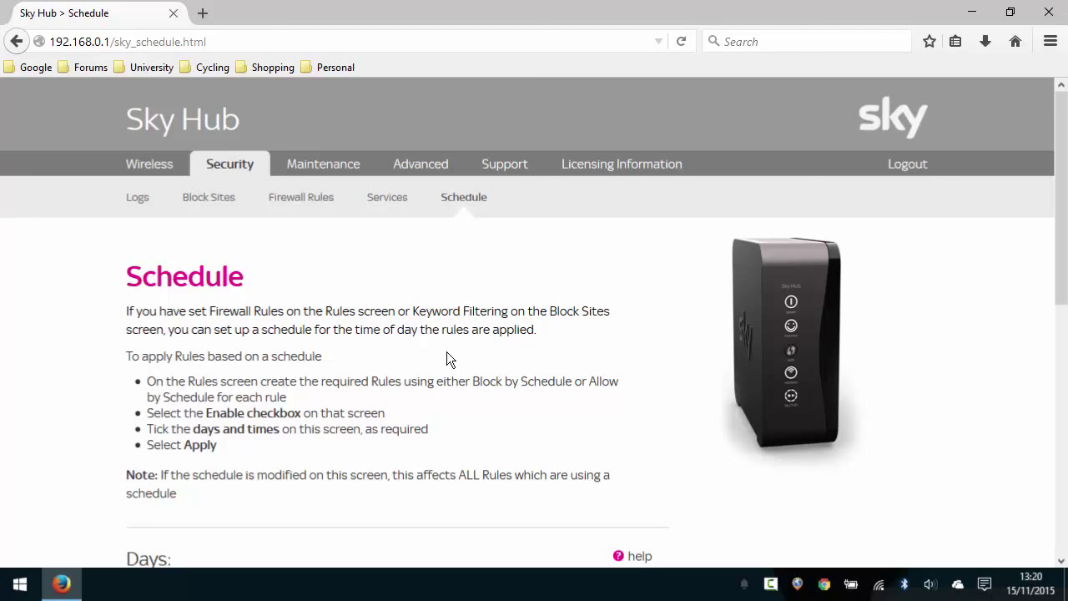
mouse_move(404, 315)
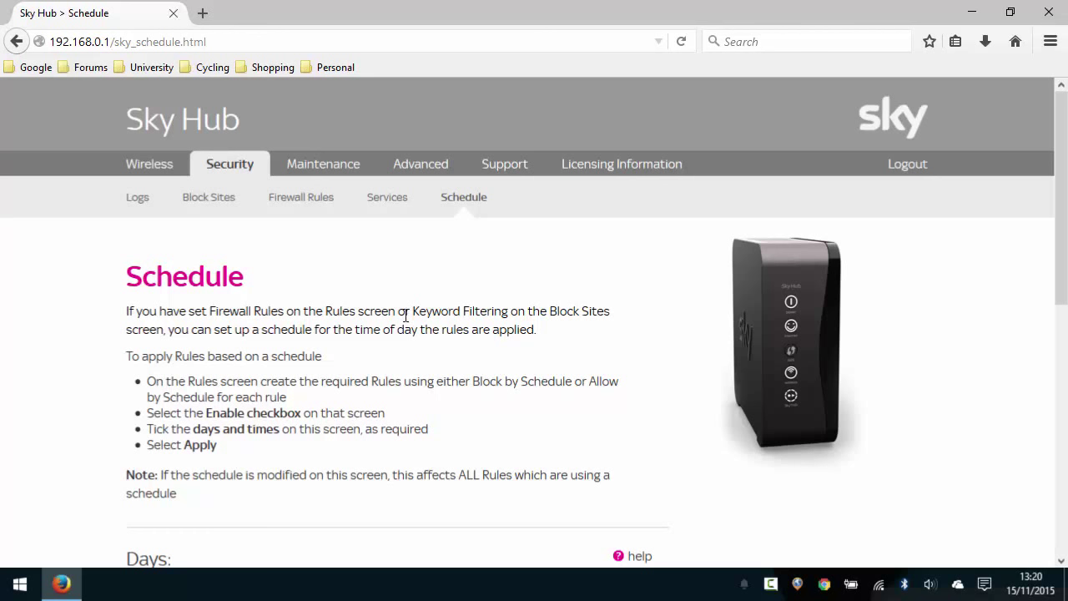
mouse_move(398, 298)
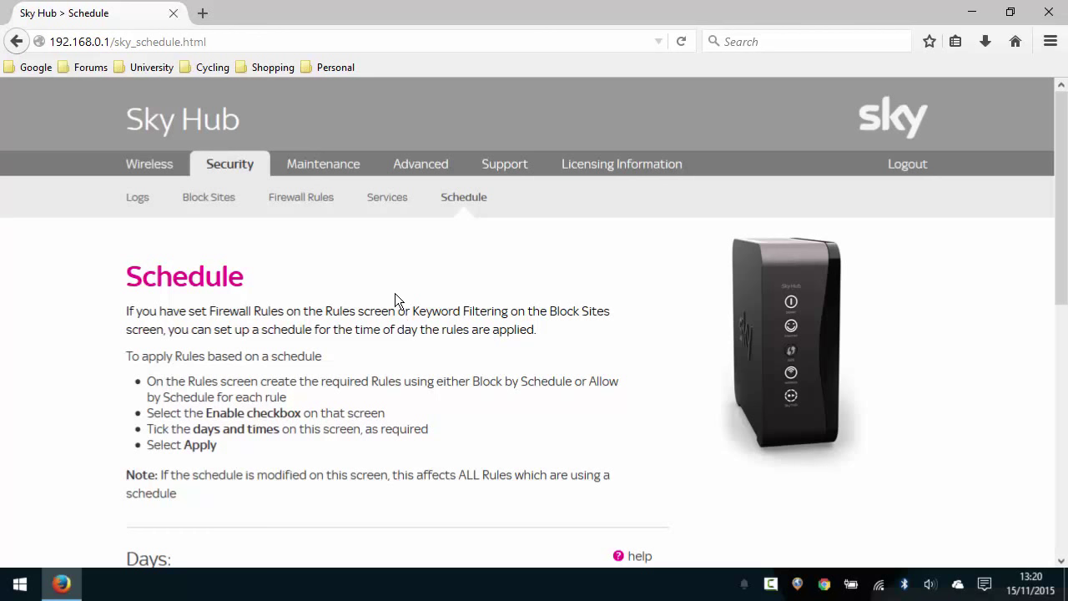
scroll("down", 3)
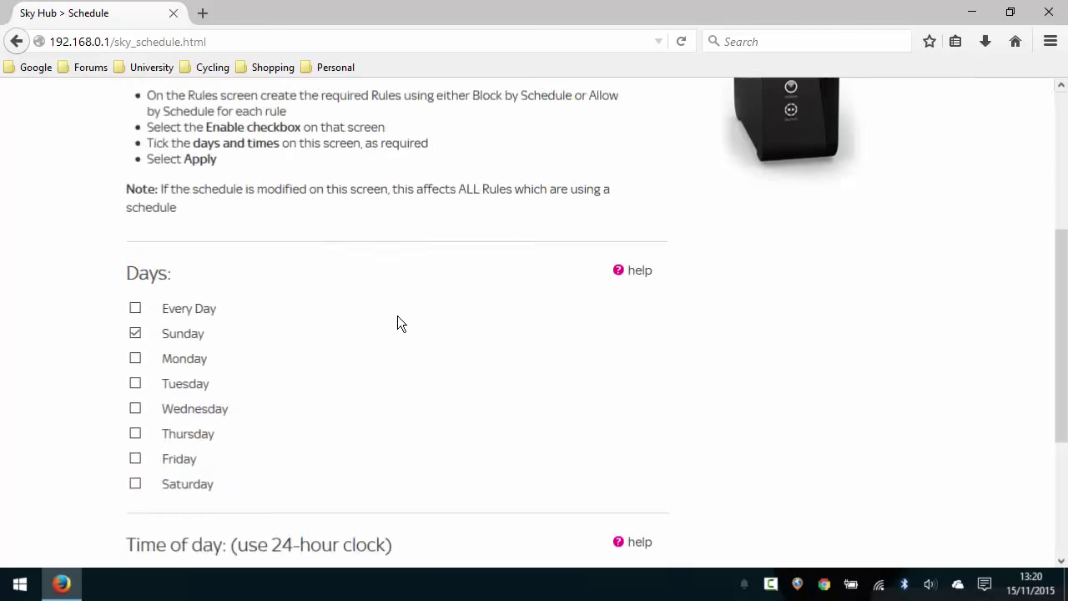
scroll("down", 3)
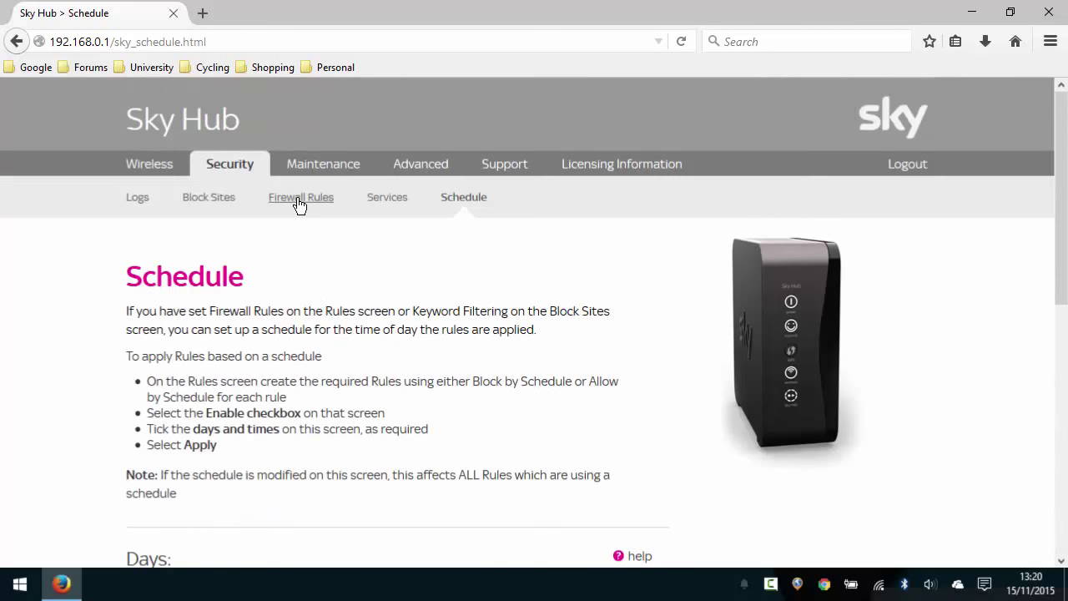
mouse_move(300, 196)
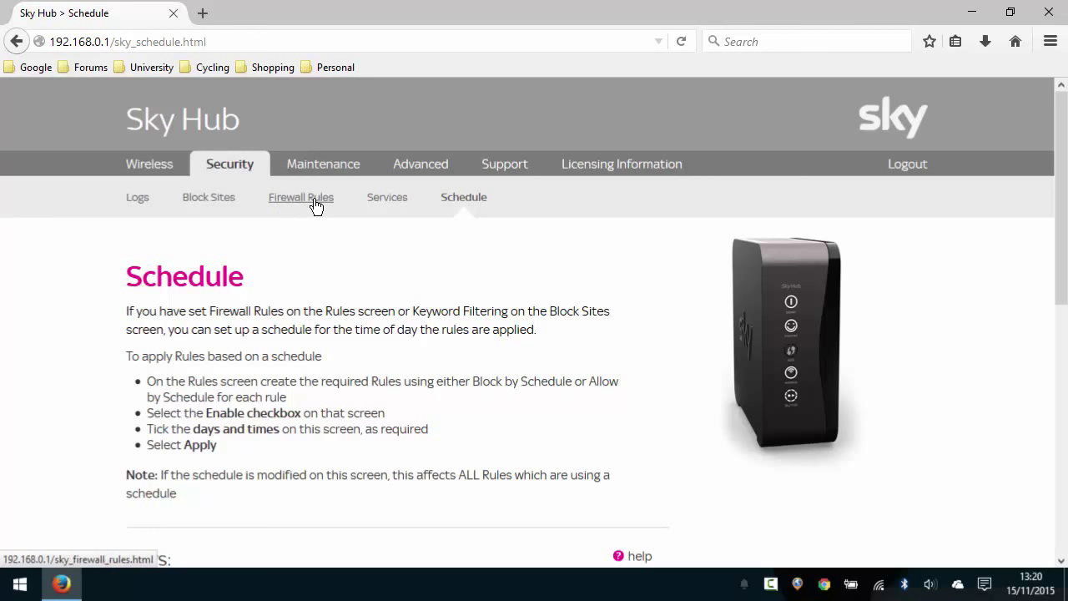
Go to Firewall Rules and bring the Outbound services table into view.
left_click(300, 197)
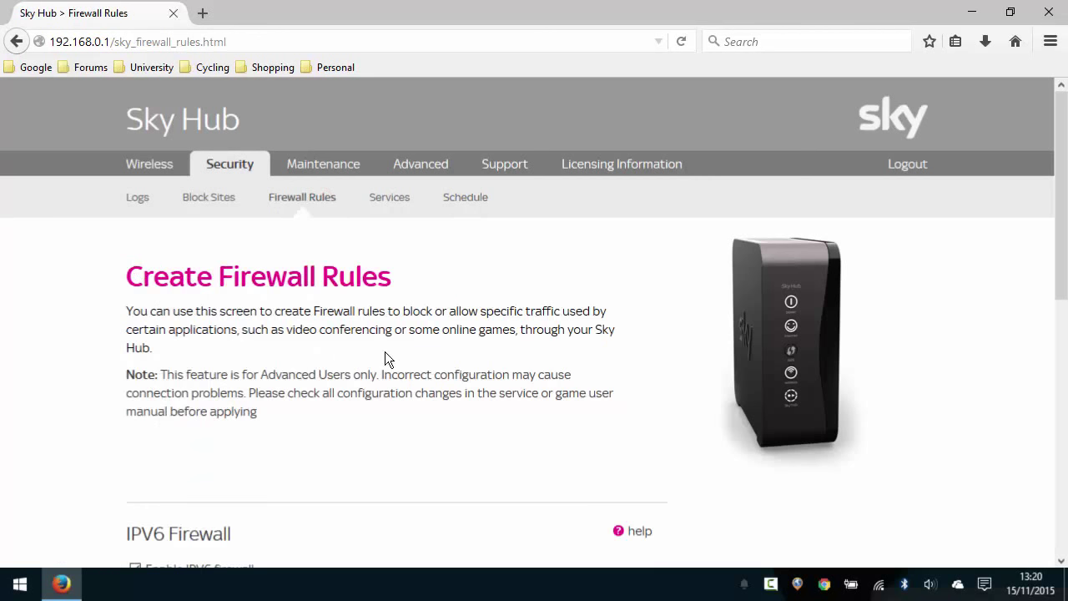
scroll("down", 3)
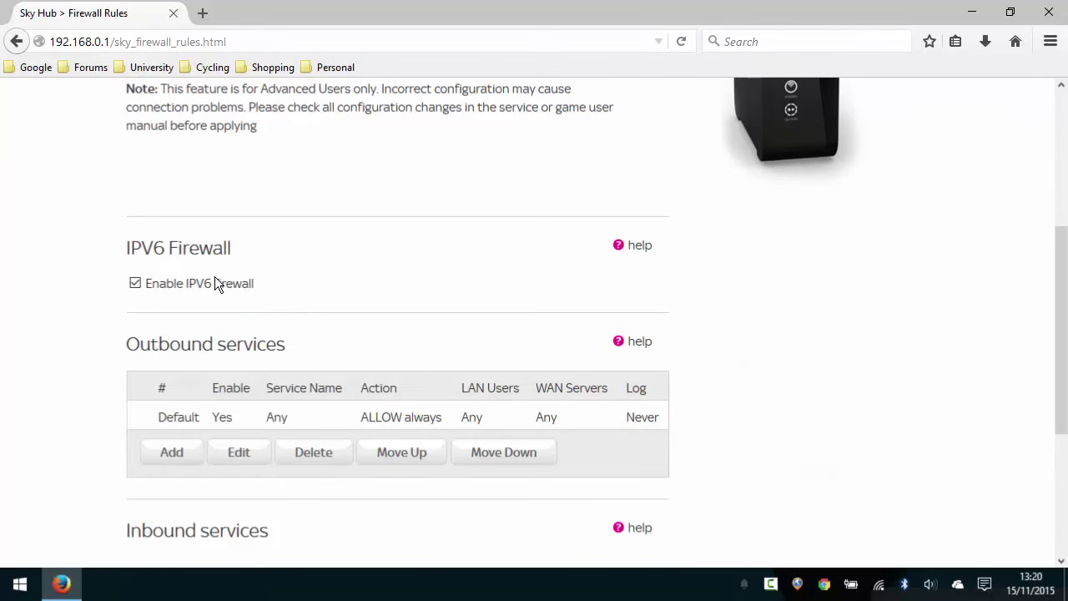
scroll("down", 3)
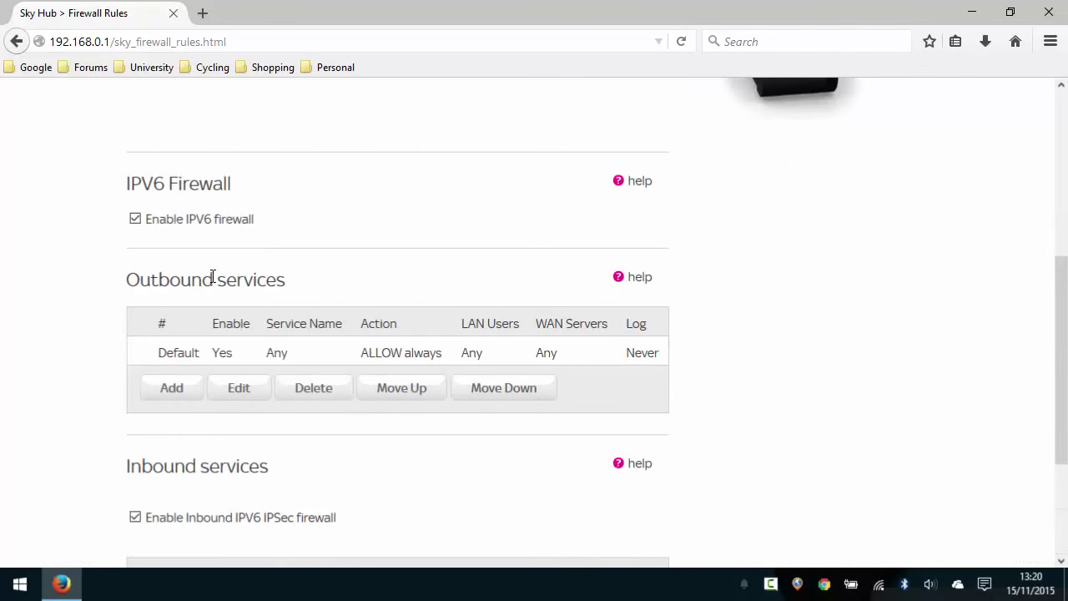
mouse_move(154, 270)
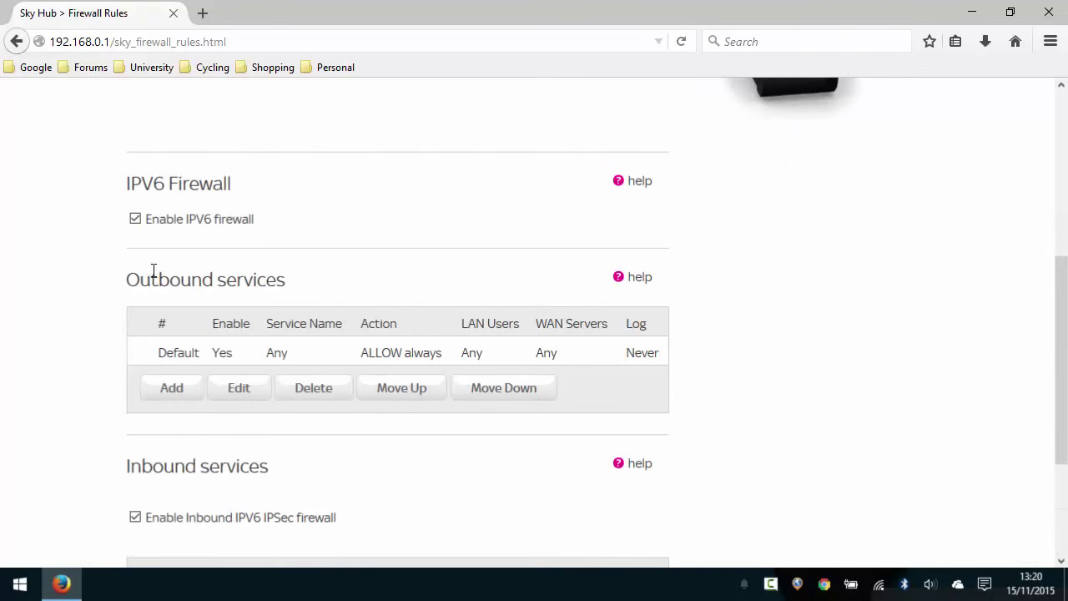
scroll("down", 3)
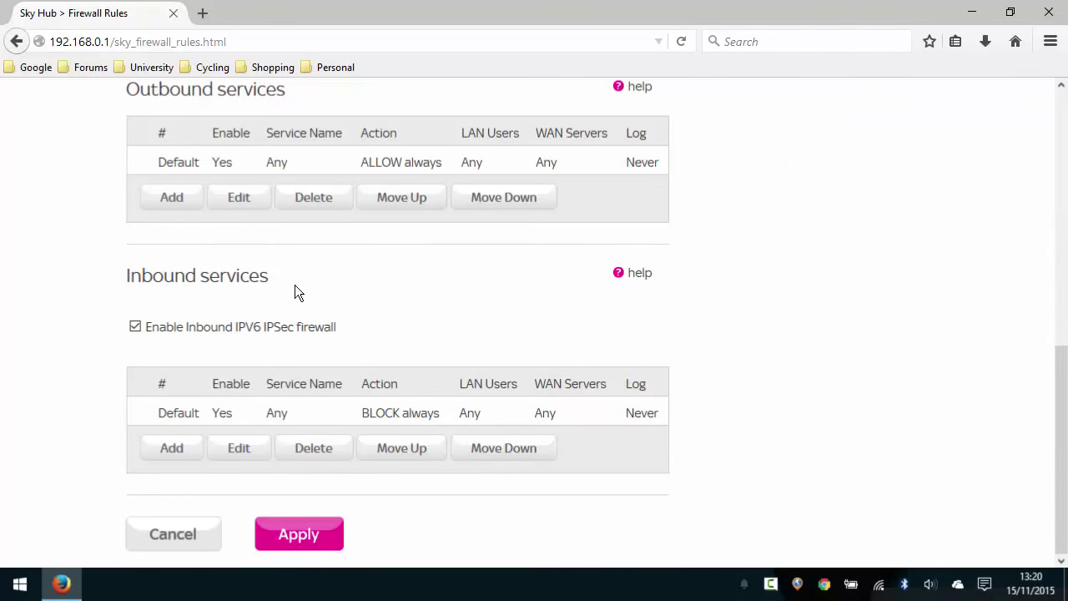
scroll("up", 3)
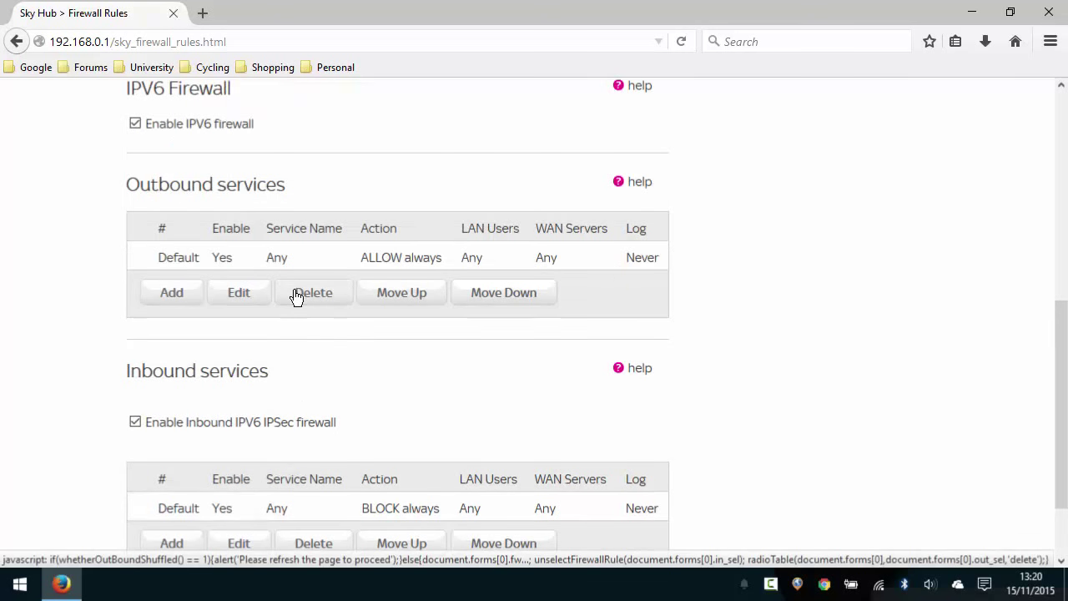
scroll("down", 3)
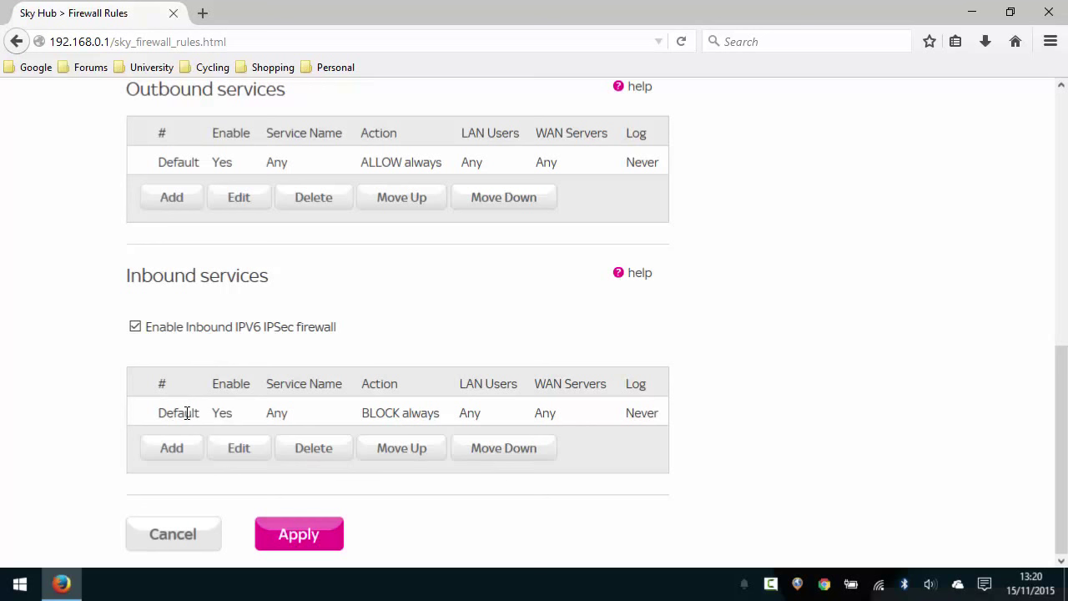
mouse_move(265, 406)
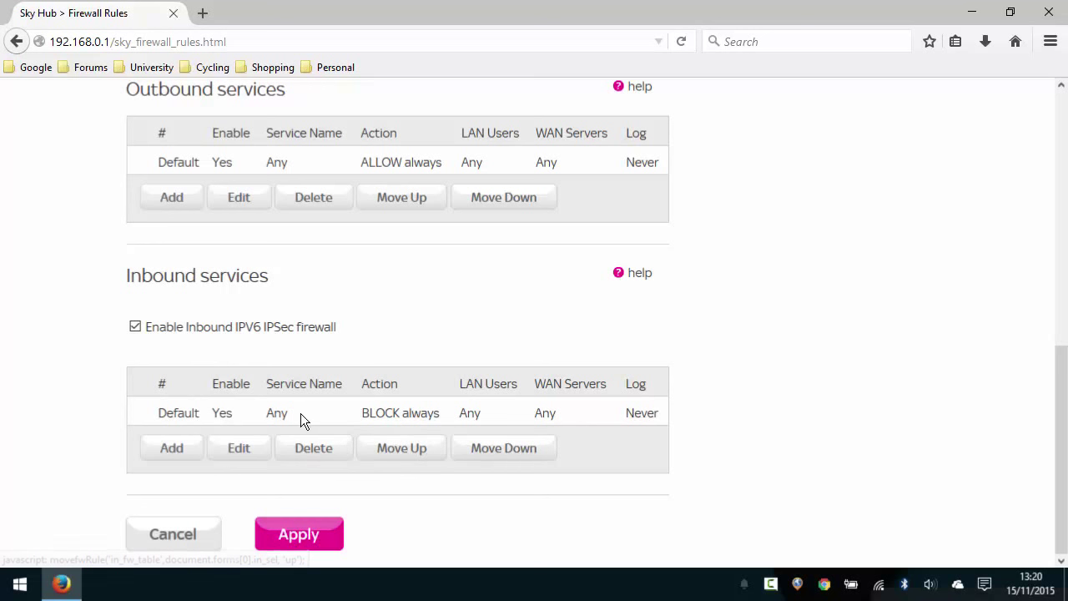
mouse_move(554, 385)
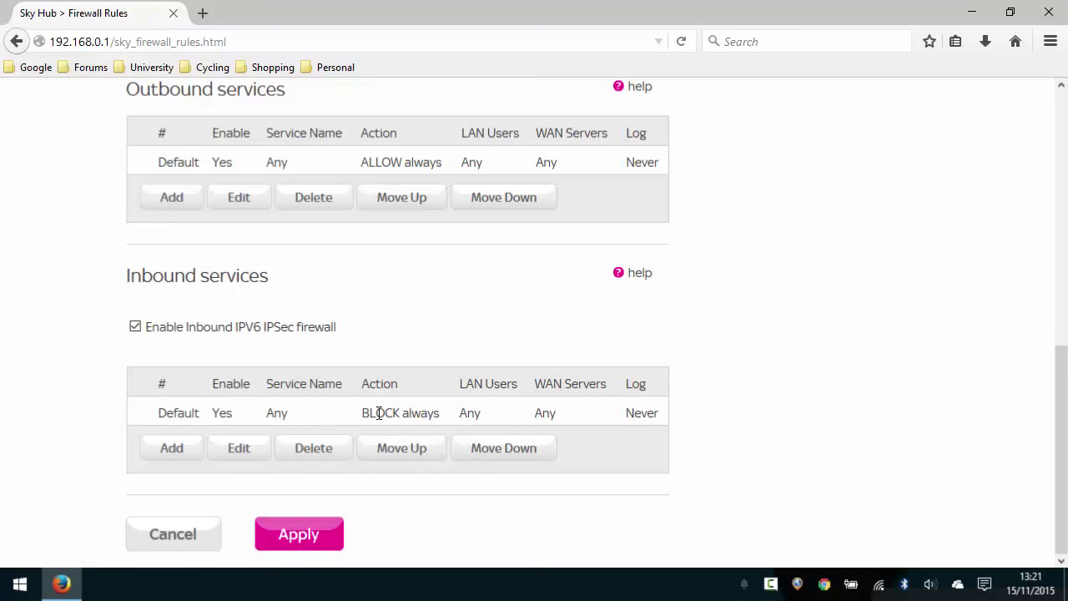
double_click(184, 275)
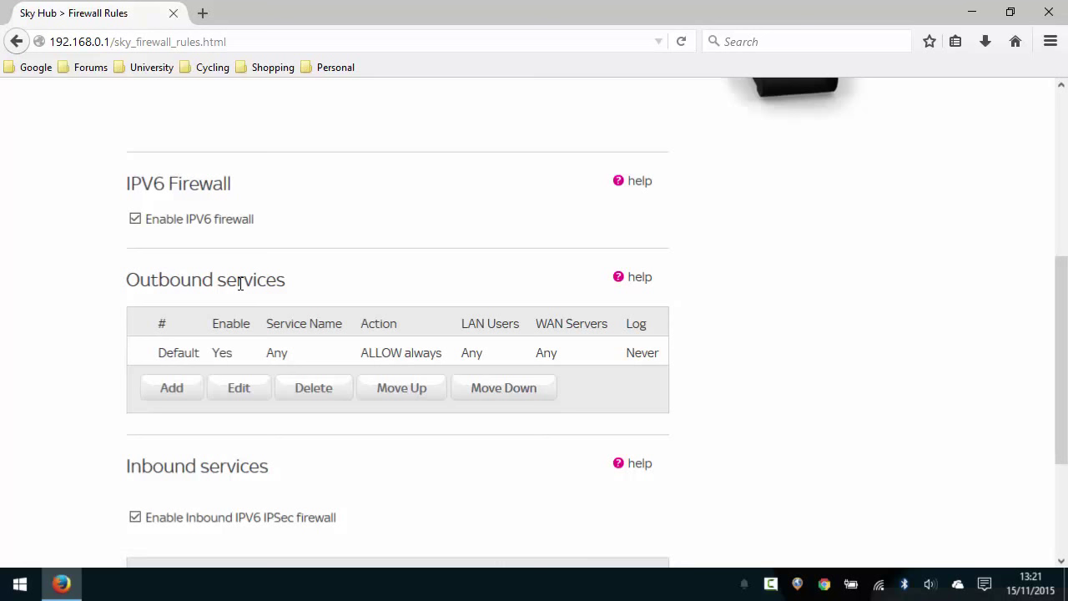
mouse_move(209, 358)
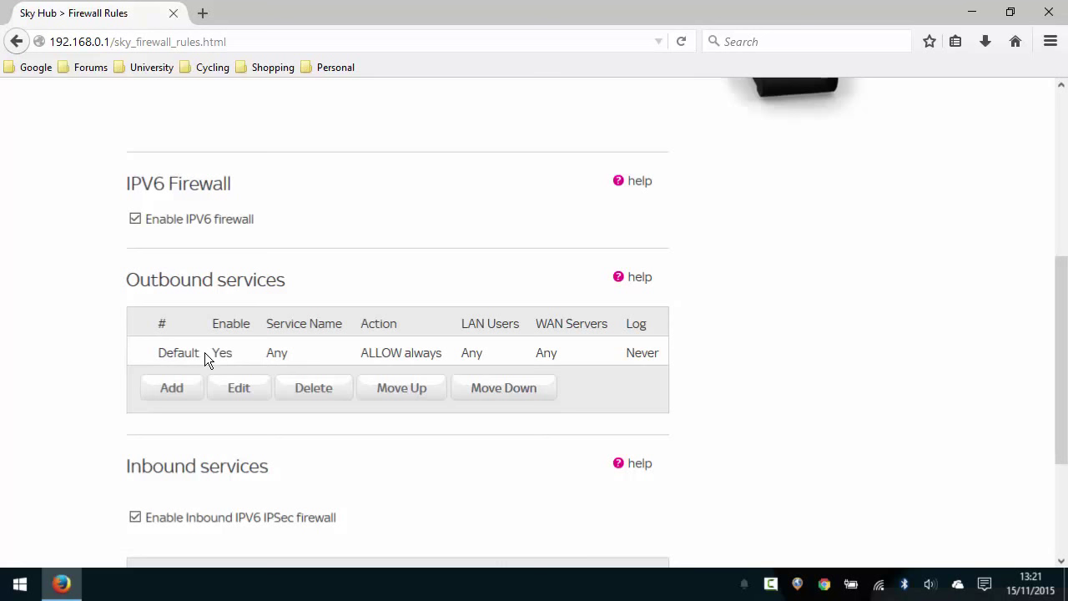
mouse_move(247, 354)
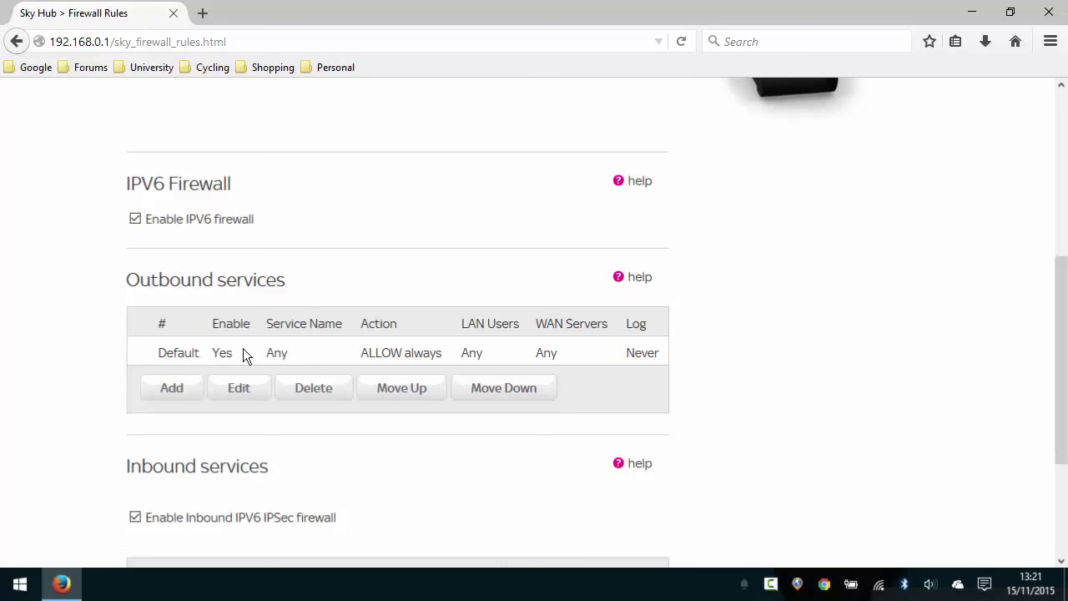
mouse_move(430, 346)
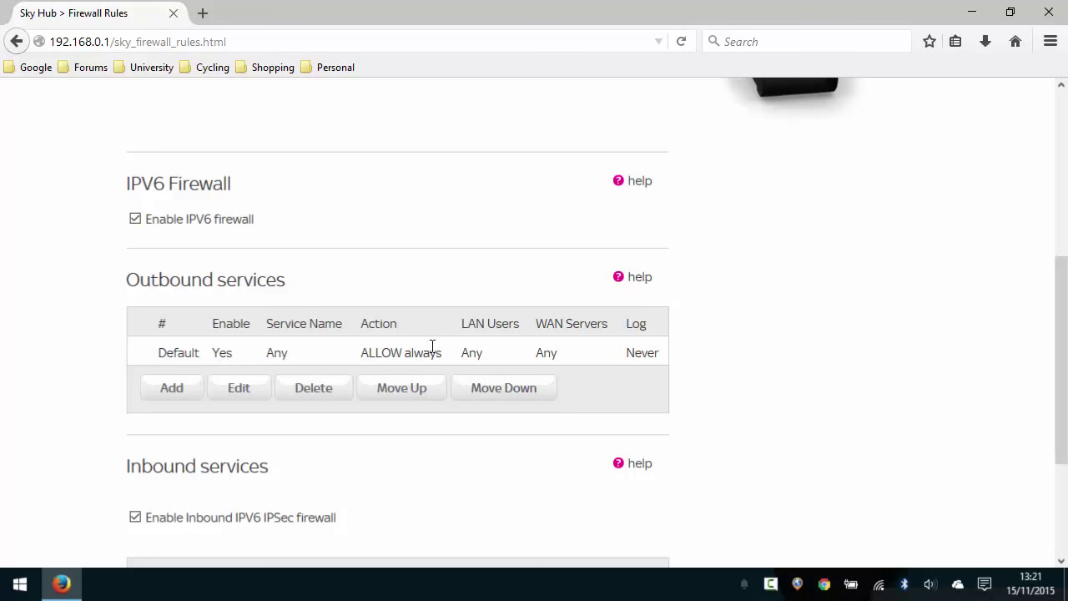
mouse_move(207, 420)
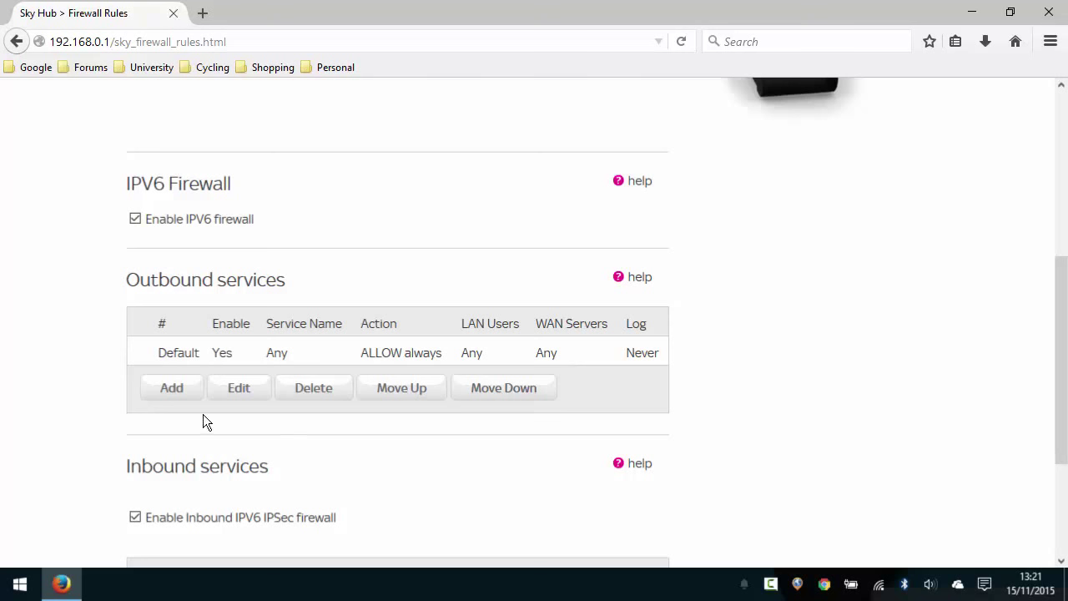
Add an outbound rule with service Any(ALL) and action BLOCK by schedule.
left_click(170, 388)
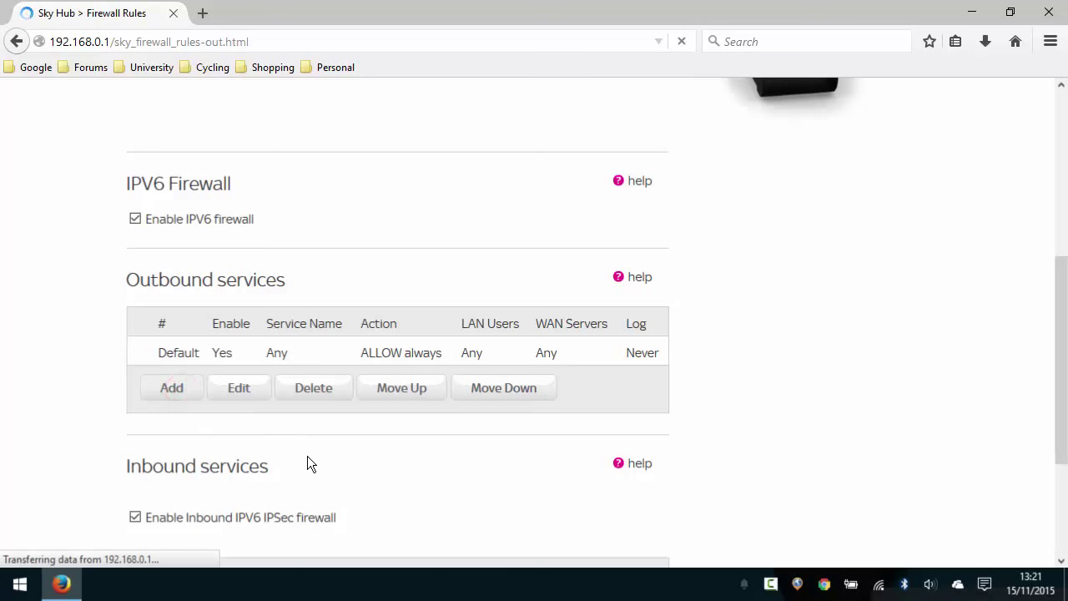
left_click(170, 387)
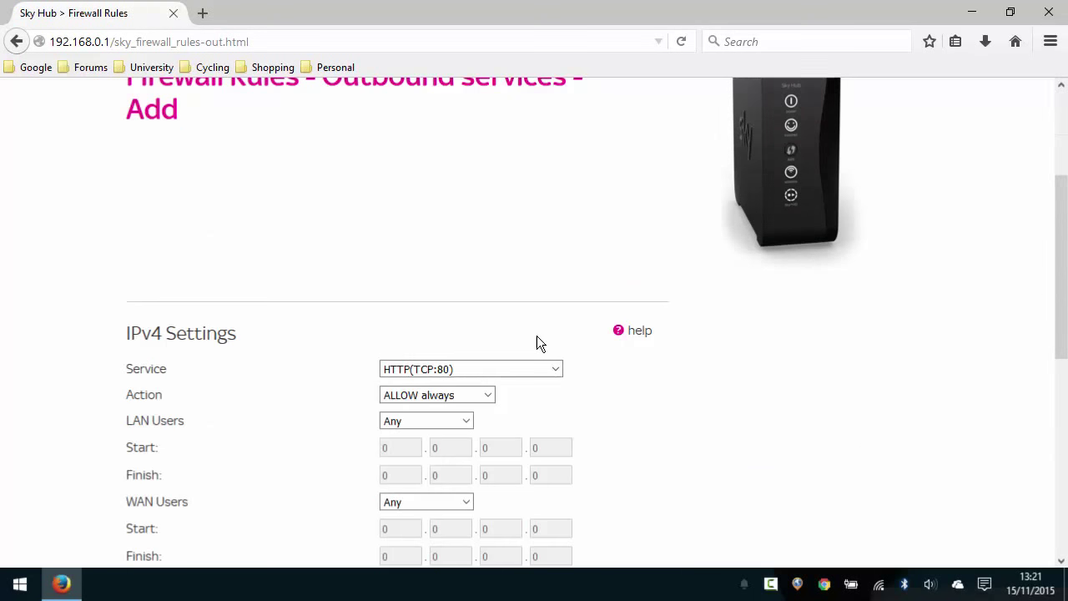
scroll("down", 3)
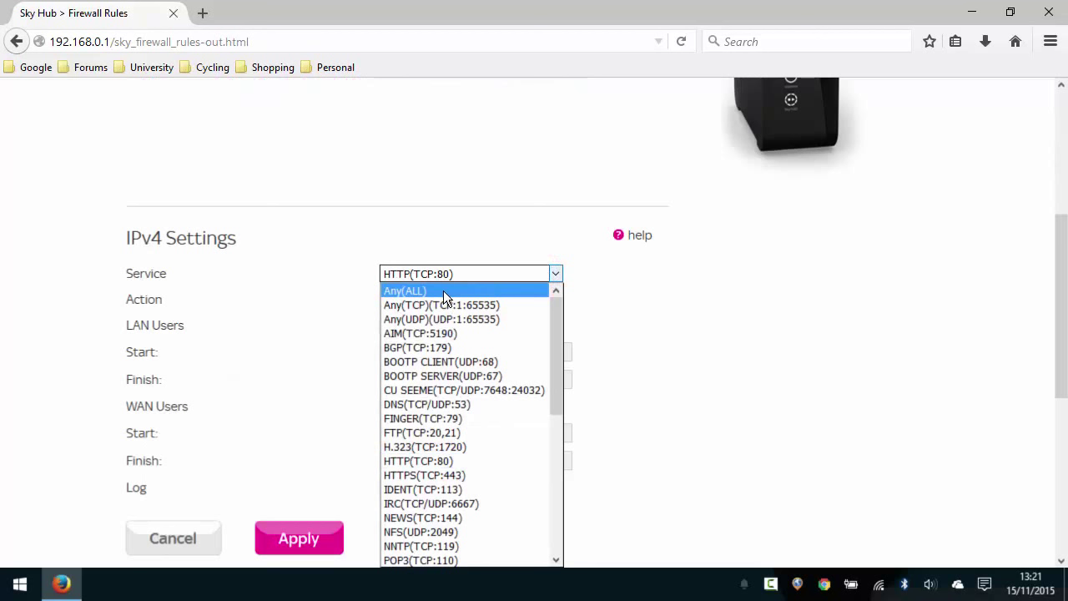
left_click(403, 290)
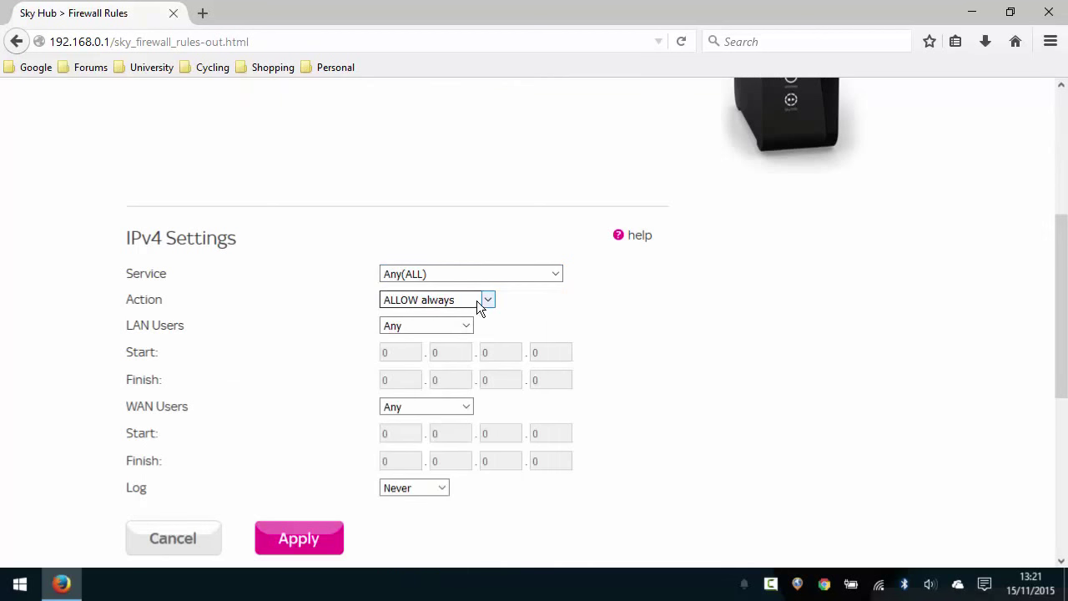
left_click(487, 301)
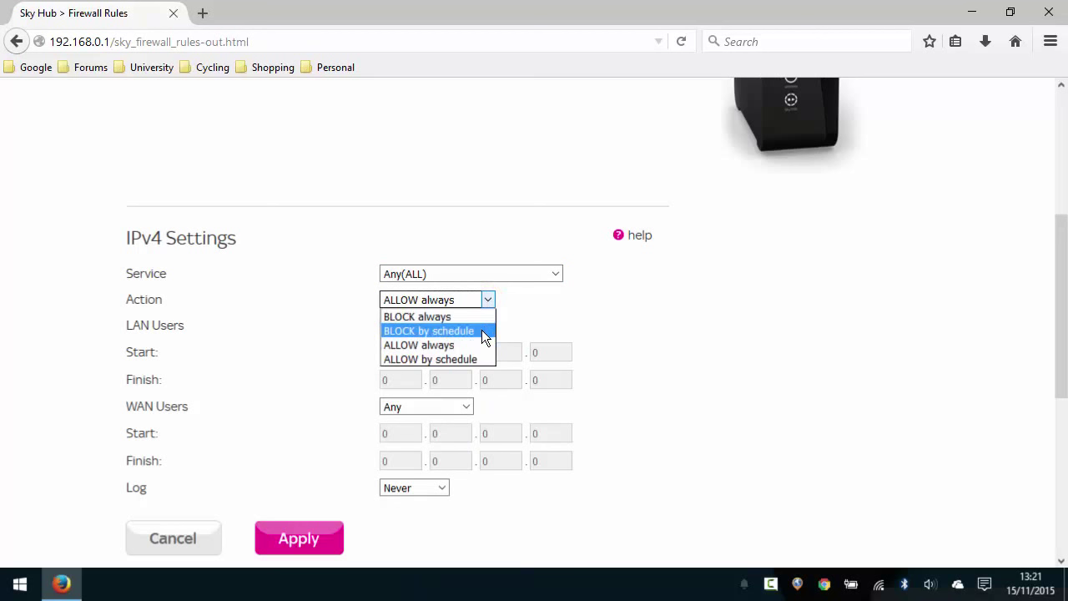
left_click(427, 330)
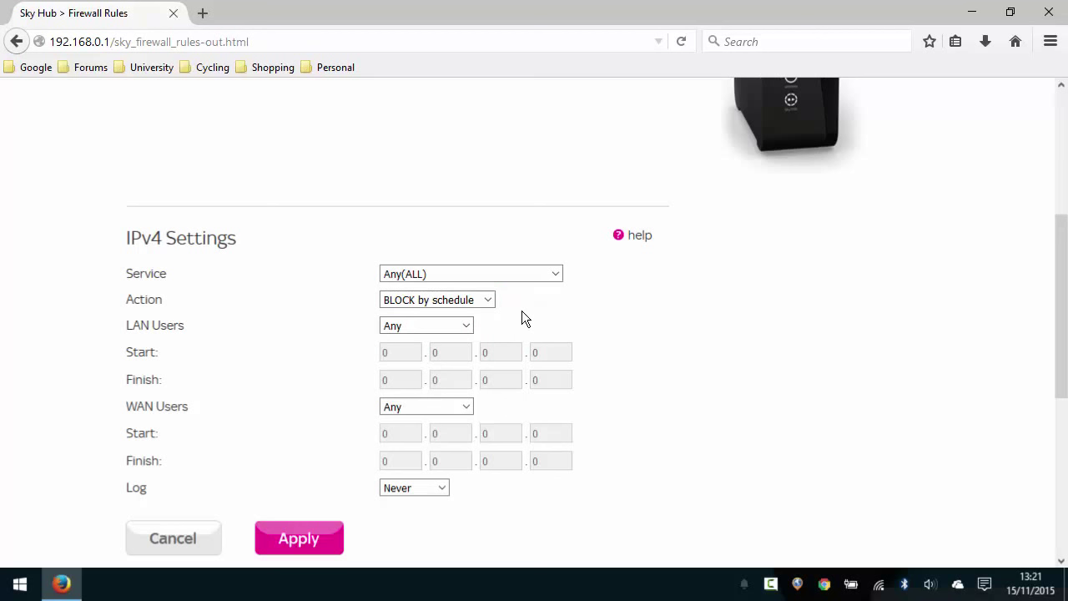
mouse_move(497, 314)
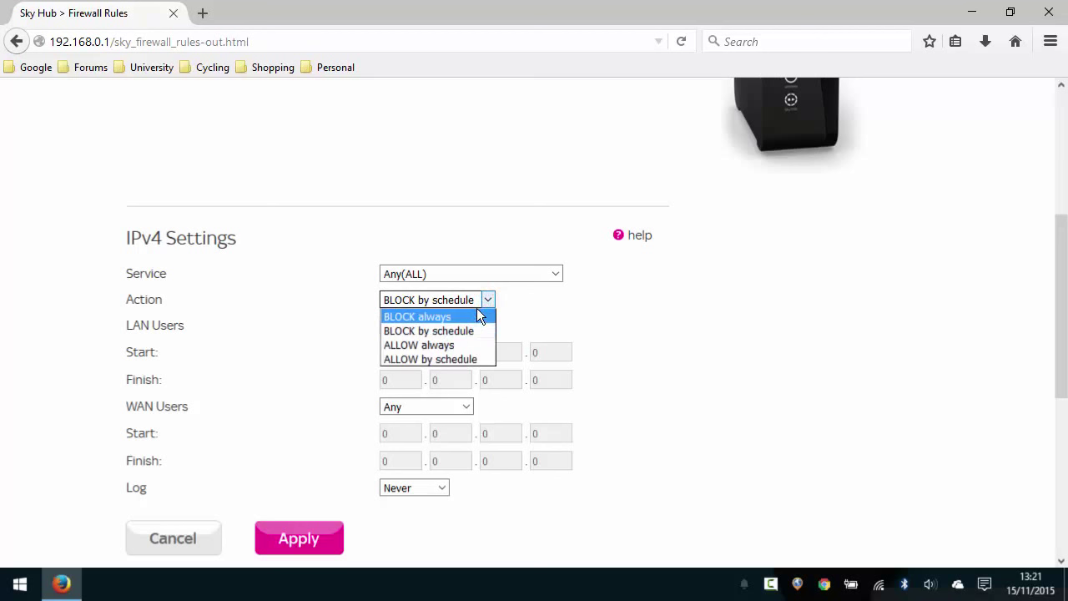
left_click(429, 330)
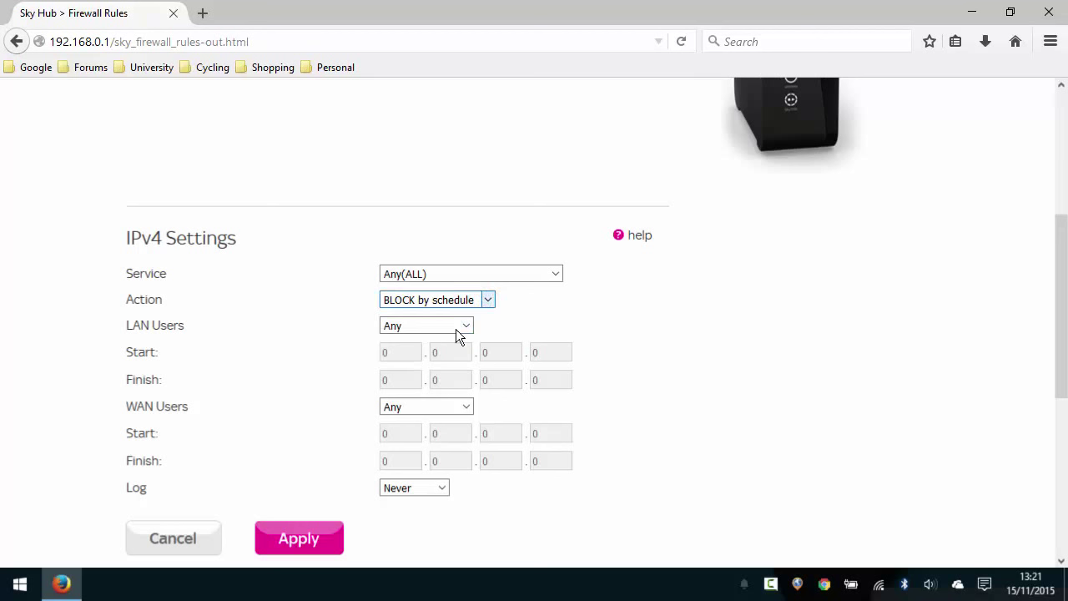
mouse_move(354, 349)
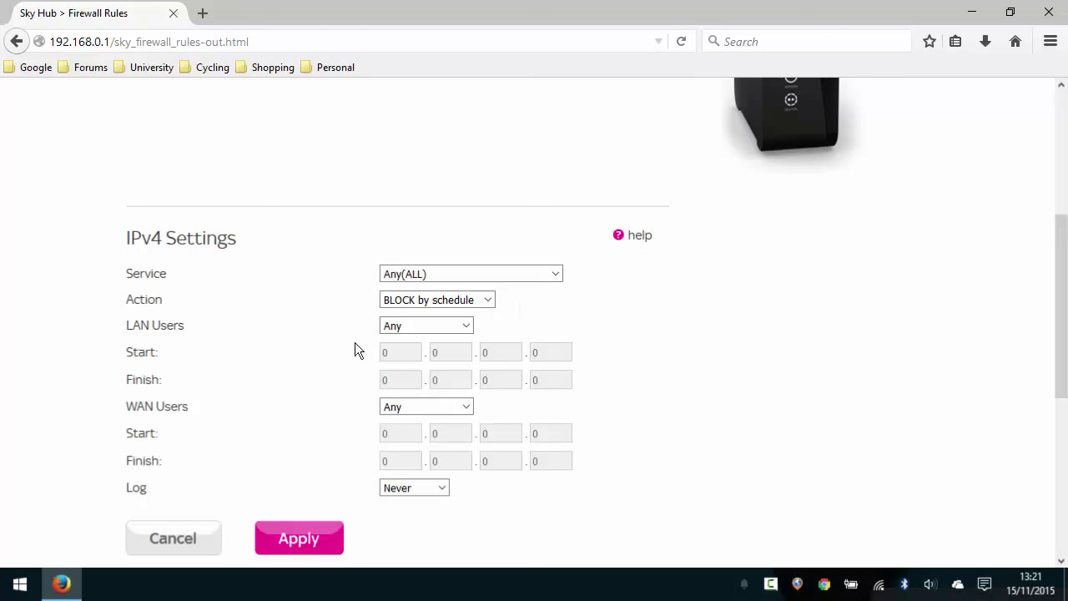
Set LAN Users to Single address 192.168.0.15.
left_click(426, 325)
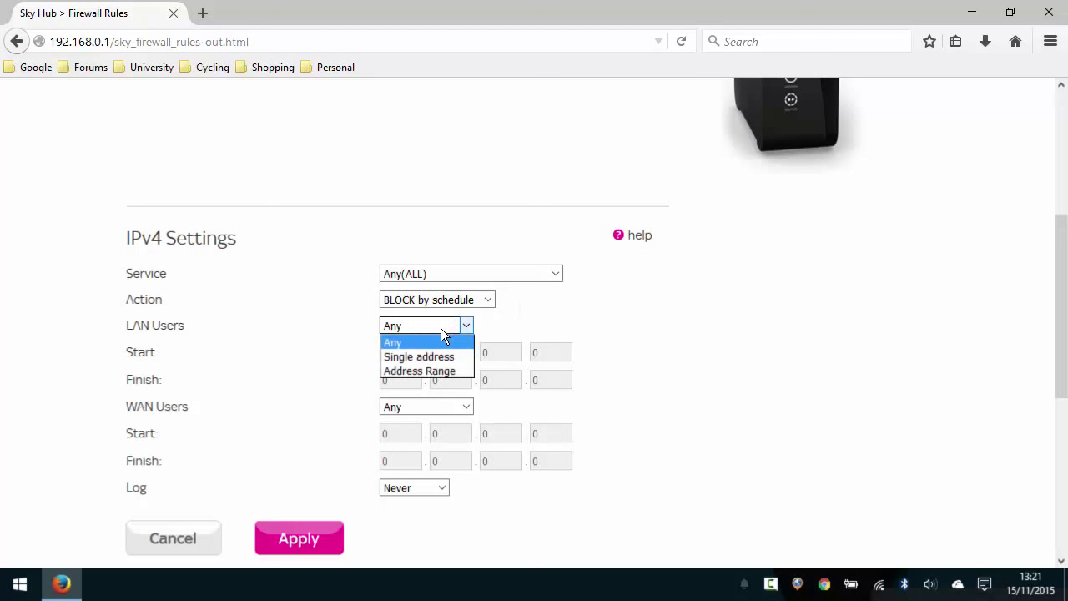
mouse_move(419, 357)
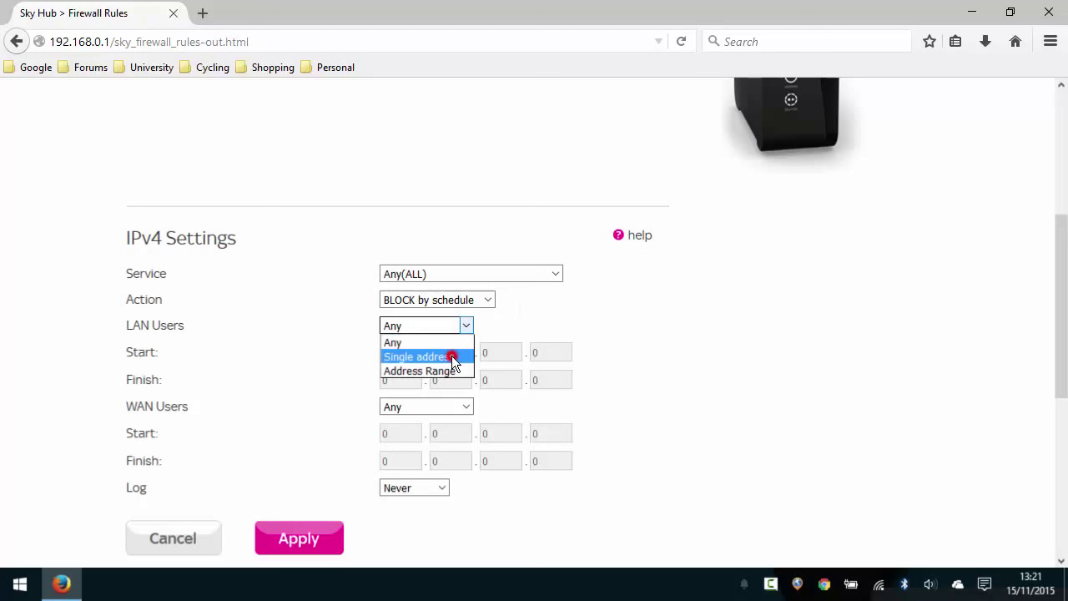
left_click(417, 357)
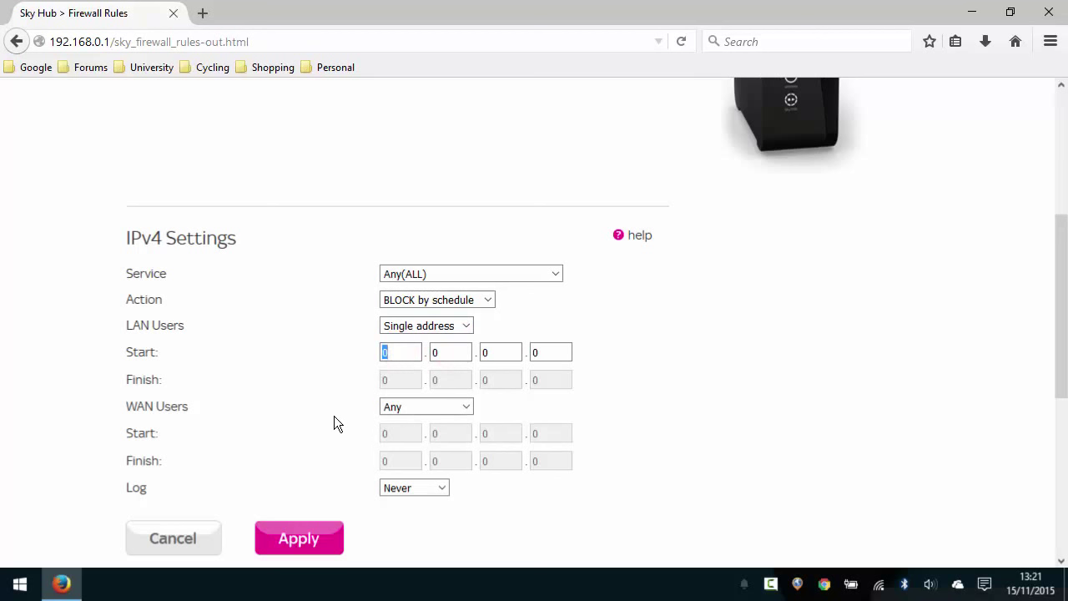
mouse_move(315, 238)
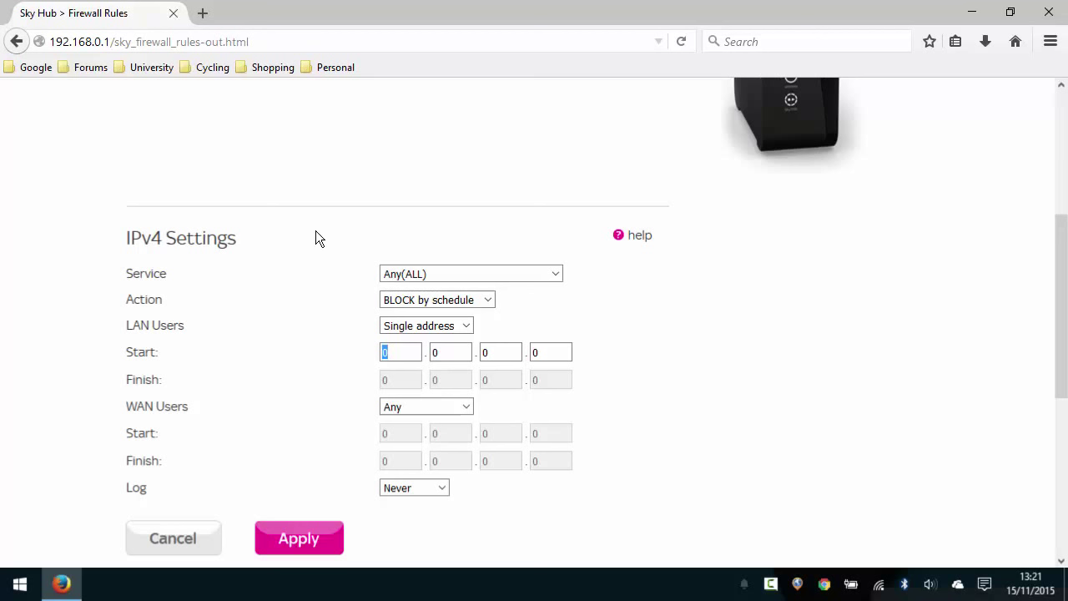
type("192")
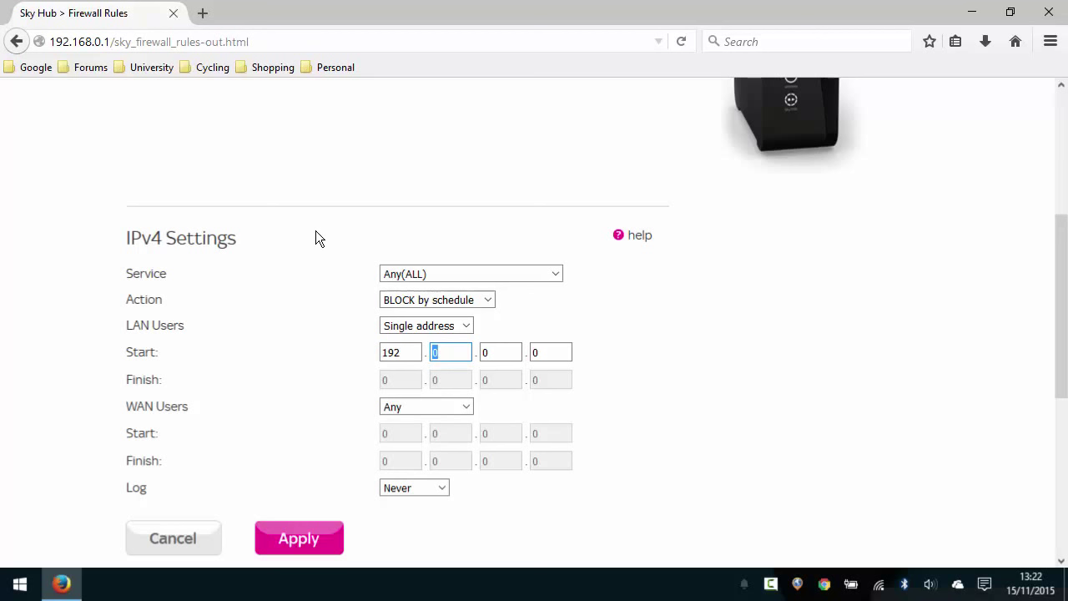
type("168")
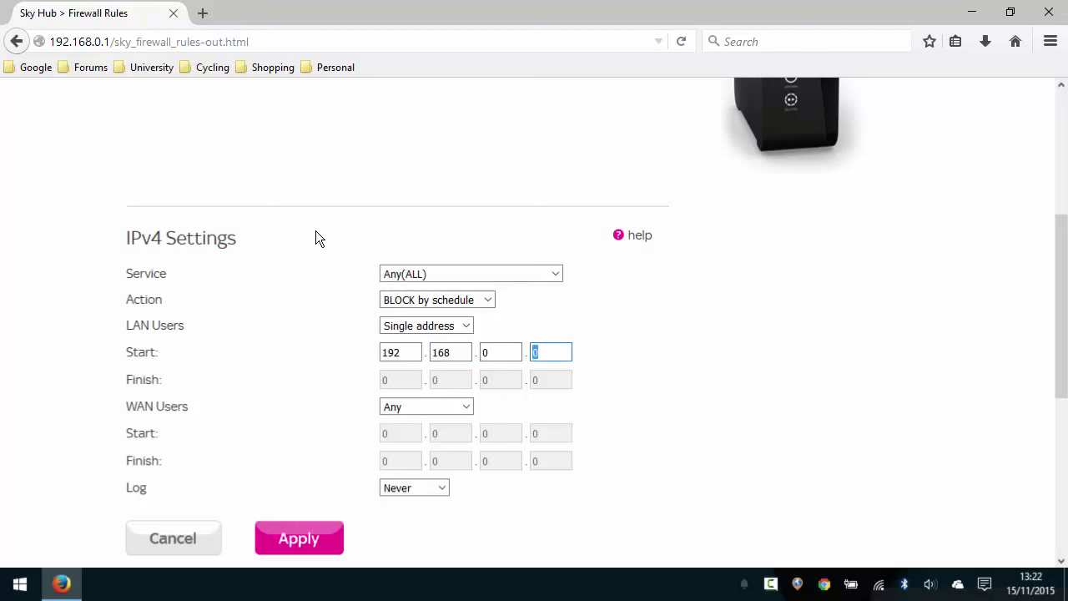
type("15")
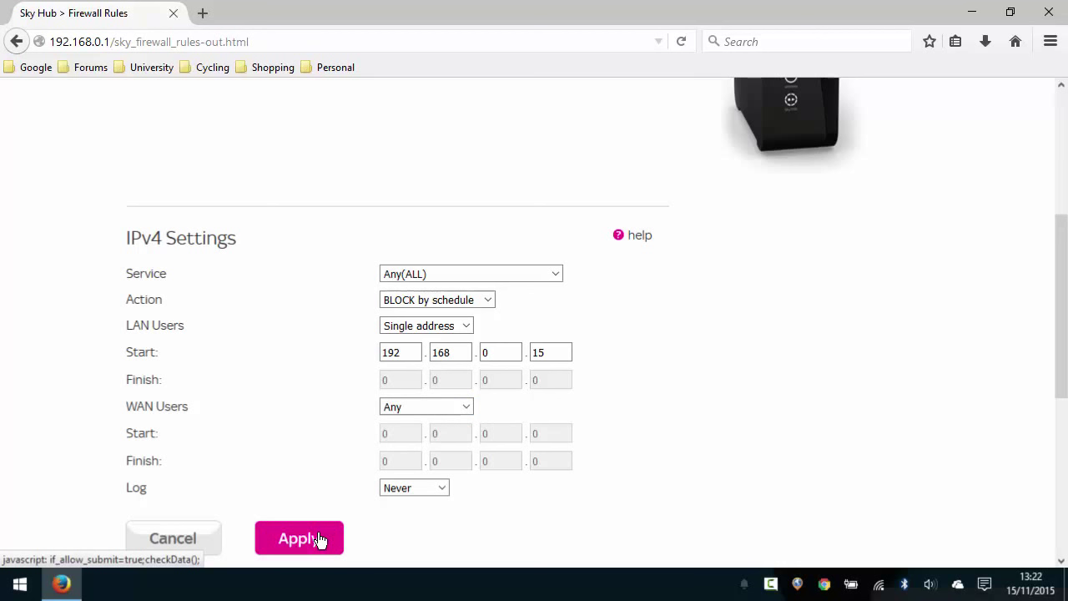
Save the outbound rule blocking Any(All) by schedule for 192.168.0.15 and apply the firewall rules.
left_click(298, 537)
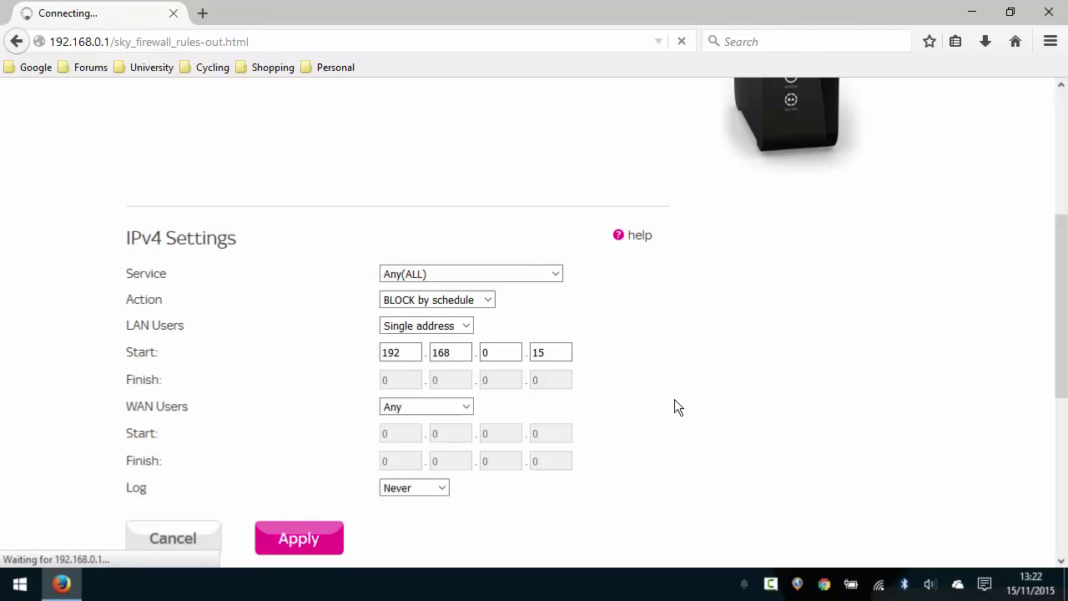
left_click(299, 538)
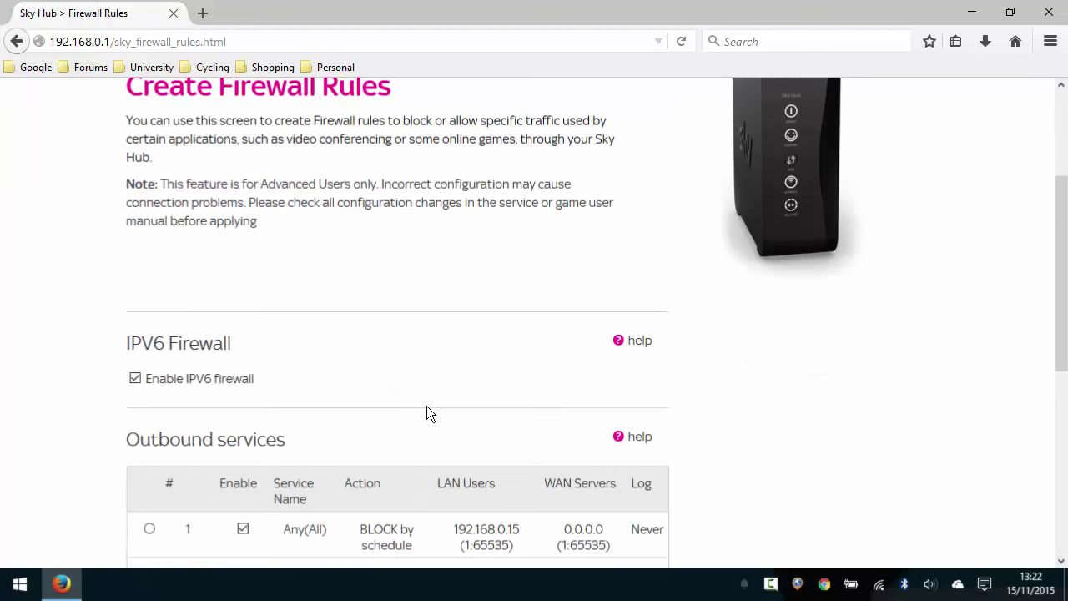
scroll("down", 3)
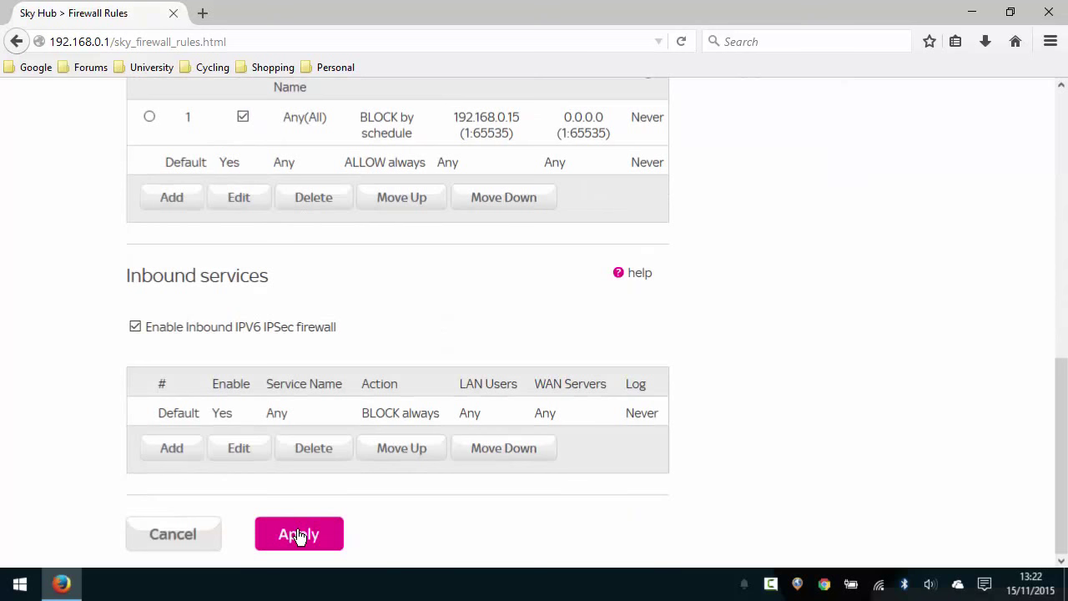
left_click(299, 534)
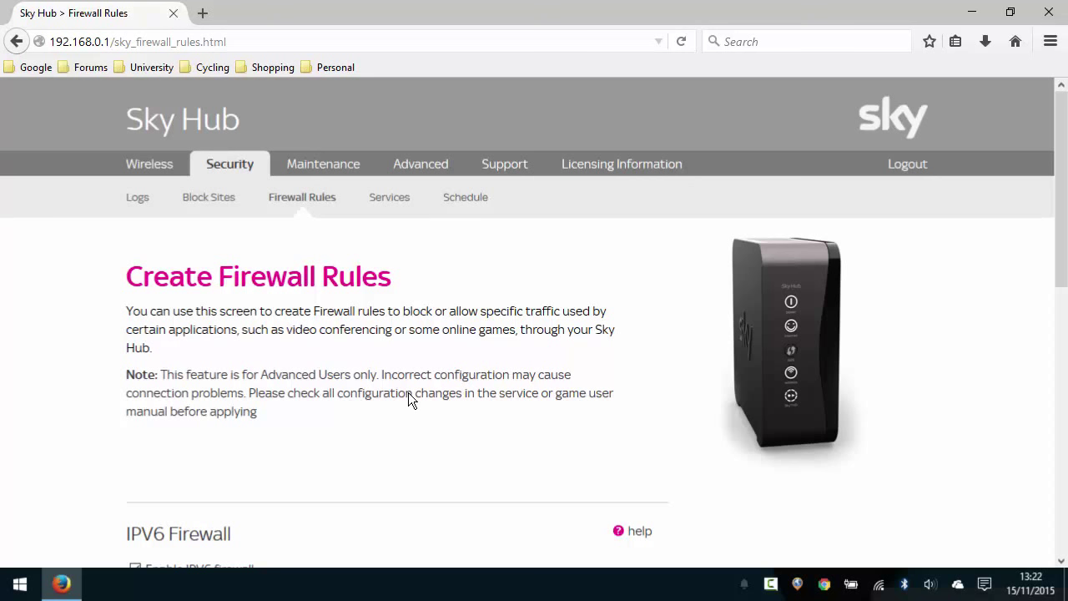
scroll("down", 3)
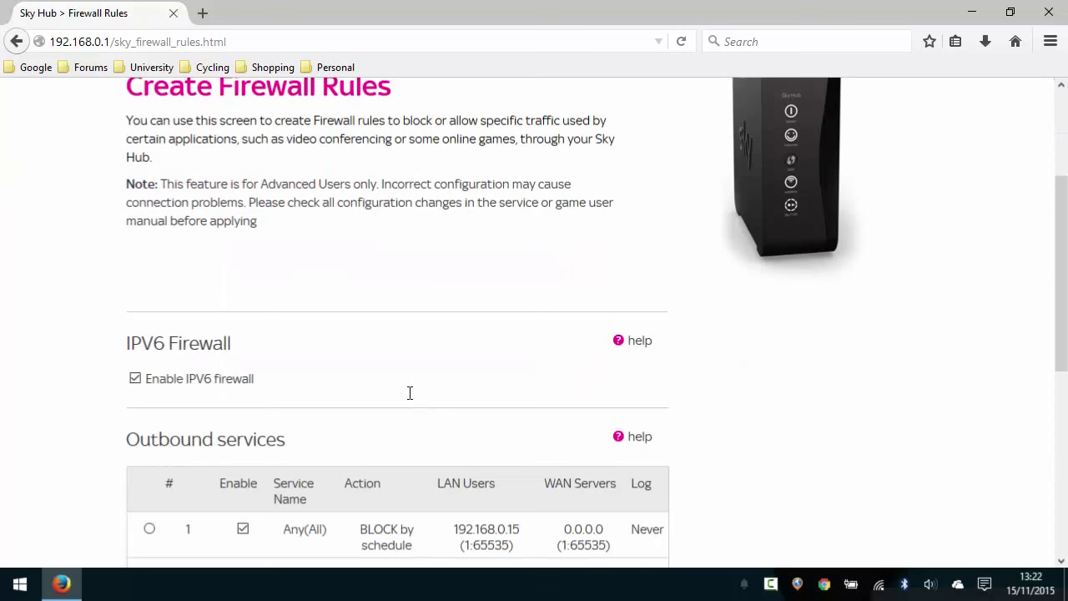
scroll("down", 3)
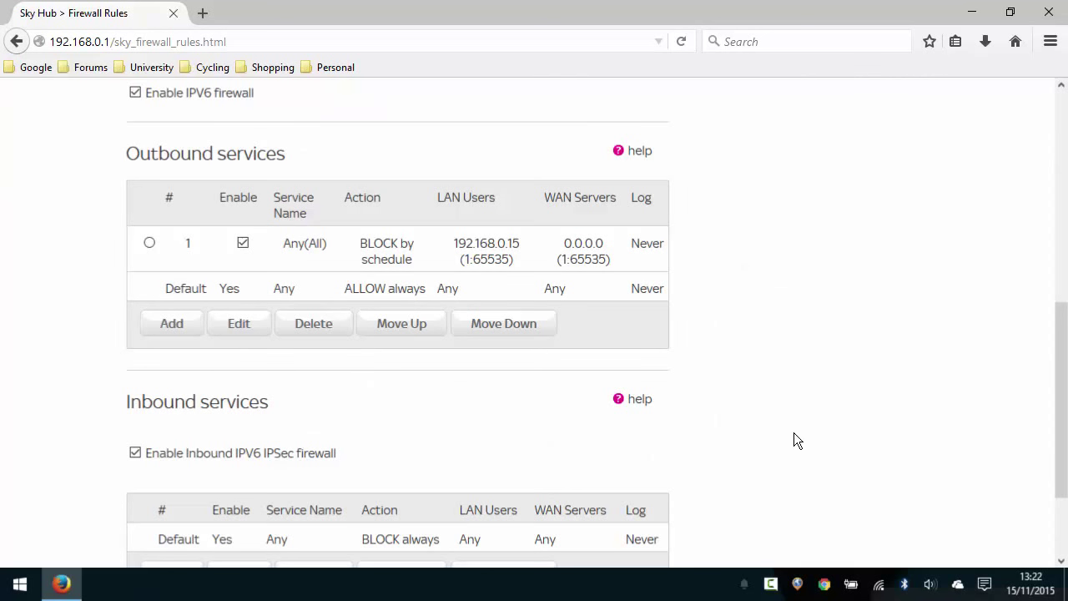
mouse_move(792, 434)
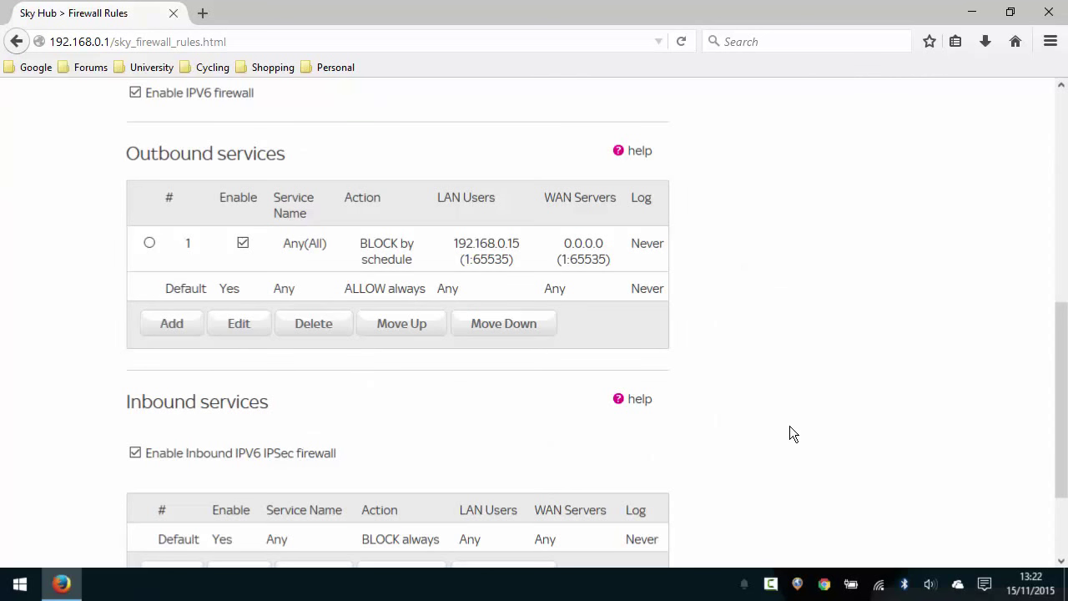